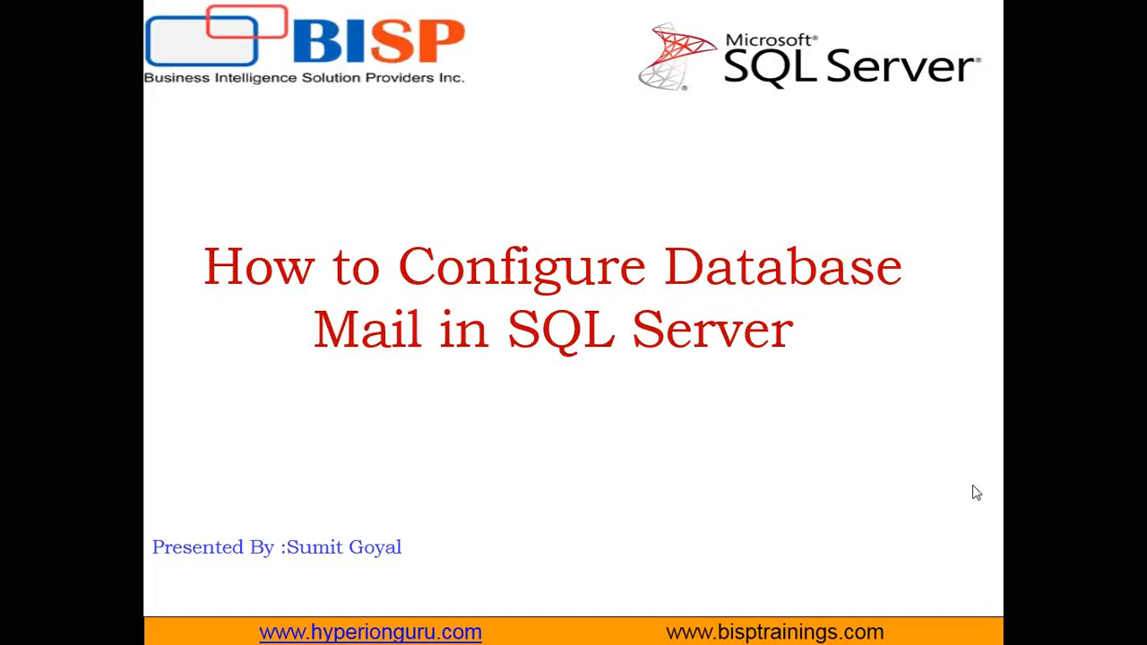
pyautogui.moveTo(654, 499)
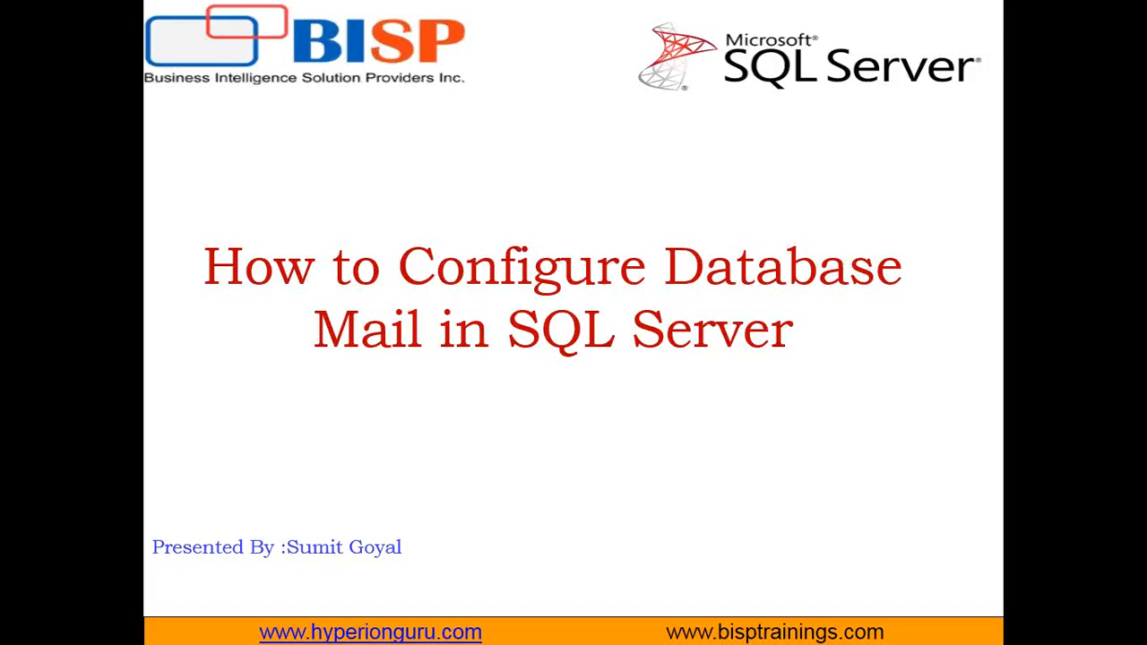
pyautogui.moveTo(966, 497)
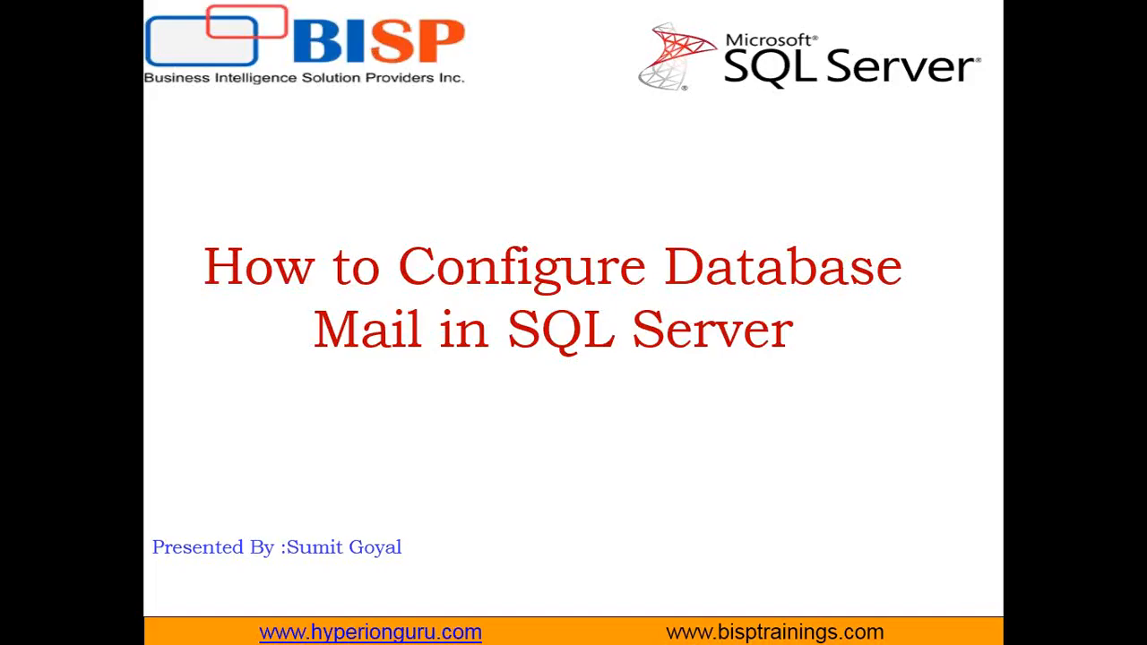
pyautogui.moveTo(972, 486)
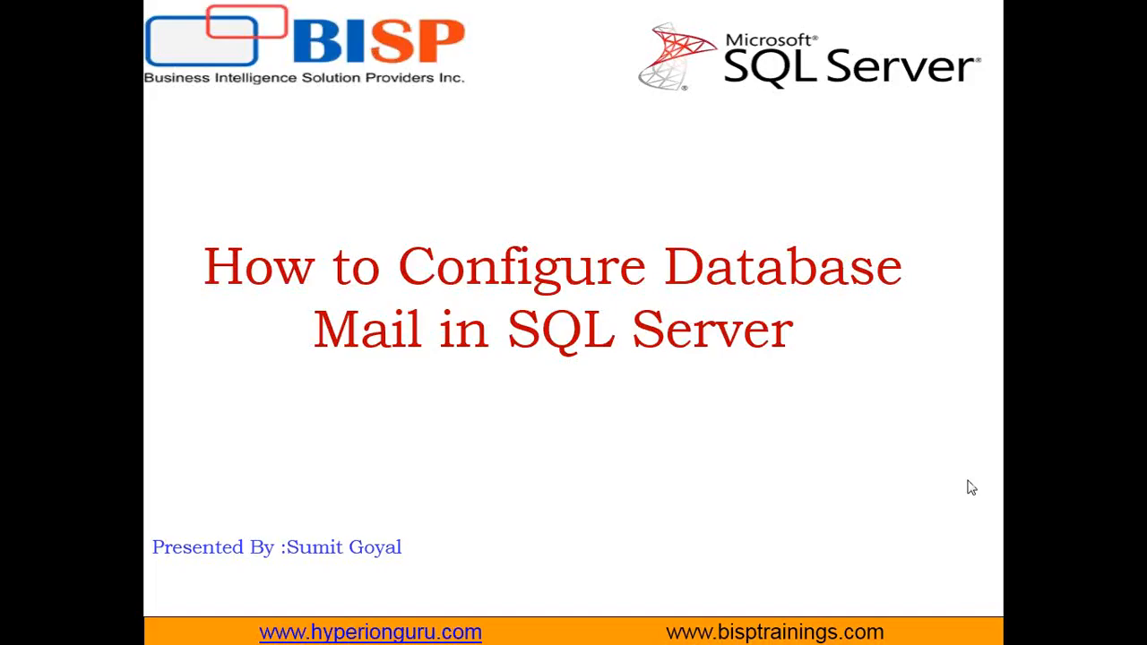
pyautogui.moveTo(967, 496)
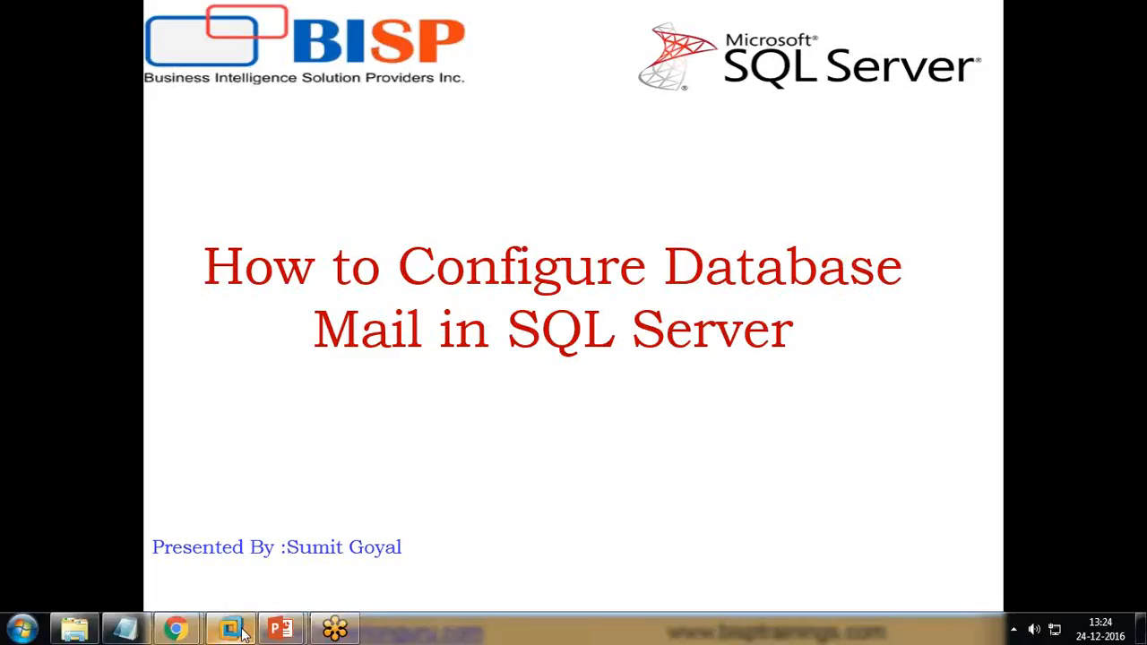
# Reopen Management in Object Explorer and bring up Database Mail's context menu
pyautogui.click(231, 628)
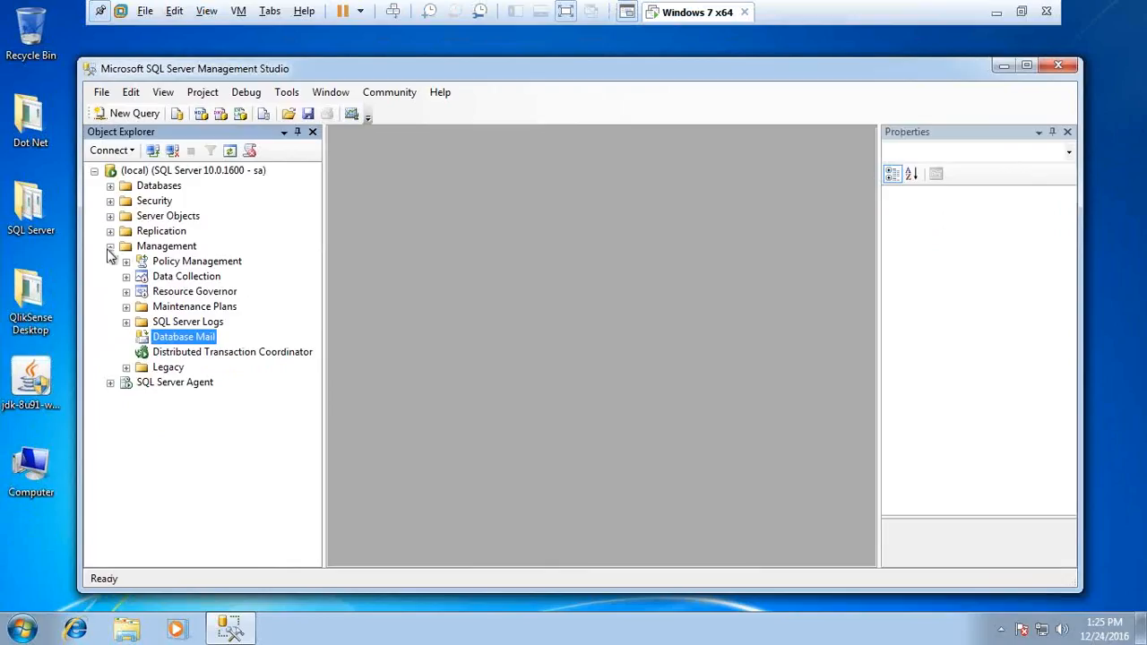
pyautogui.click(110, 246)
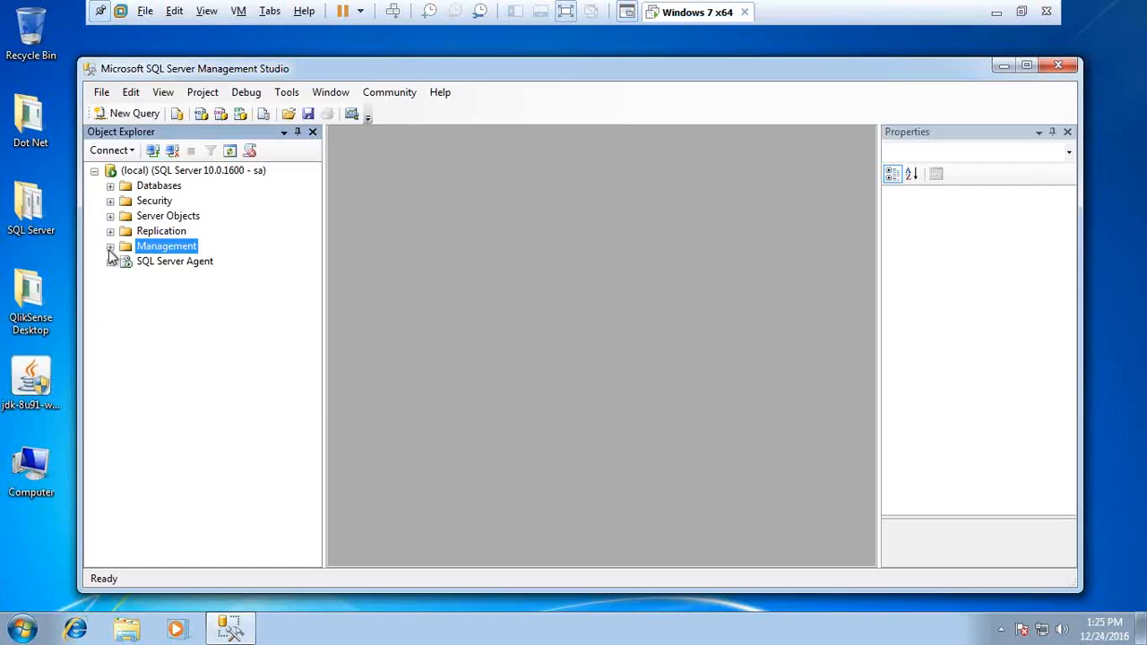
pyautogui.click(109, 245)
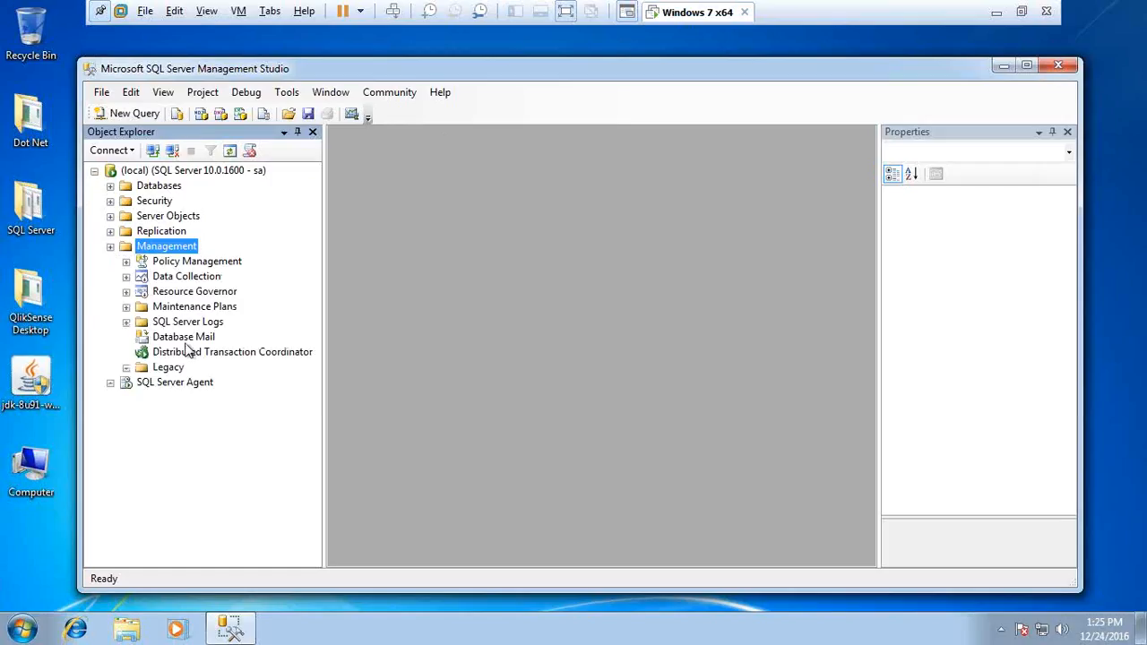
pyautogui.moveTo(179, 340)
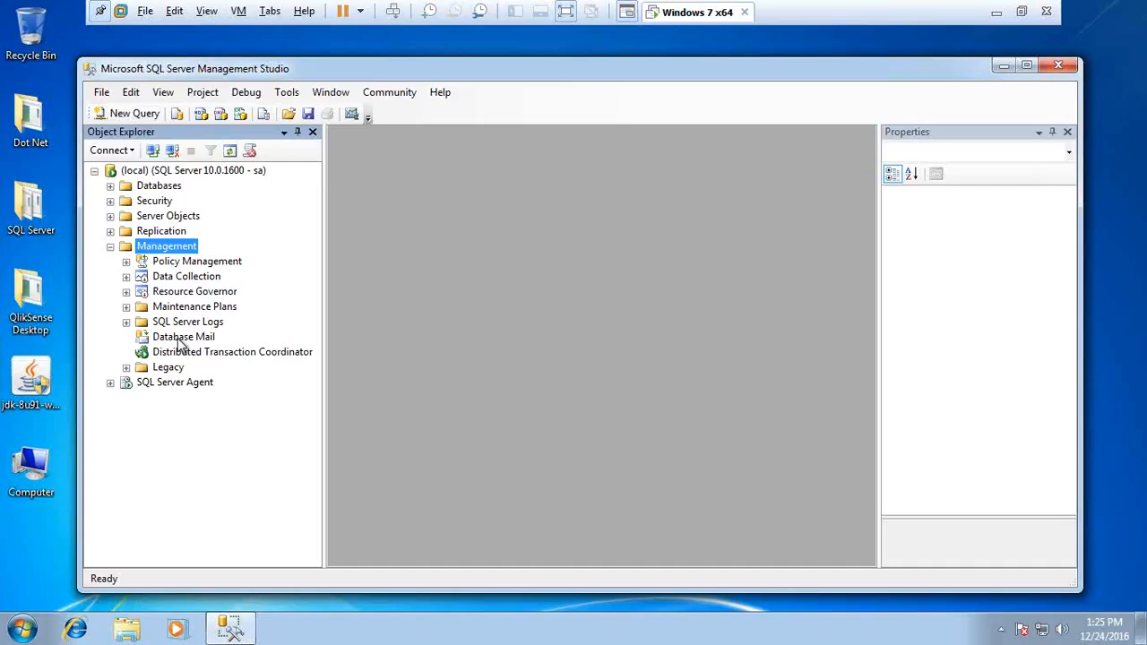
pyautogui.click(184, 336)
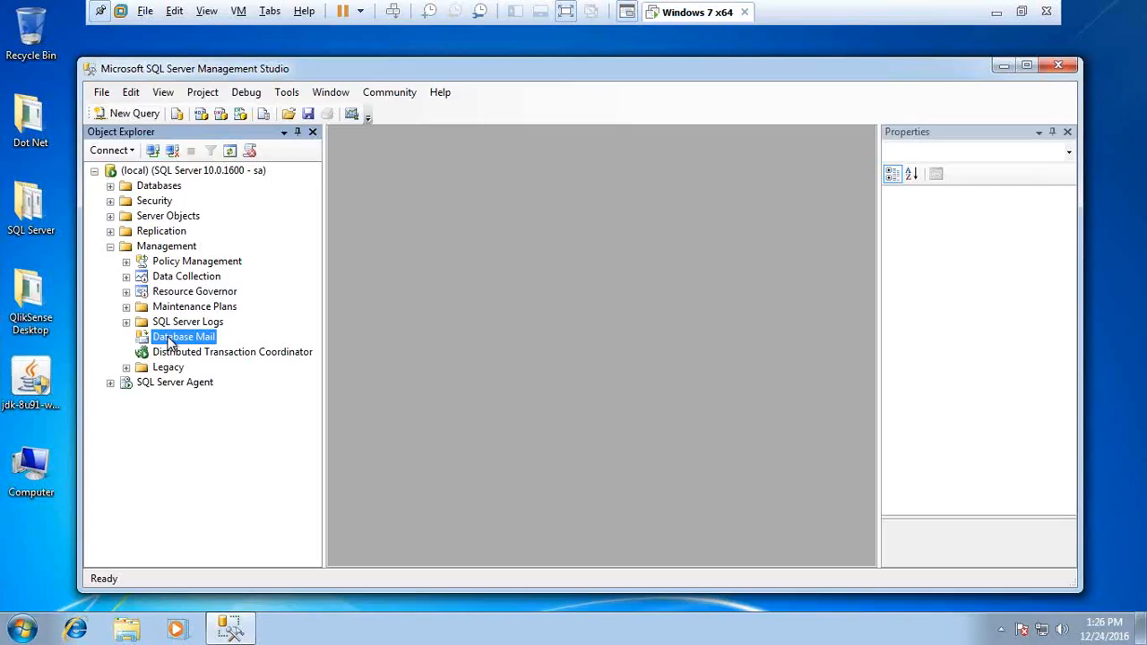
pyautogui.rightClick(183, 336)
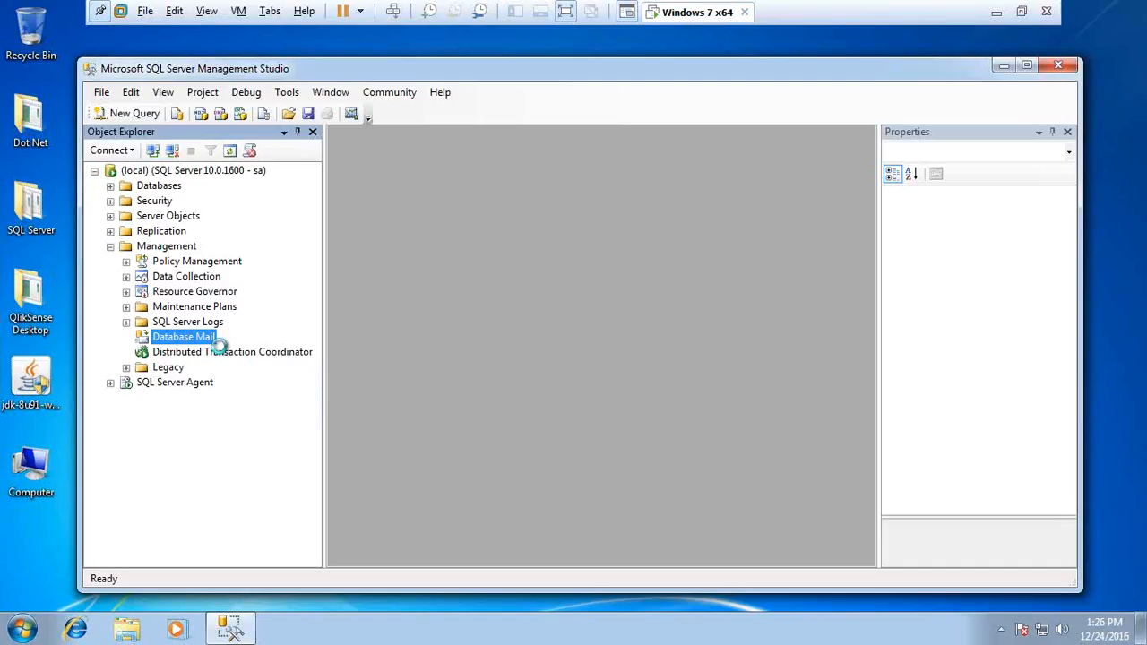
# Launch the Database Mail wizard and choose the first-time setup task to reach New Profile
pyautogui.doubleClick(183, 336)
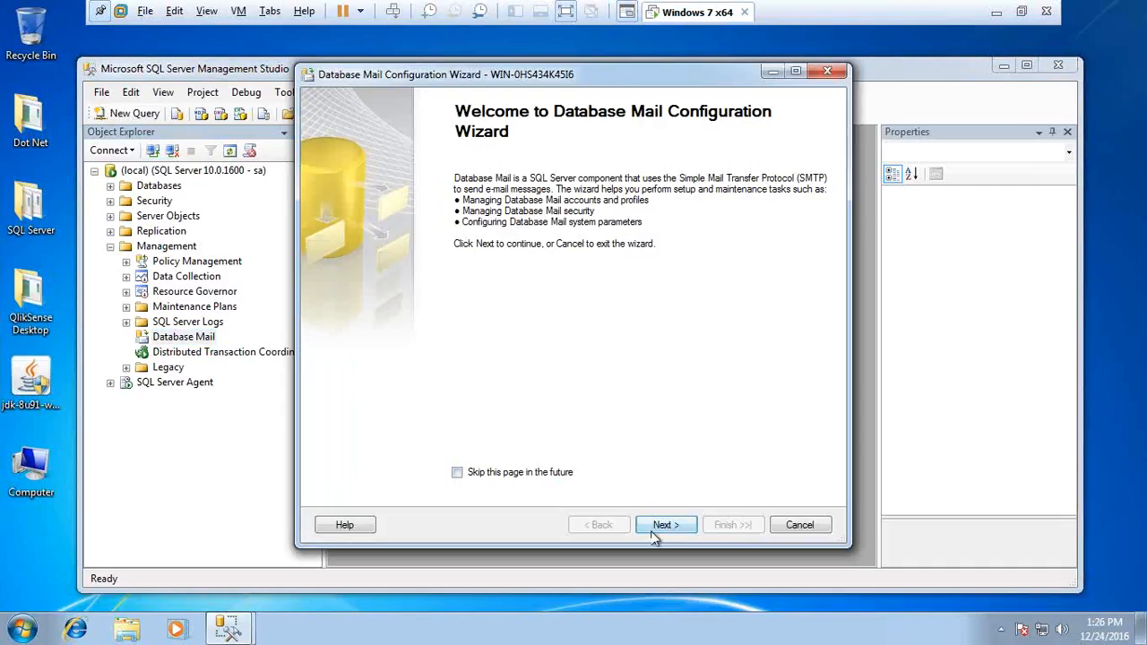
pyautogui.moveTo(665, 525)
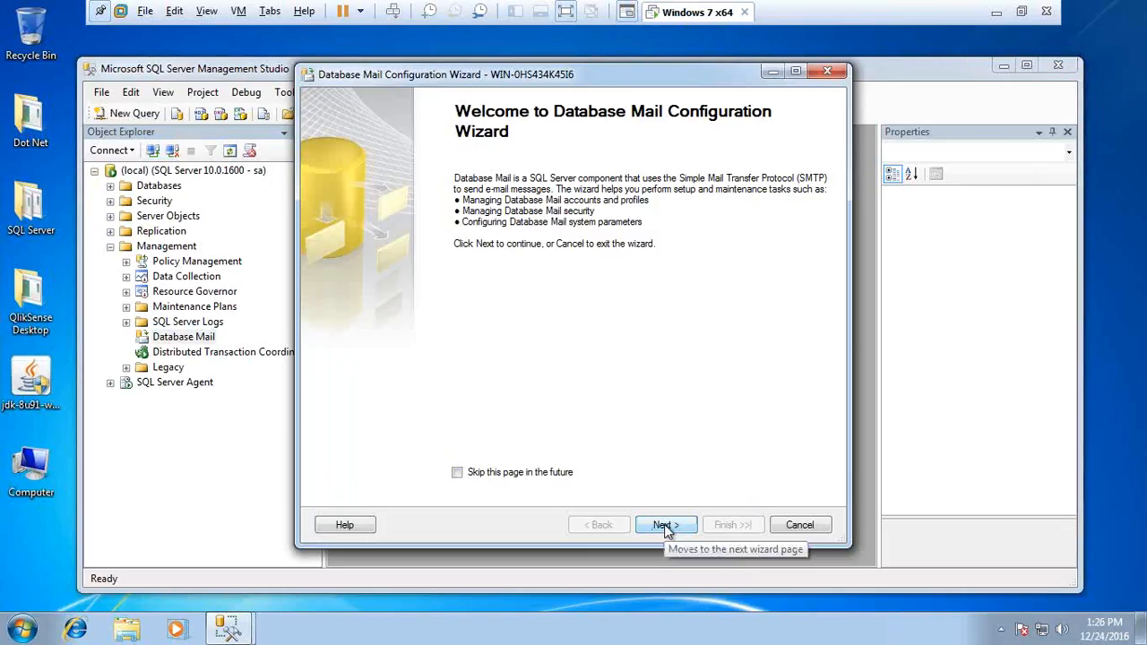
pyautogui.moveTo(509, 219)
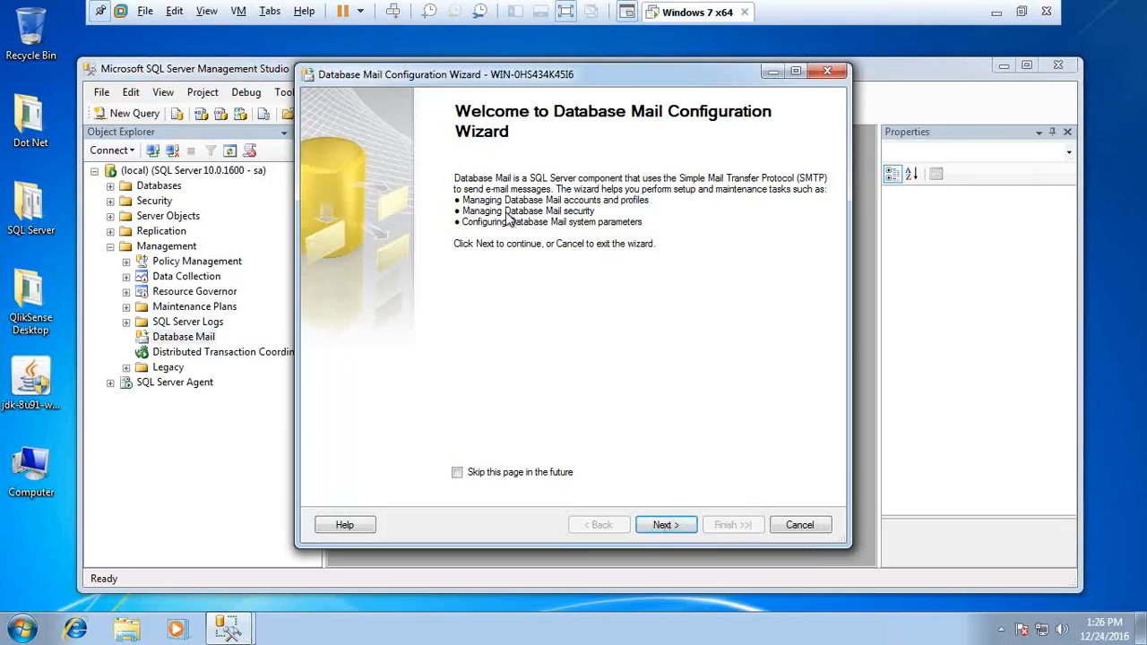
pyautogui.moveTo(667, 208)
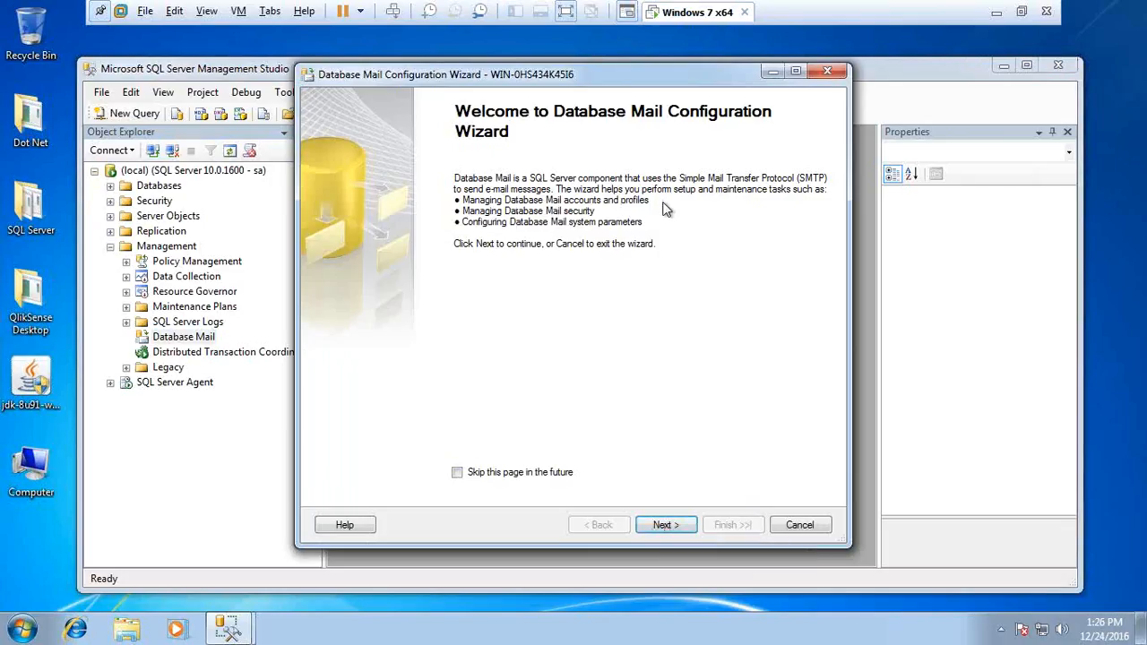
pyautogui.moveTo(793, 197)
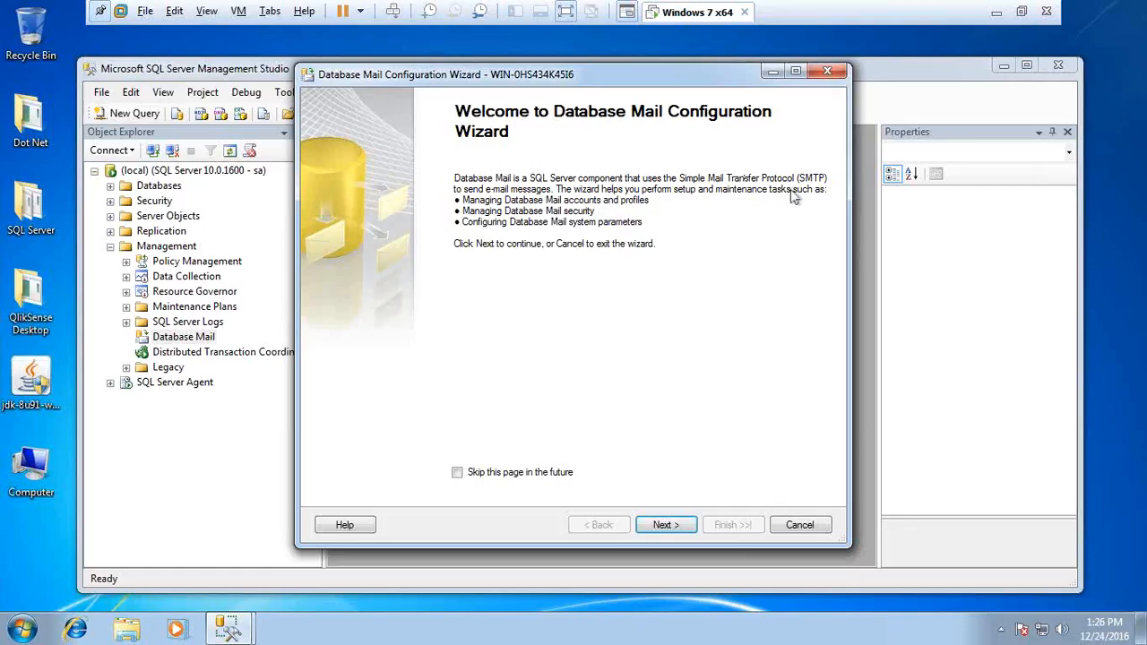
pyautogui.moveTo(533, 172)
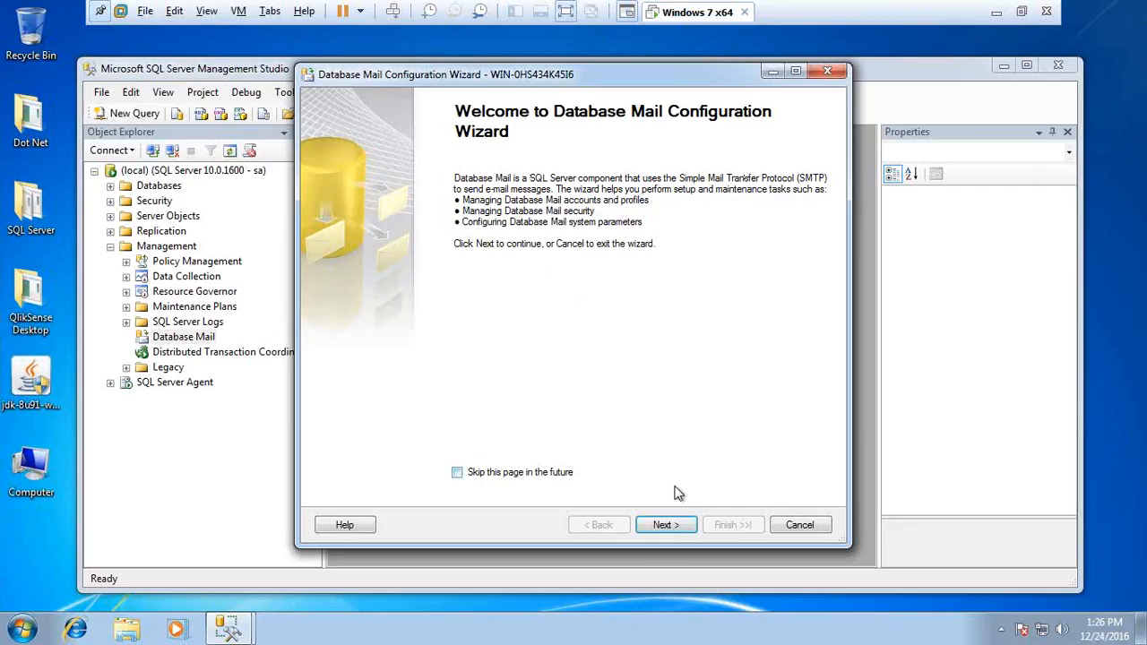
pyautogui.click(666, 524)
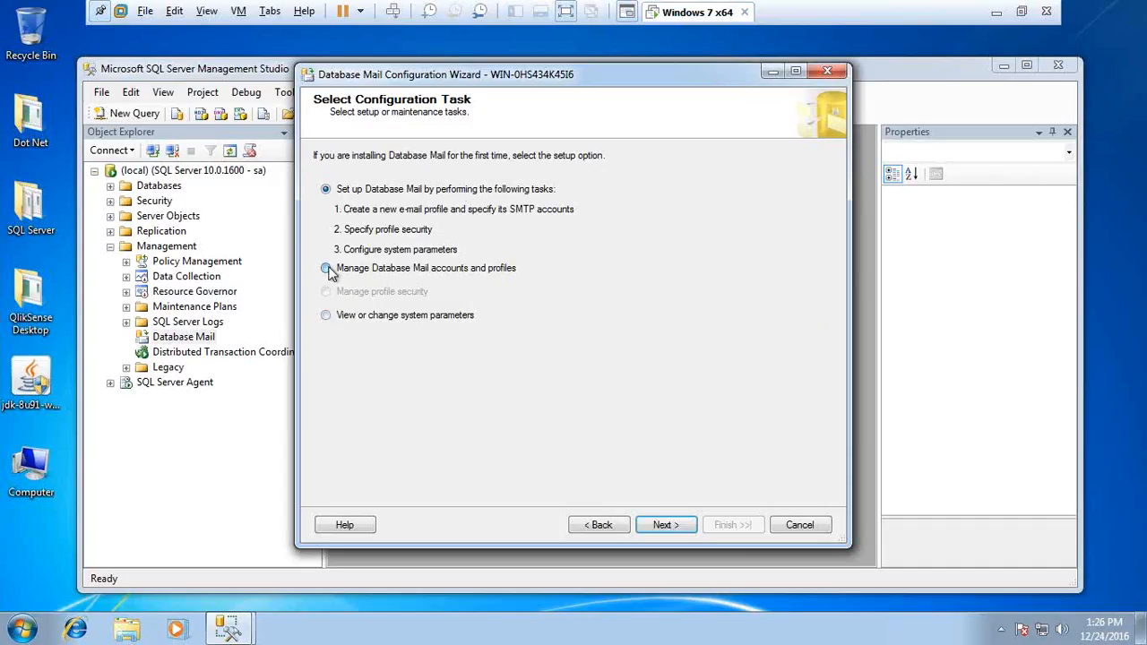
pyautogui.click(326, 268)
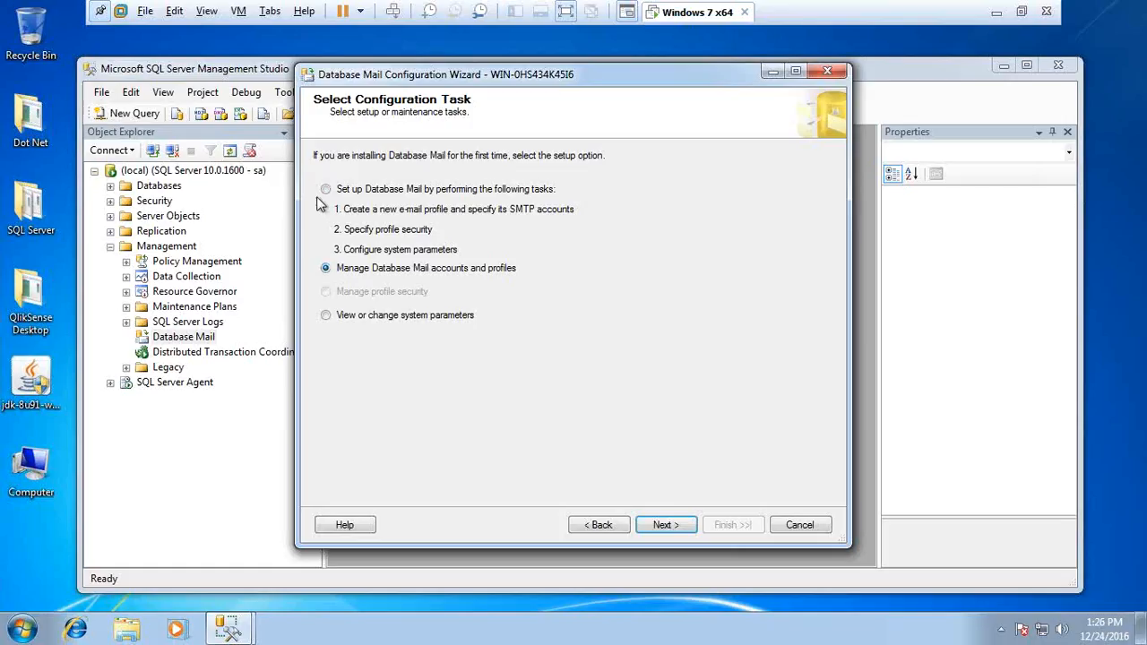
pyautogui.click(326, 189)
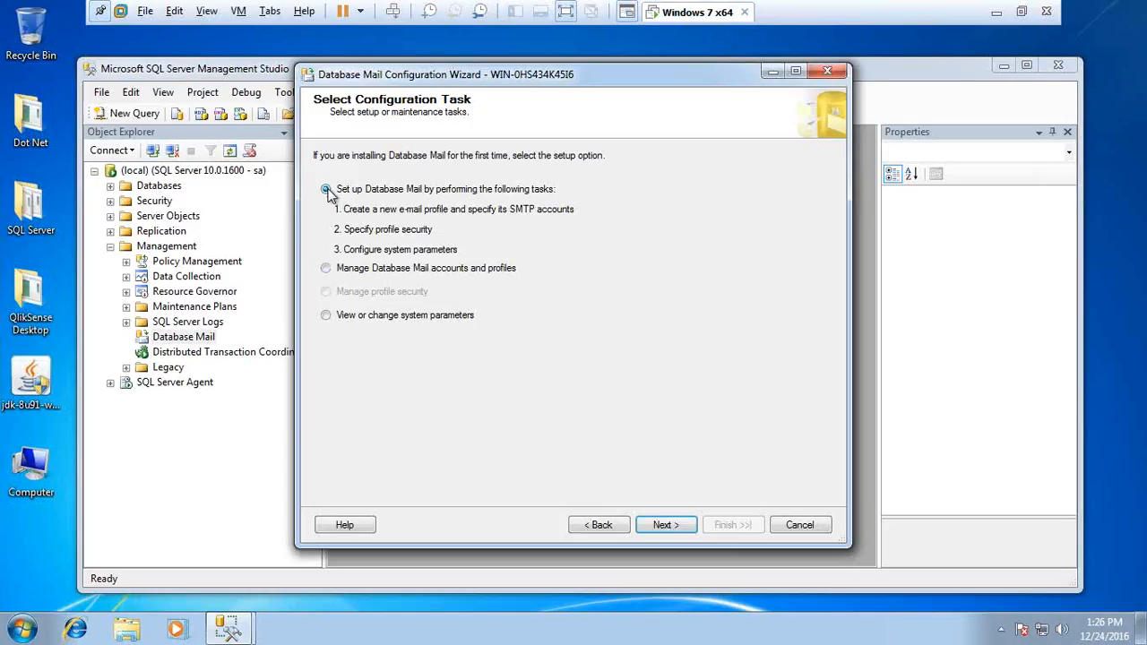
pyautogui.click(666, 524)
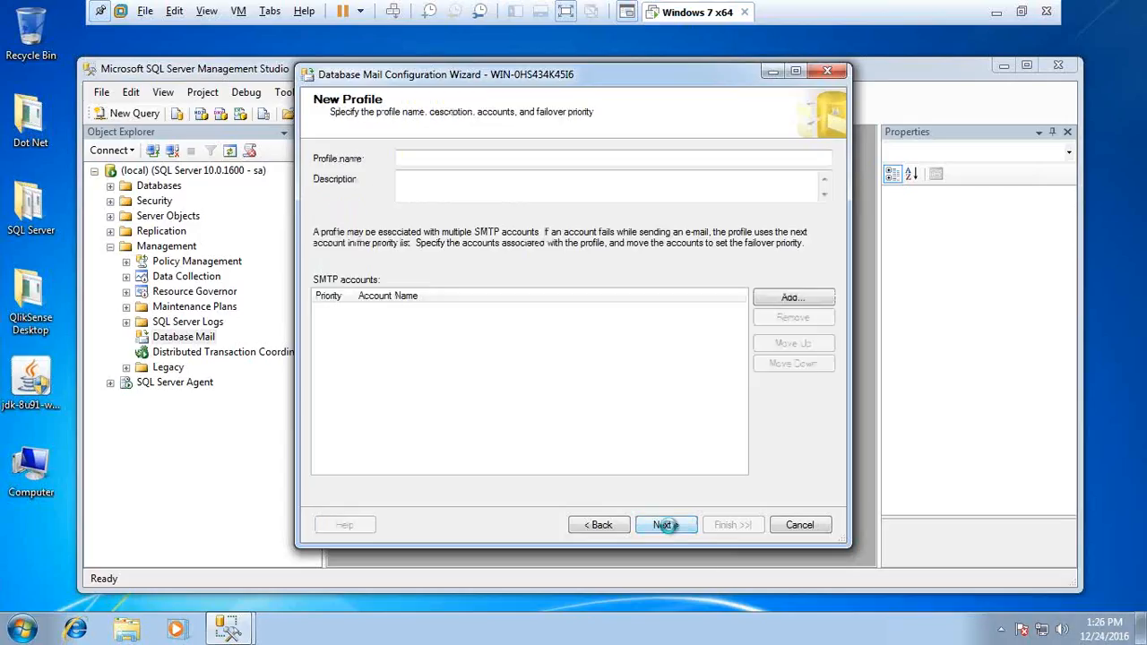
# Name the mail profile BispTestMail and start adding an SMTP account
pyautogui.write('BispiTestMail')
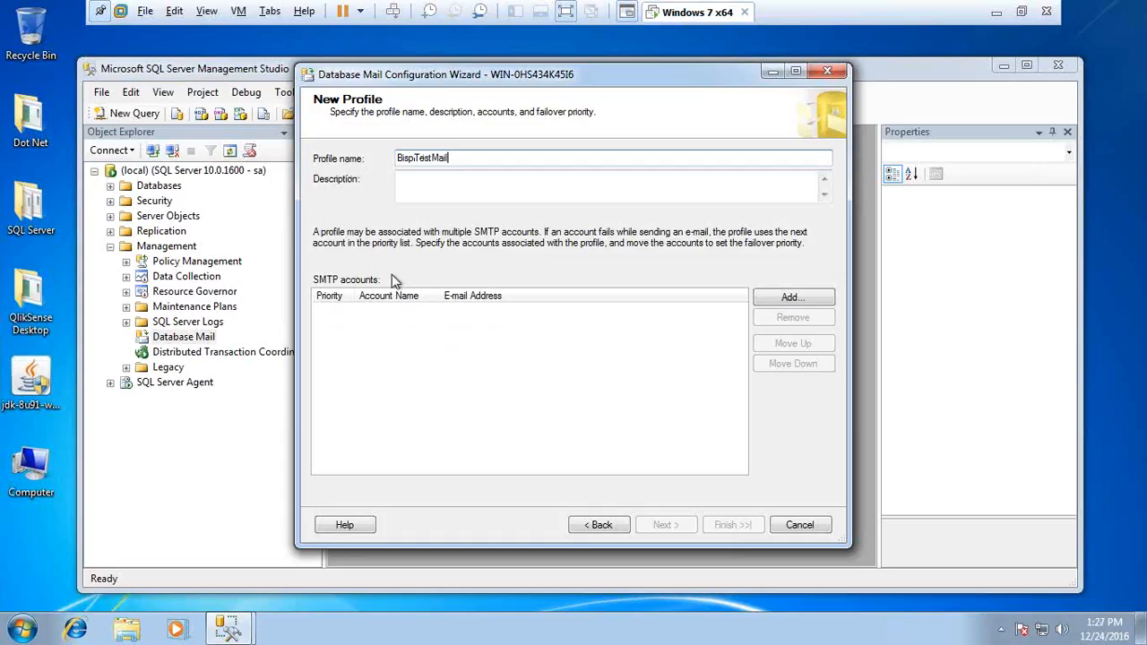
pyautogui.click(792, 297)
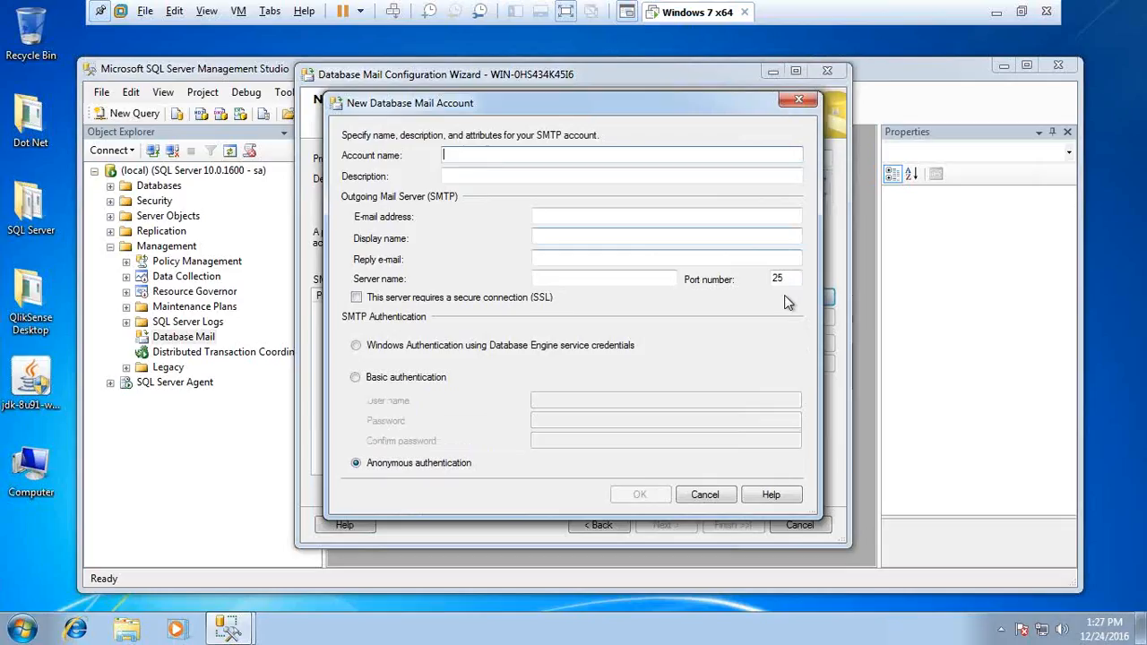
# Enter the BispMail account details with server smtp.gmail.com and SSL enabled
pyautogui.write('BispMail')
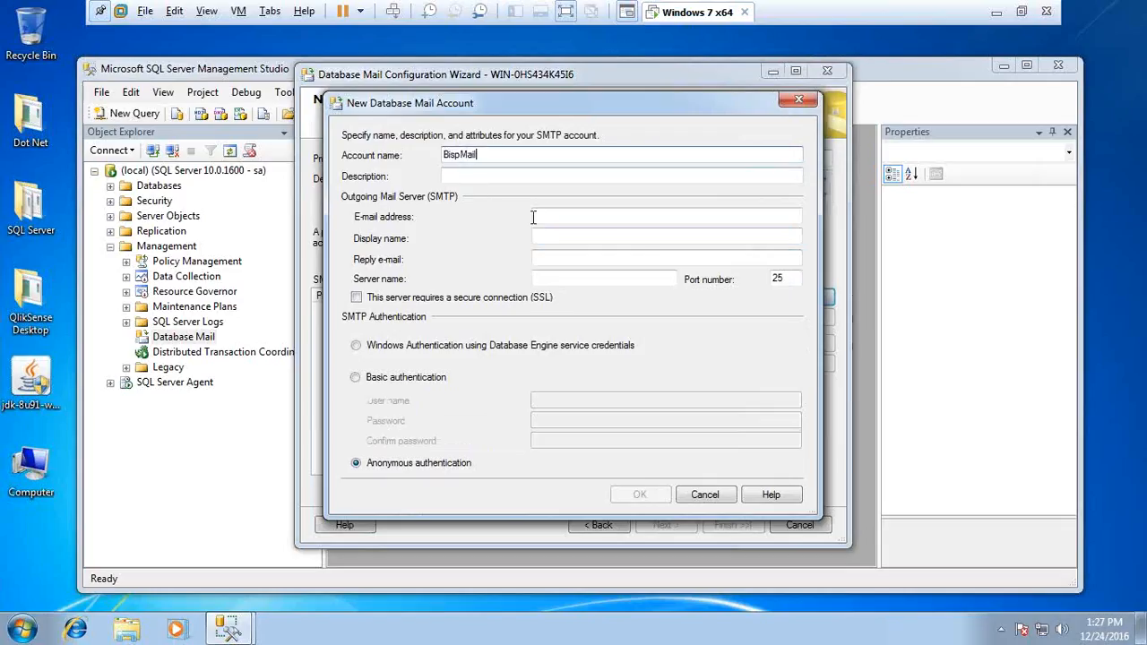
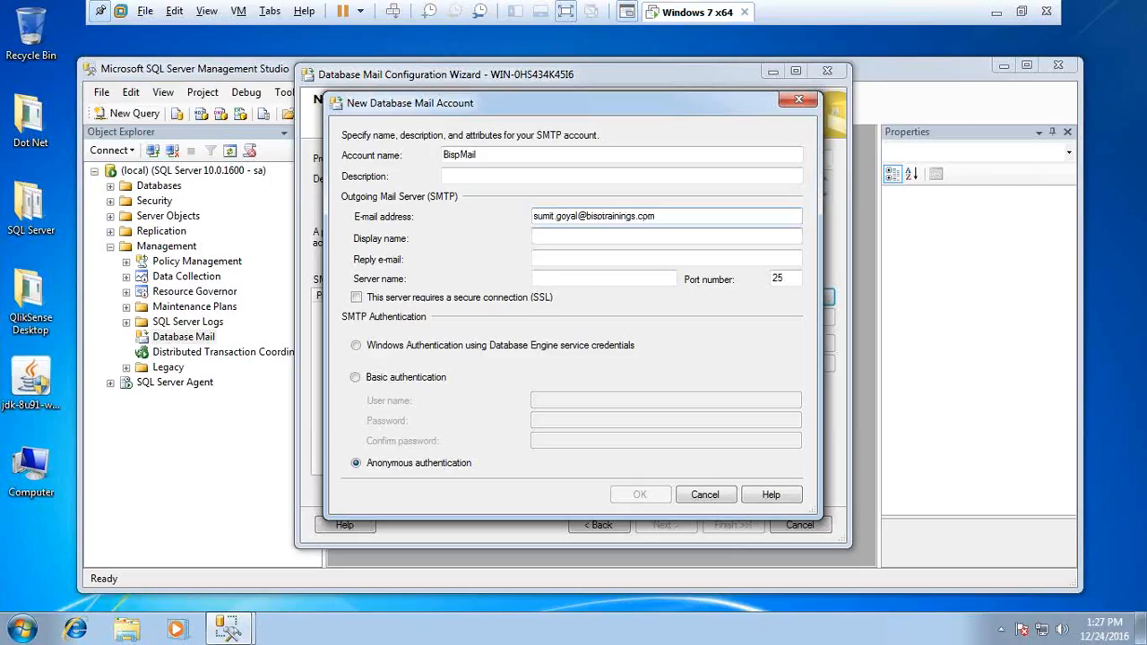
pyautogui.write('Bisp Test Mail')
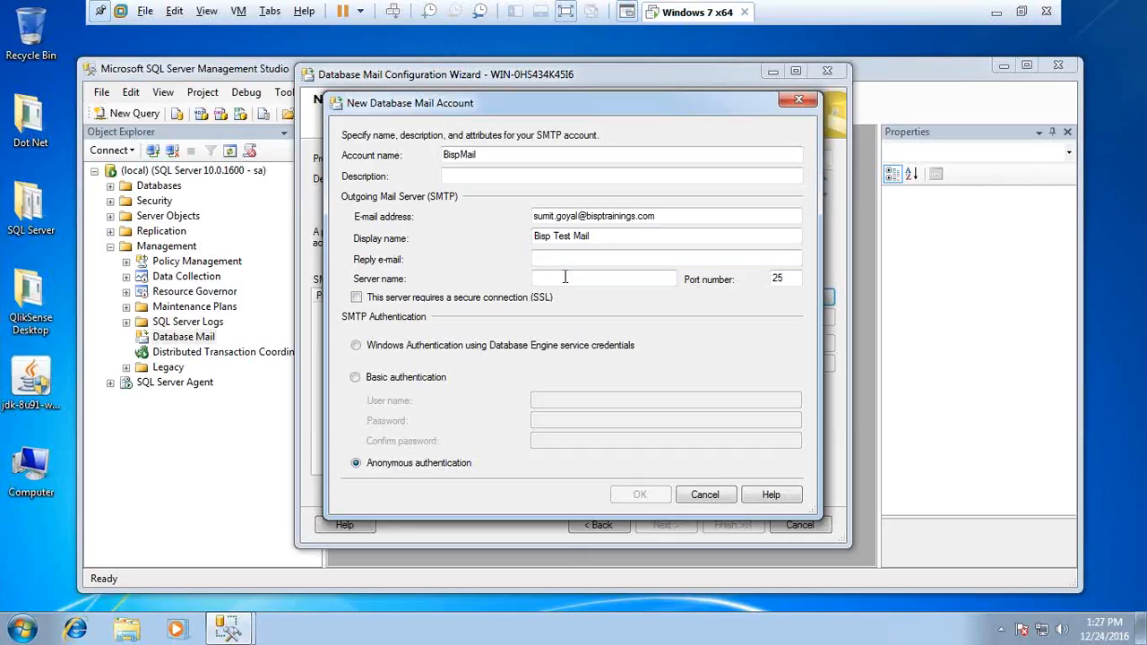
pyautogui.write('s')
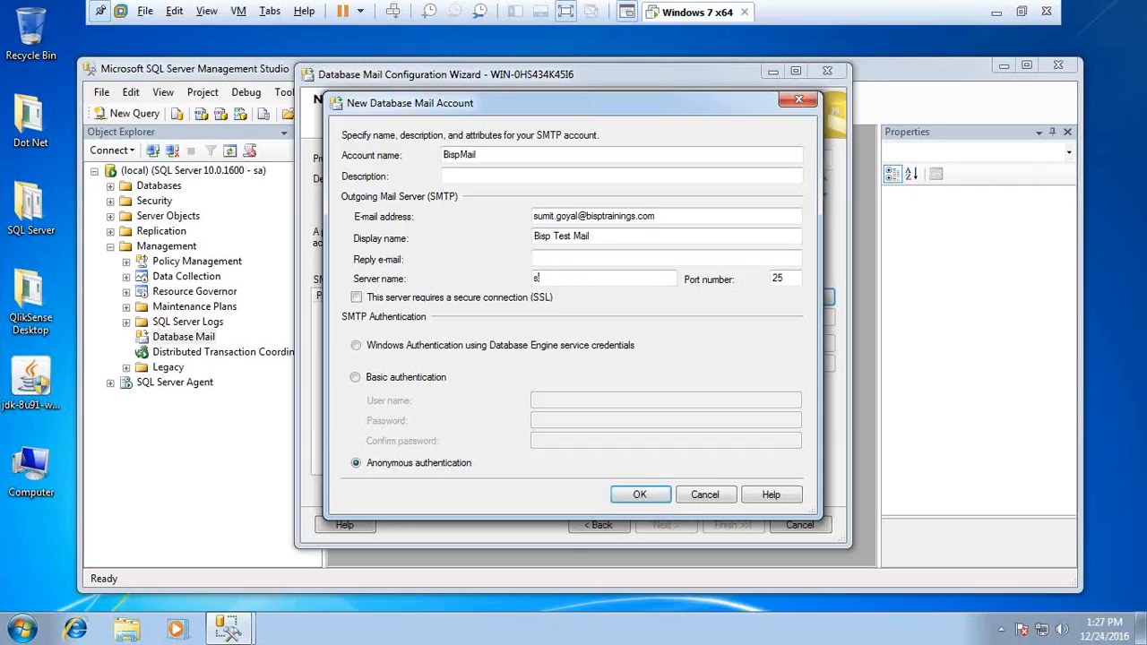
pyautogui.write('mtp.gmail.com')
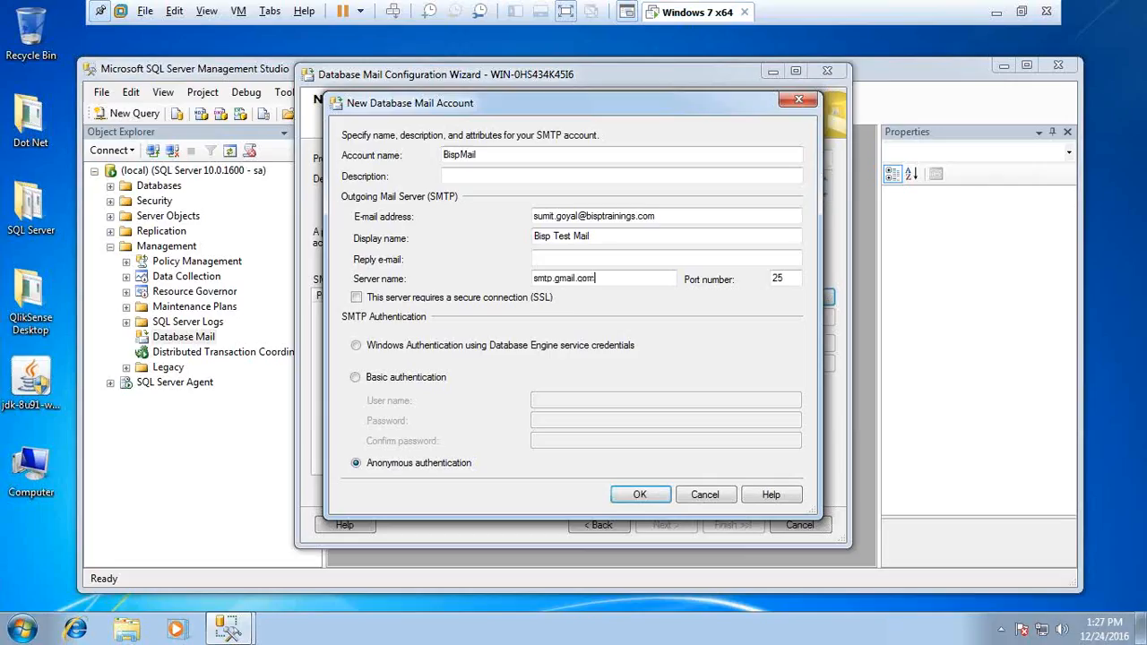
pyautogui.click(778, 279)
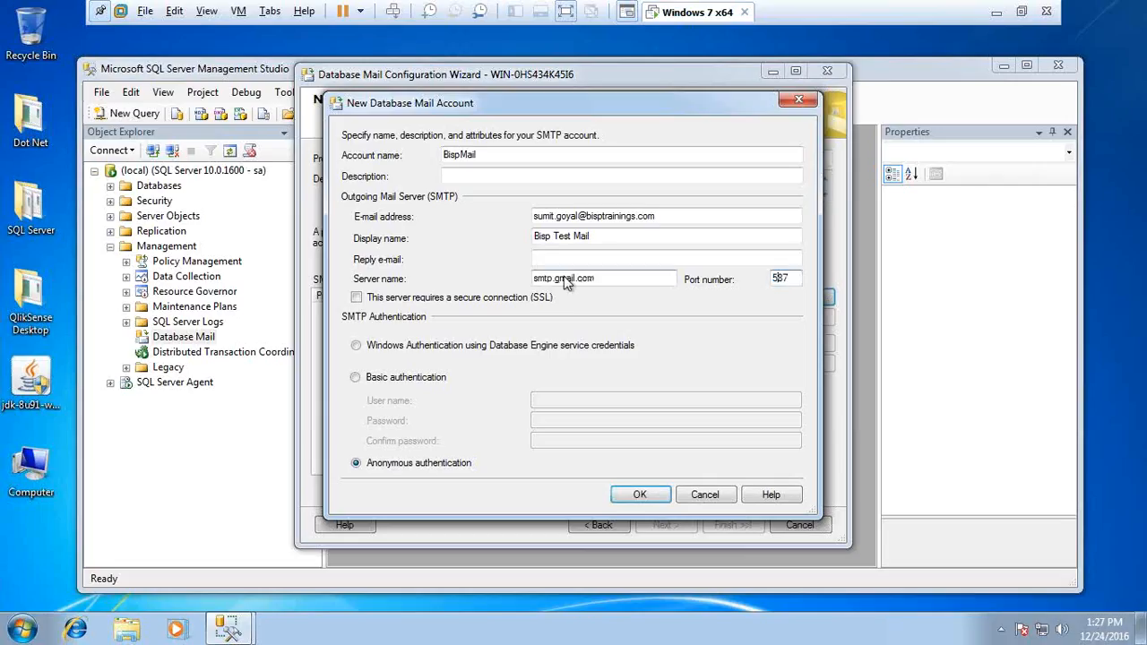
pyautogui.click(357, 297)
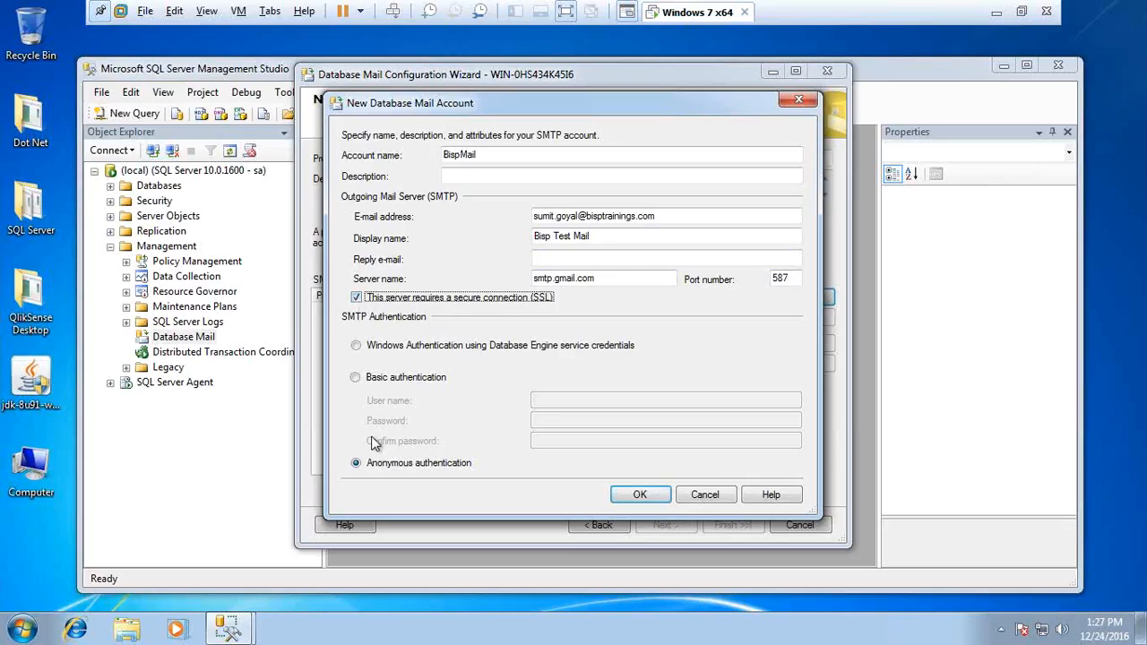
# Use basic authentication with the SMTP user name and password, and add the account
pyautogui.click(356, 377)
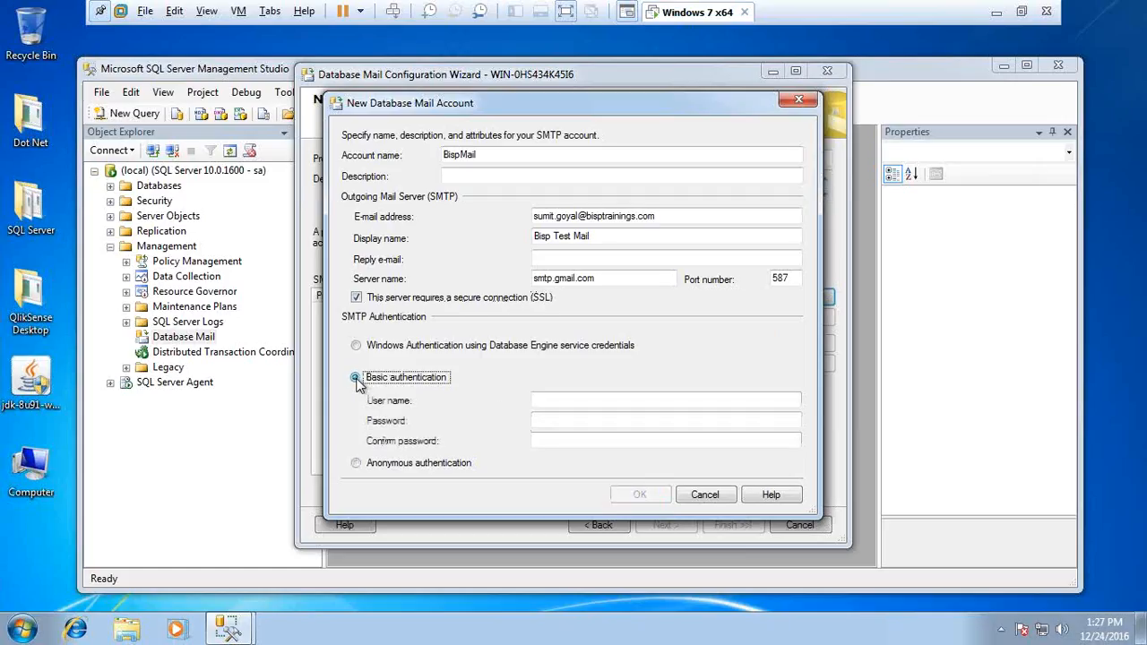
pyautogui.click(665, 400)
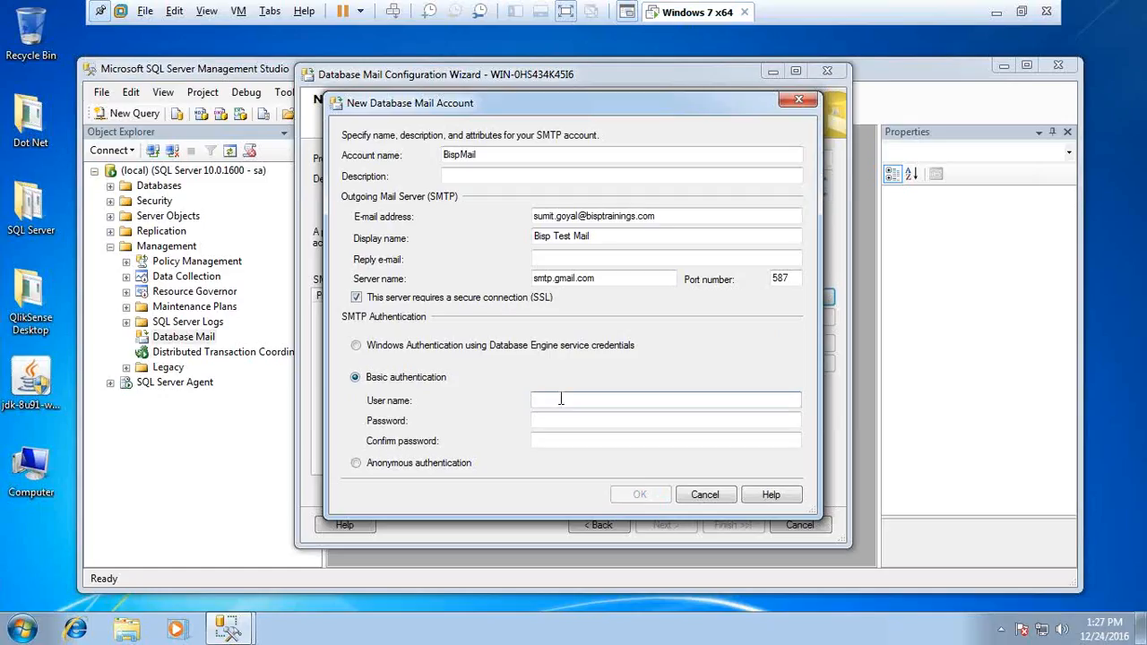
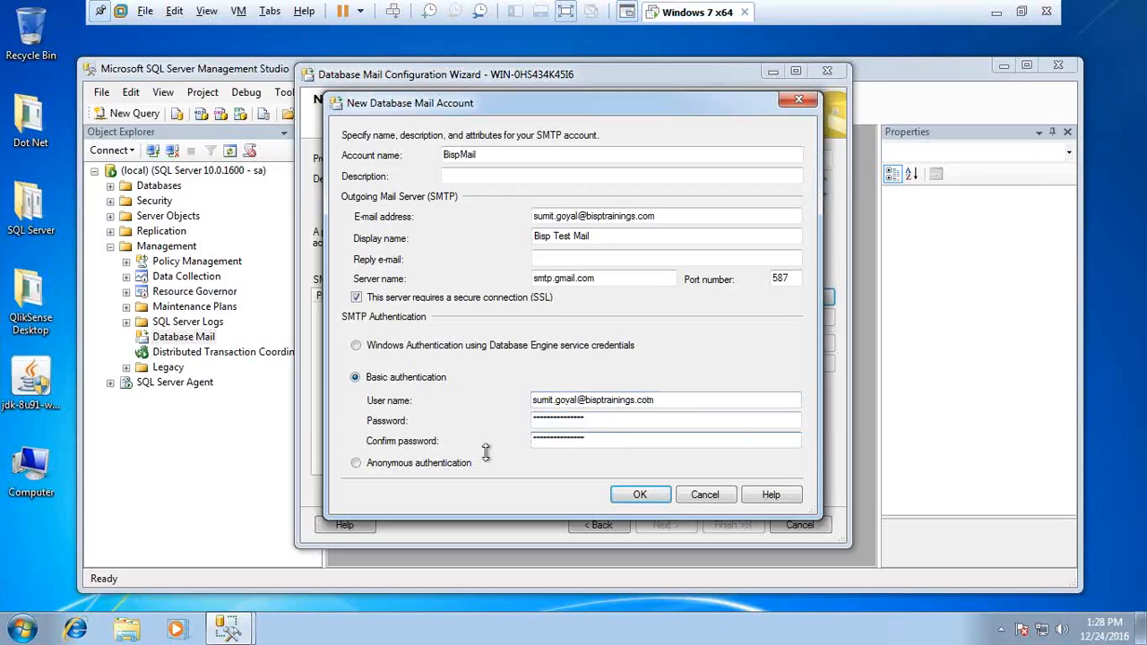
pyautogui.click(640, 493)
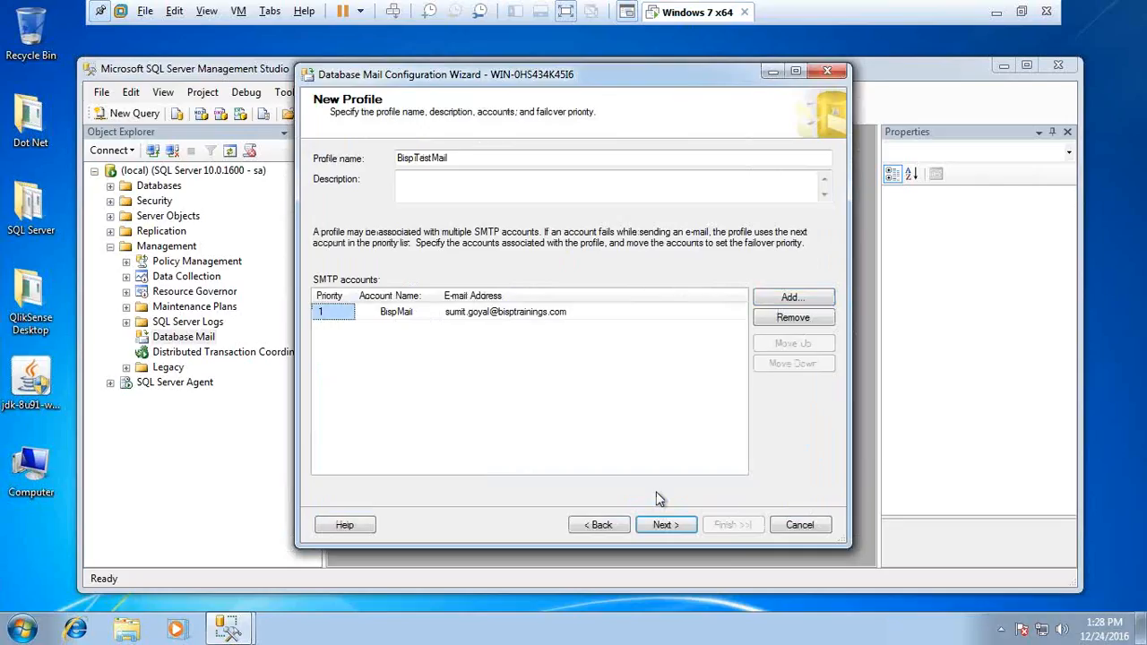
# Pass the profile security and system parameter pages and apply the configuration
pyautogui.click(665, 524)
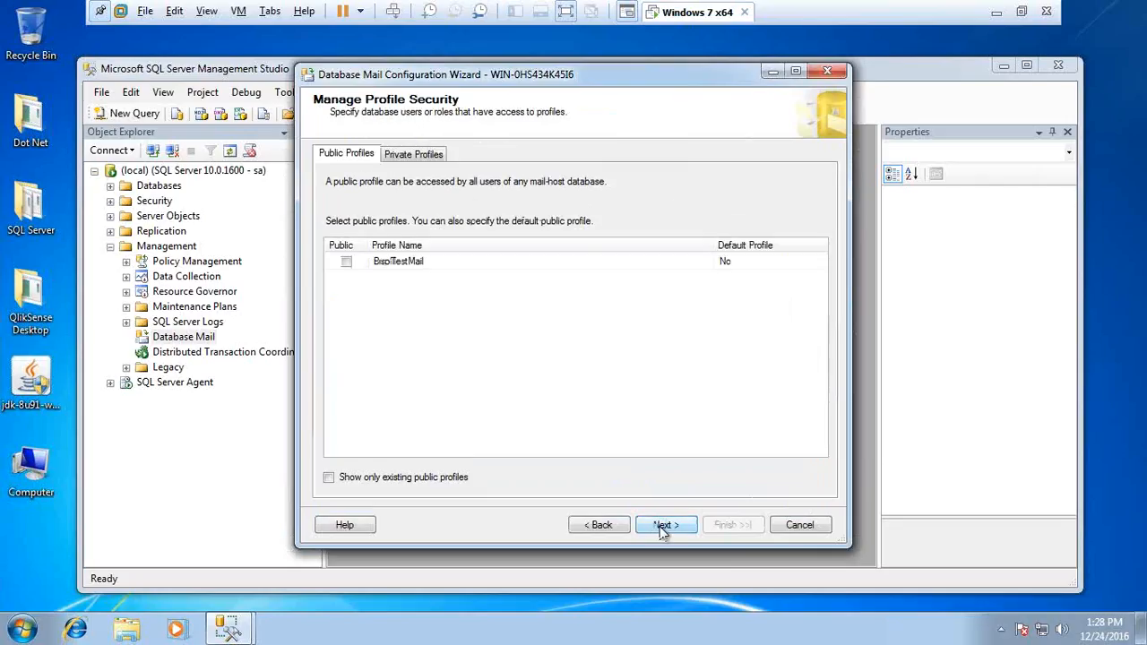
pyautogui.click(665, 524)
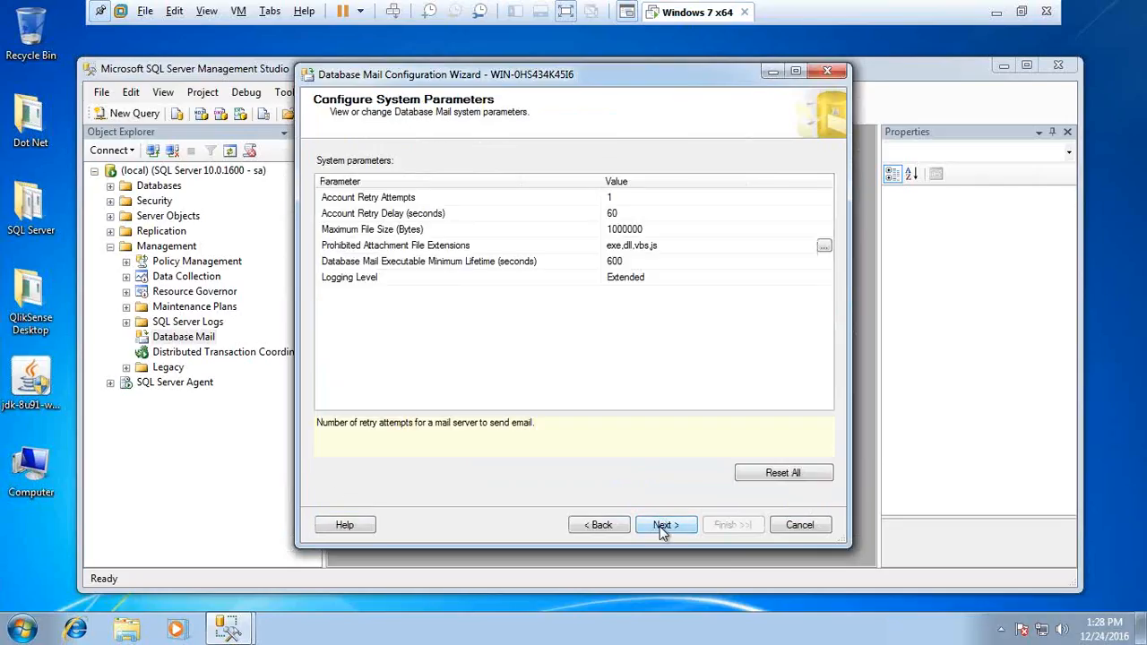
pyautogui.moveTo(616, 155)
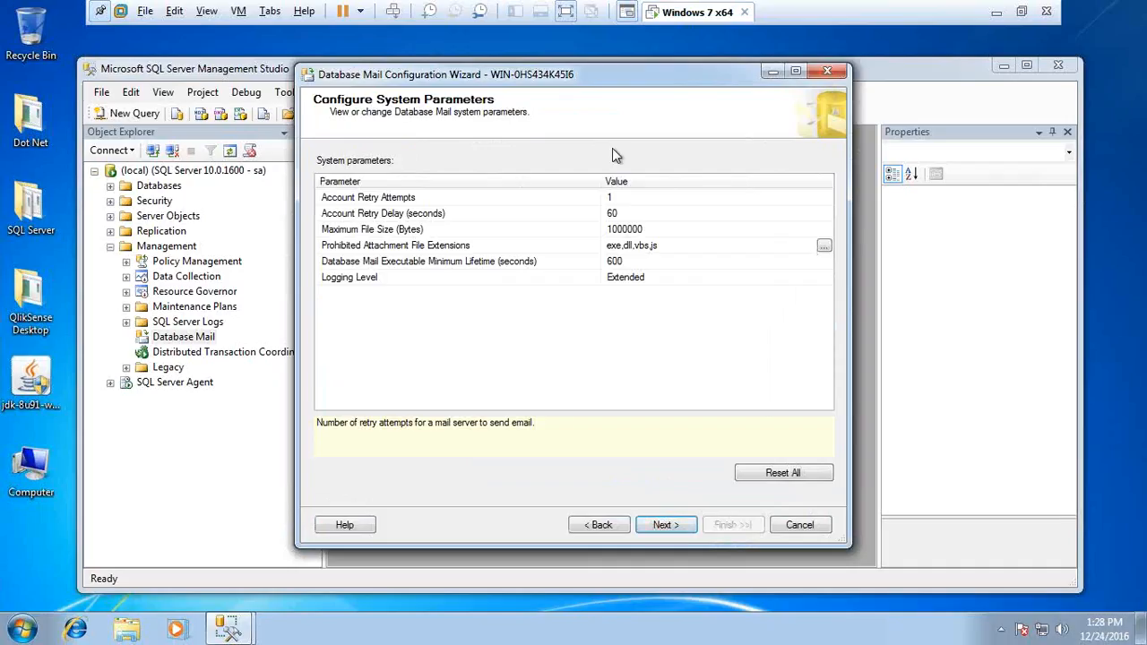
pyautogui.moveTo(697, 257)
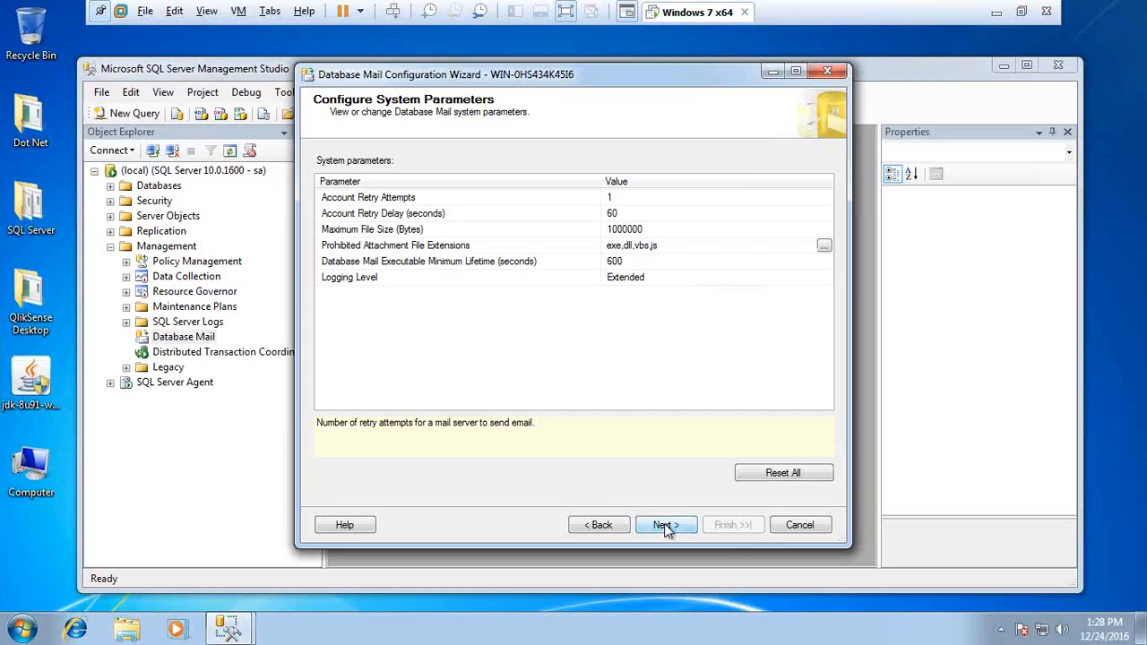
pyautogui.click(665, 525)
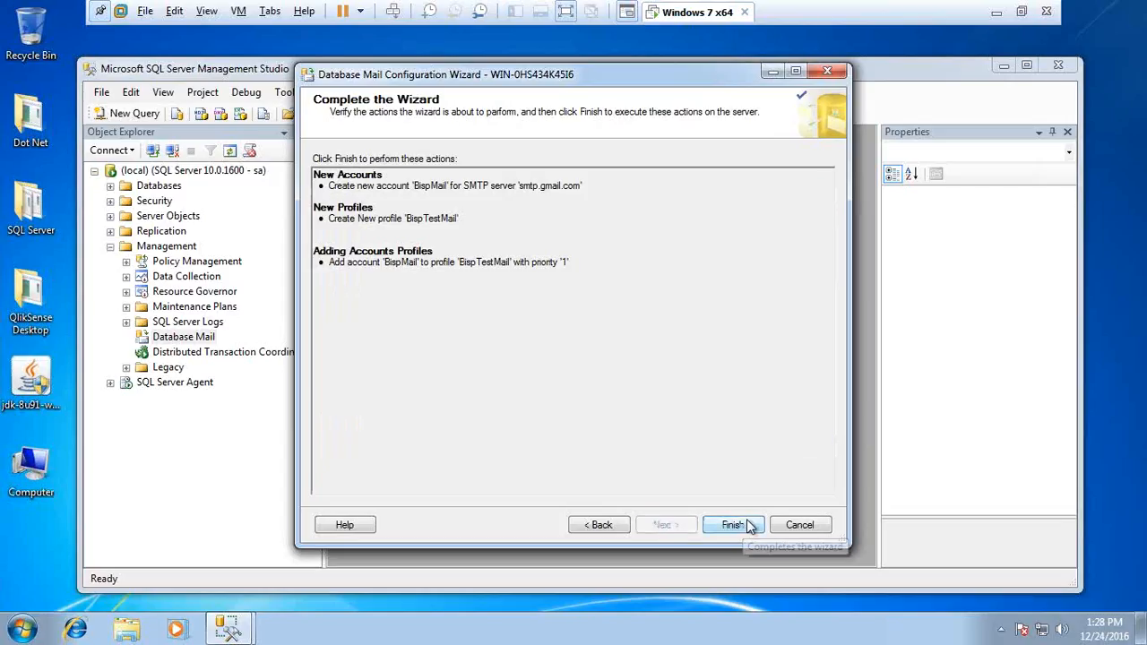
pyautogui.click(732, 524)
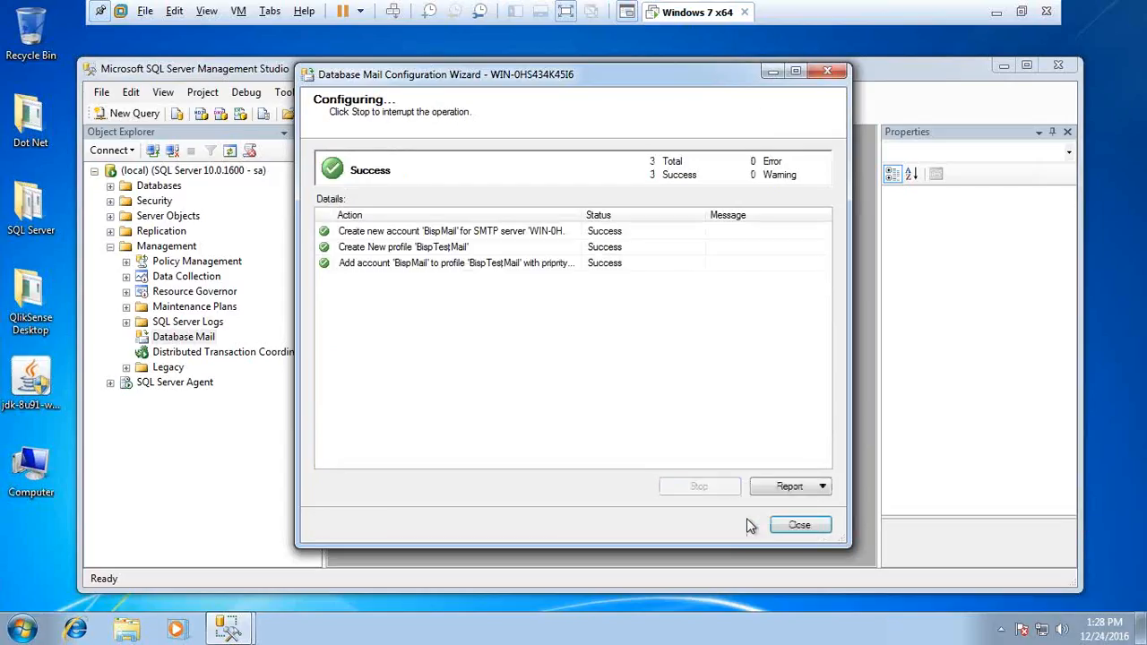
pyautogui.moveTo(412, 201)
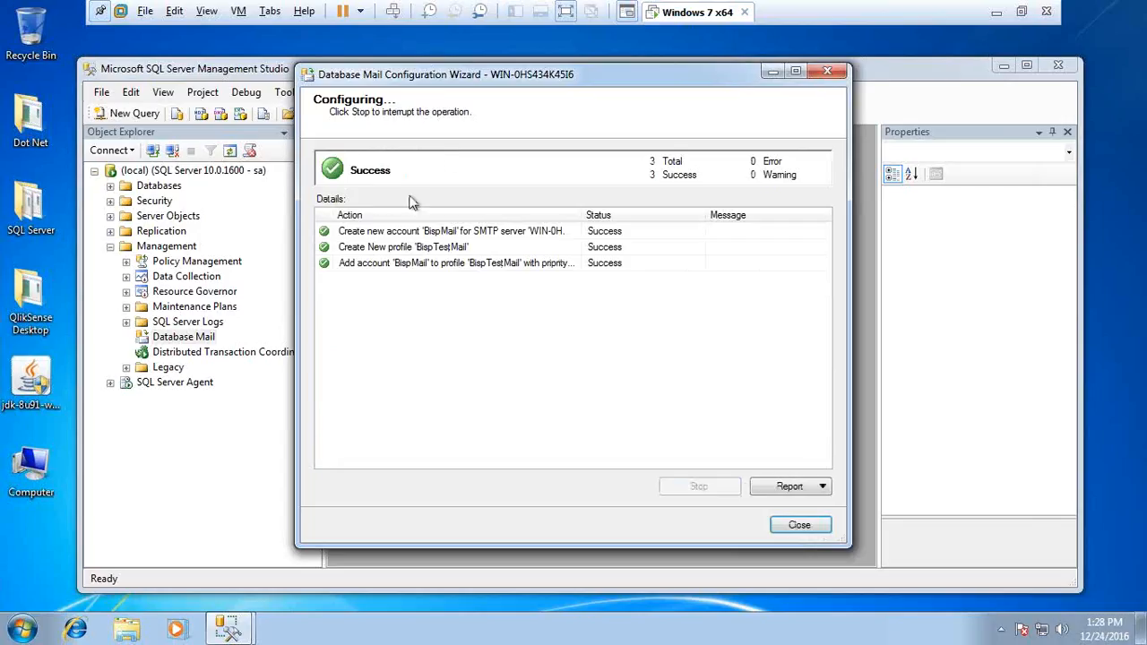
pyautogui.moveTo(380, 183)
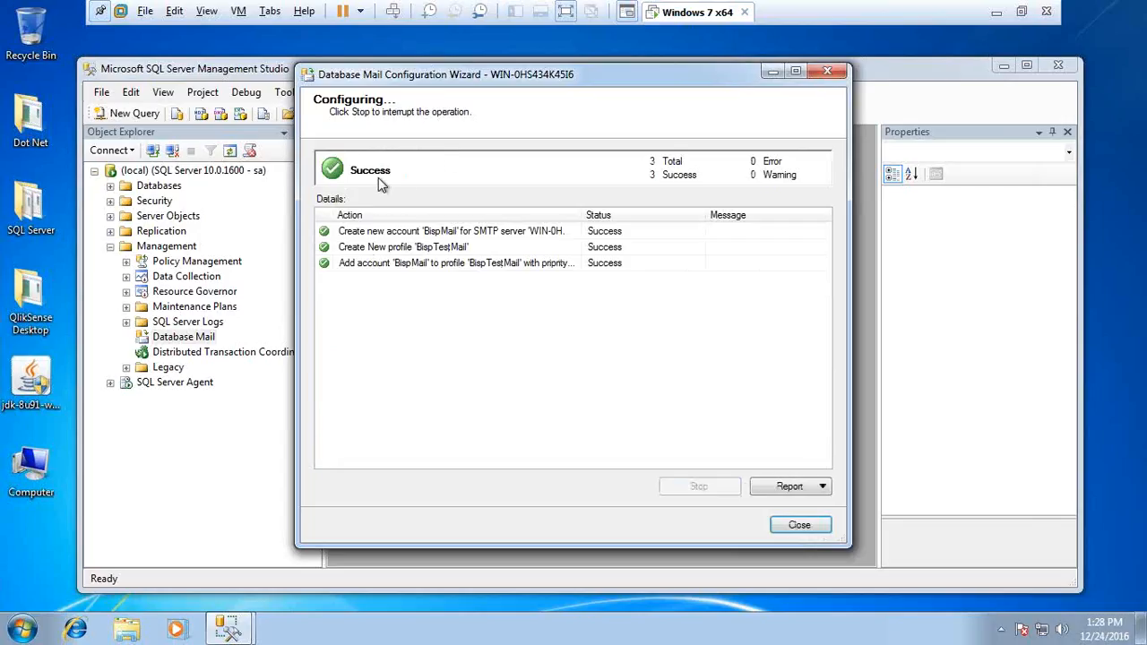
pyautogui.moveTo(345, 191)
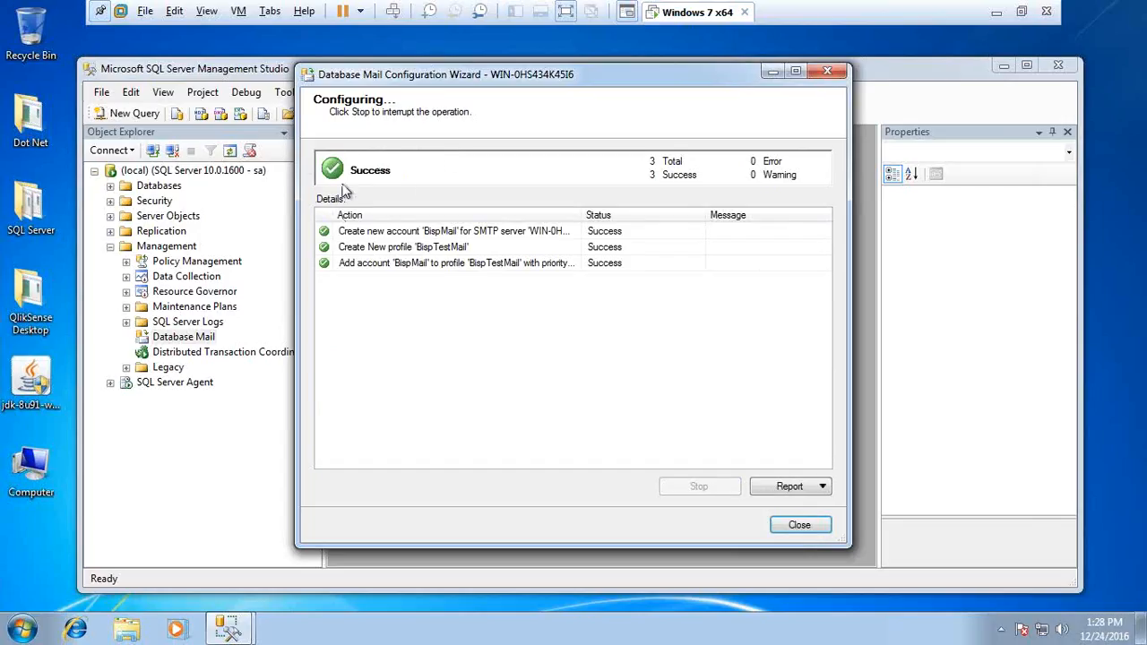
pyautogui.moveTo(440, 240)
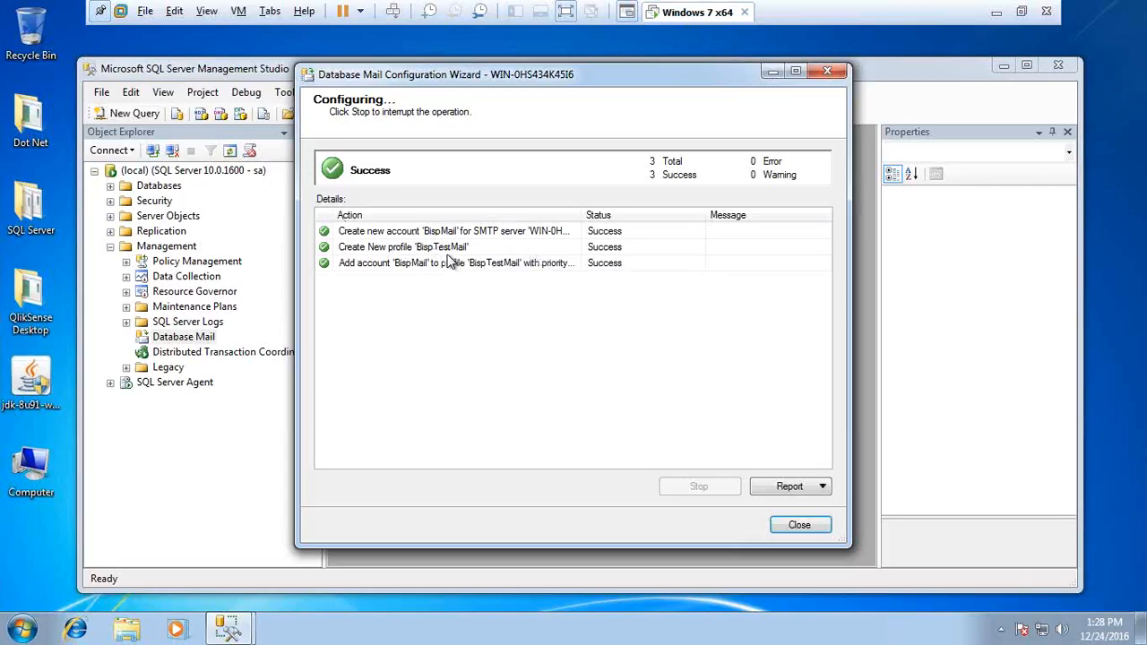
pyautogui.moveTo(444, 255)
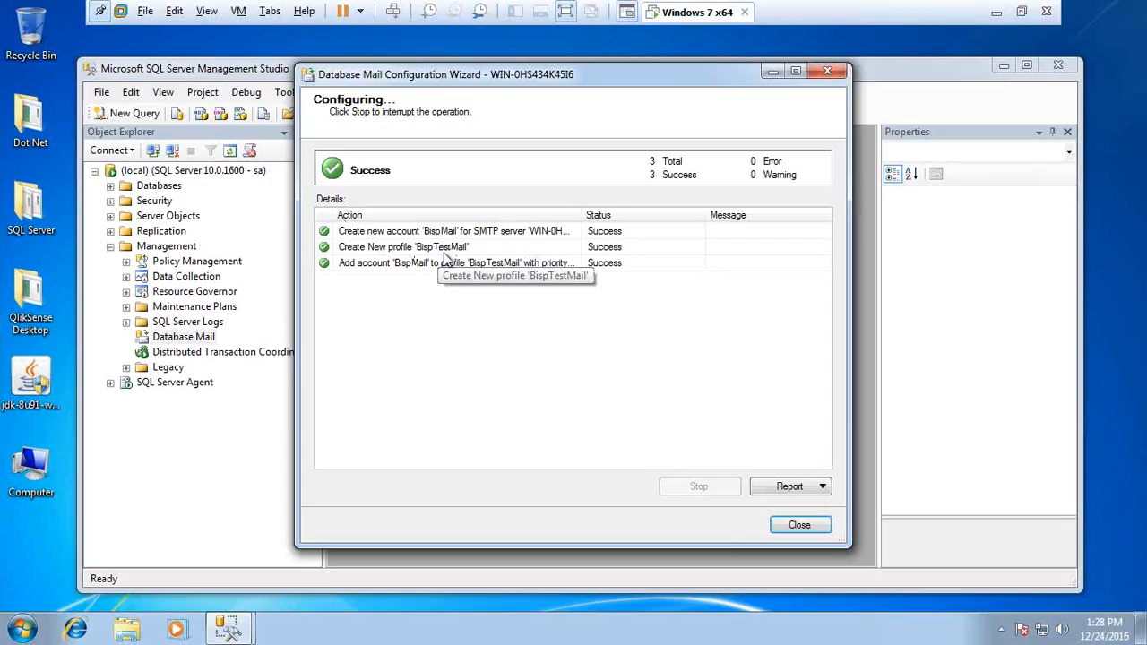
pyautogui.moveTo(446, 263)
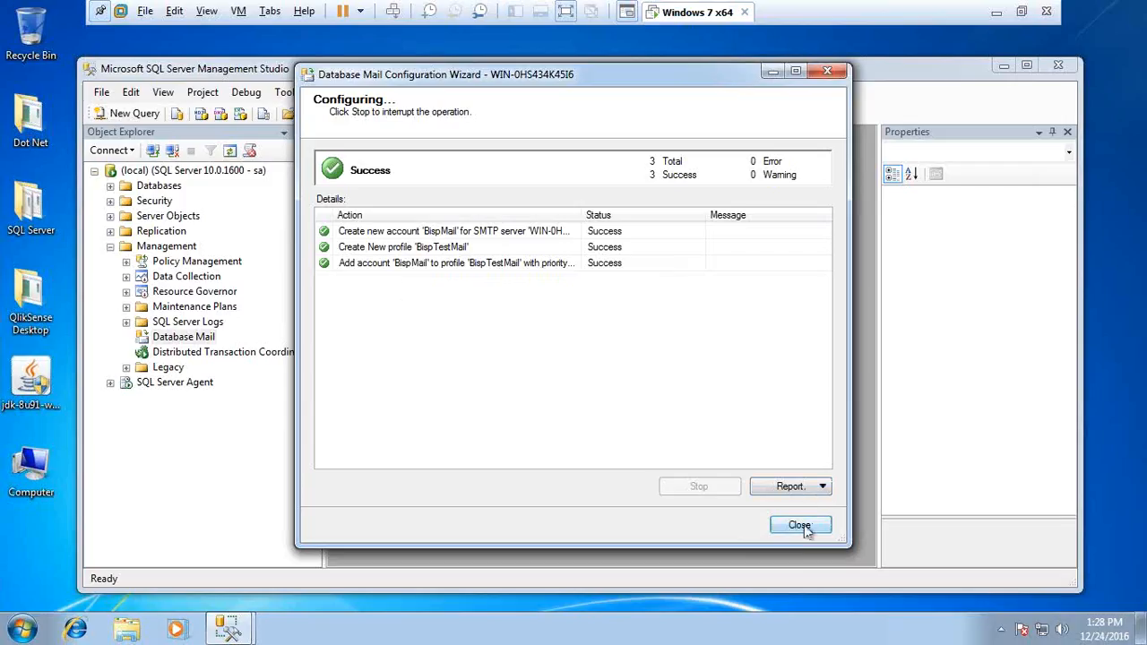
# Close the wizard after reviewing its three successful actions
pyautogui.click(799, 525)
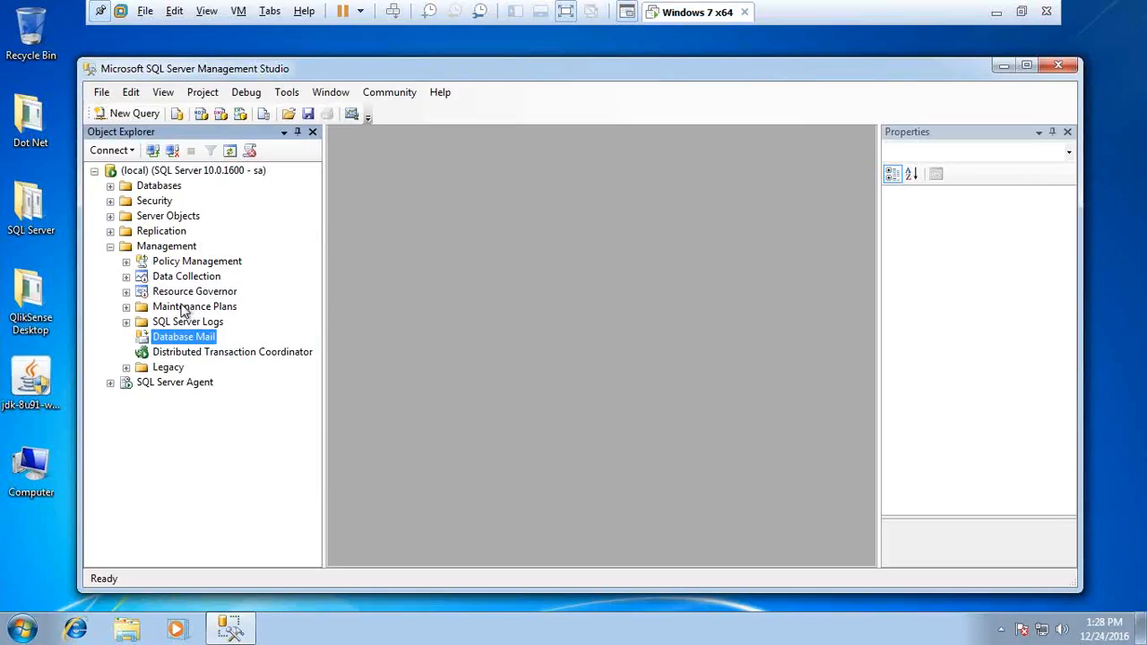
# Send a Database Mail test e-mail to the corrected recipient address and acknowledge it was queued
pyautogui.rightClick(183, 335)
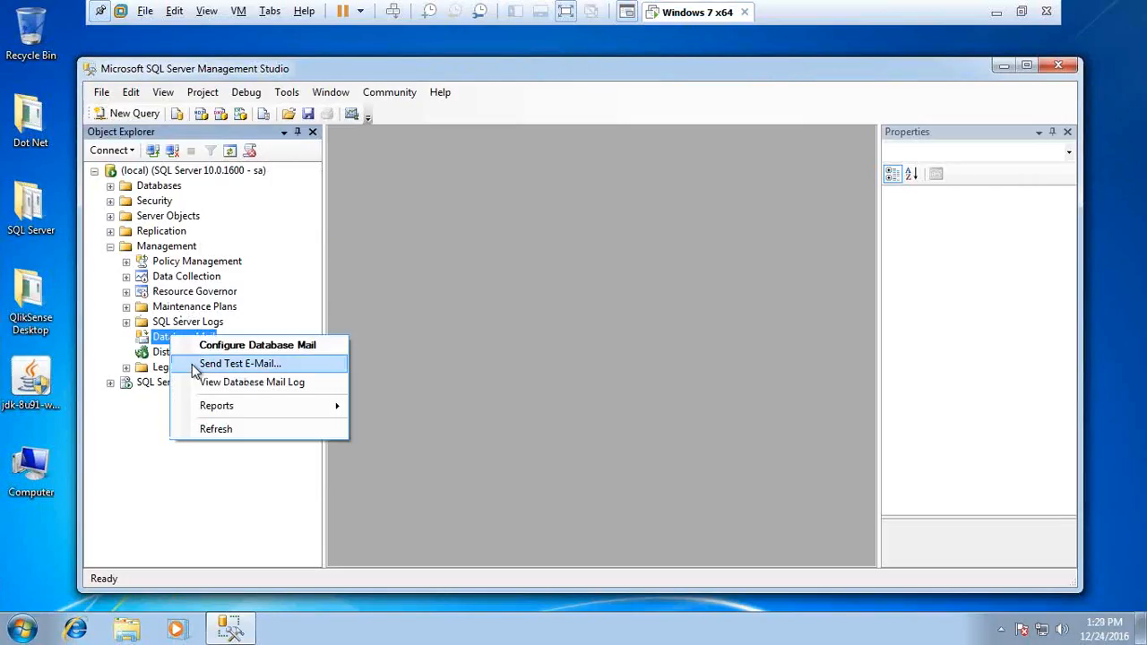
pyautogui.moveTo(212, 370)
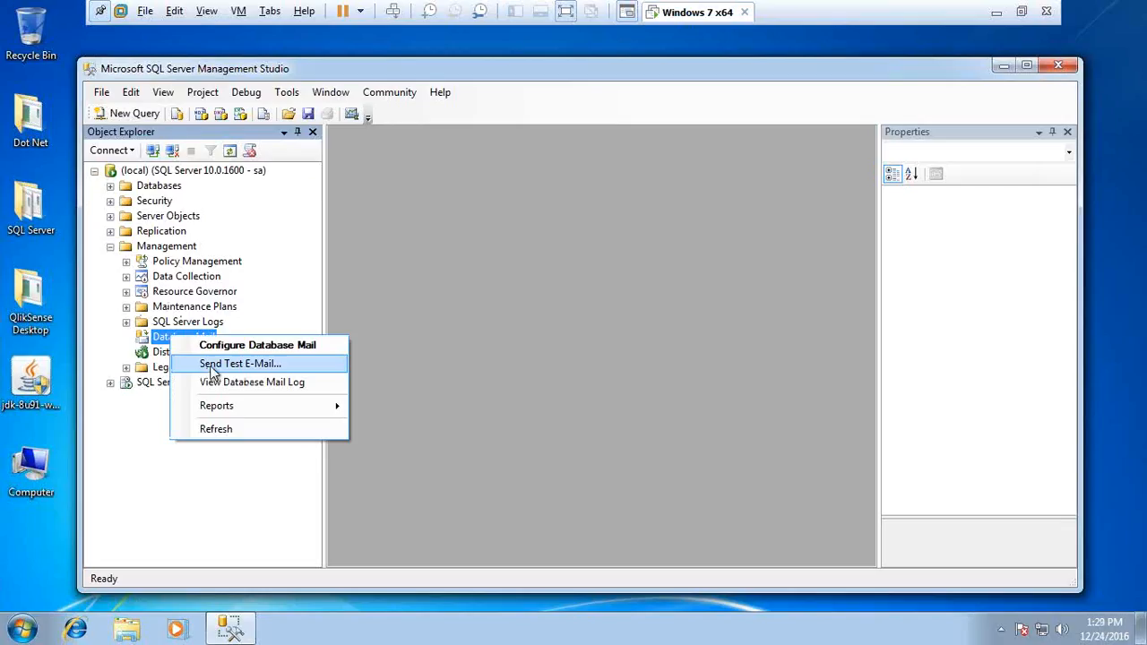
pyautogui.click(240, 362)
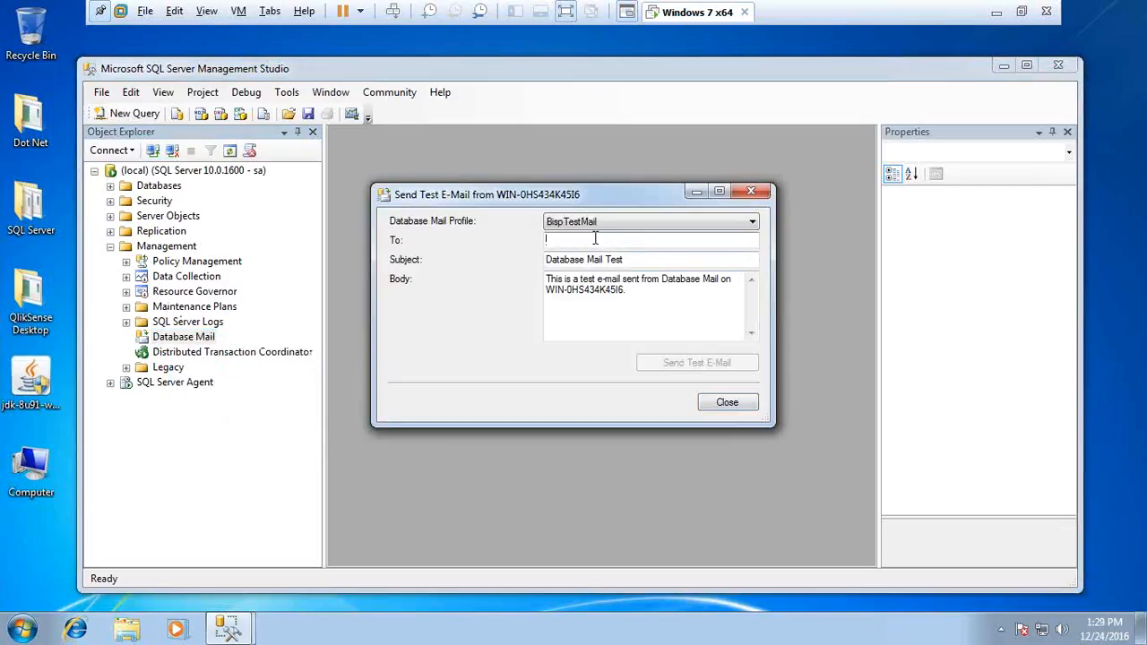
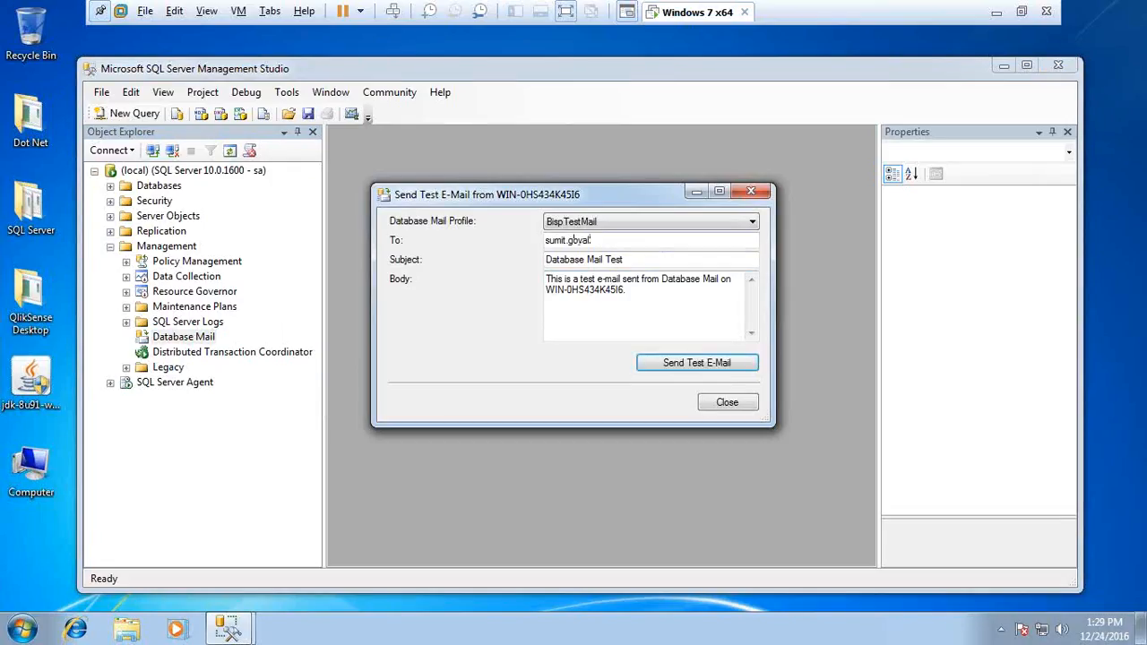
pyautogui.click(697, 363)
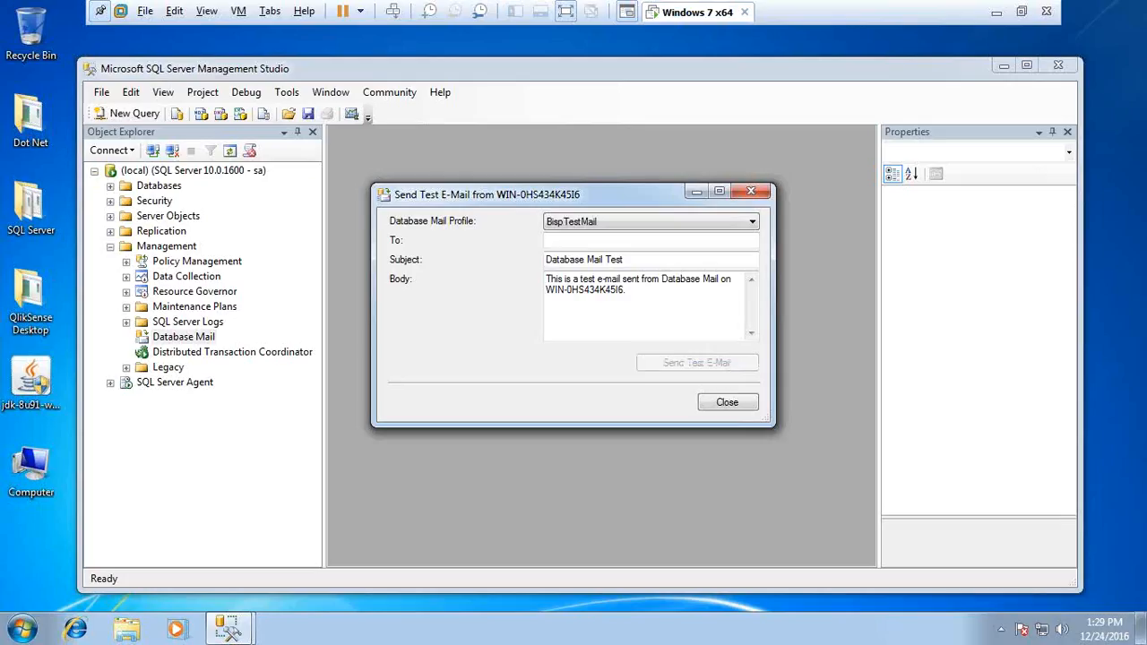
pyautogui.click(645, 239)
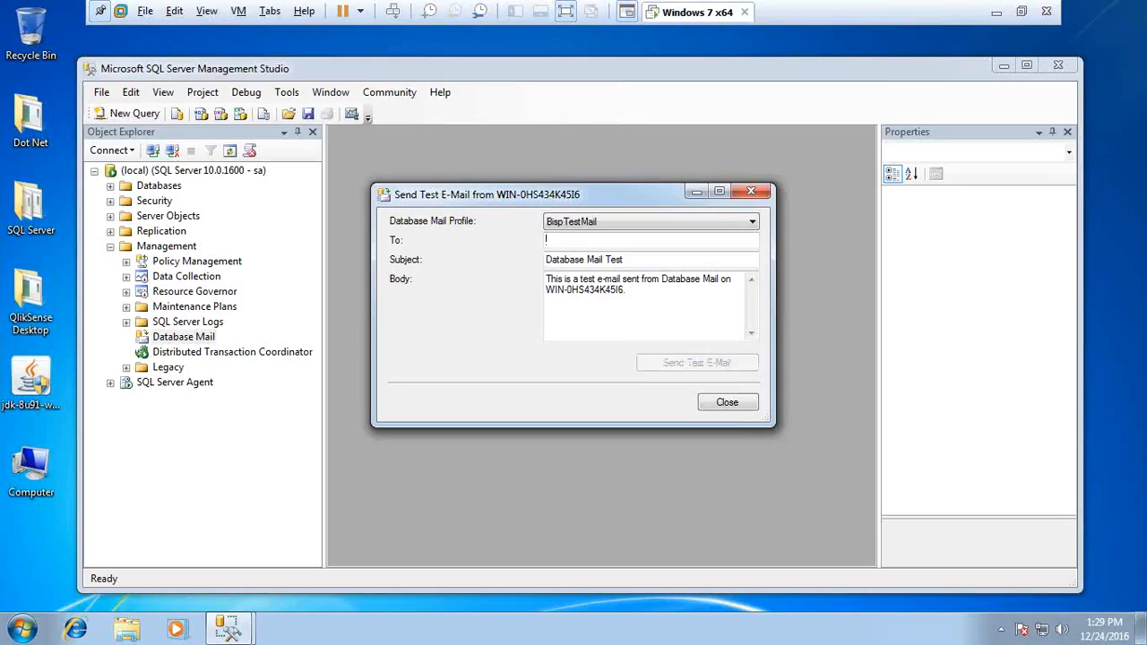
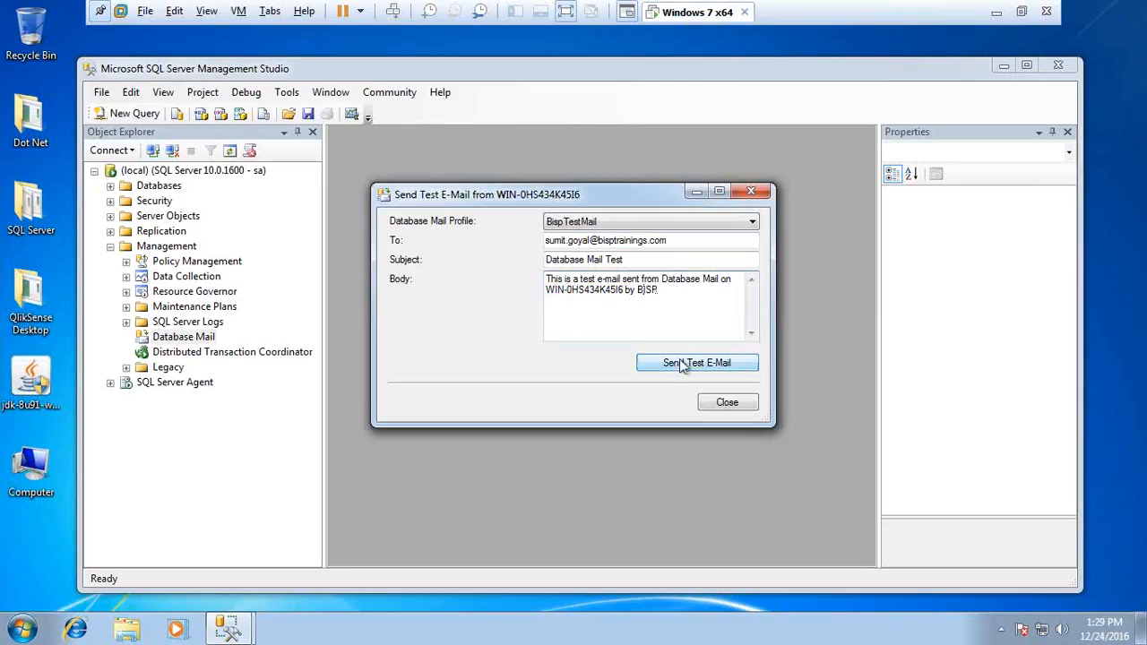
pyautogui.click(697, 362)
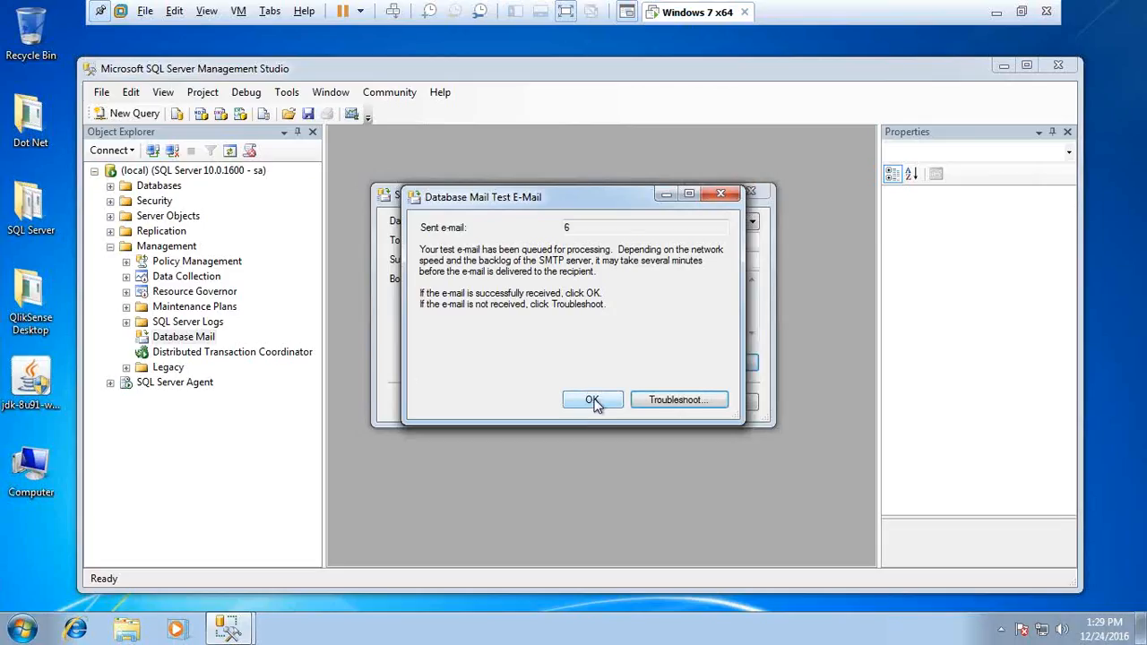
pyautogui.click(592, 400)
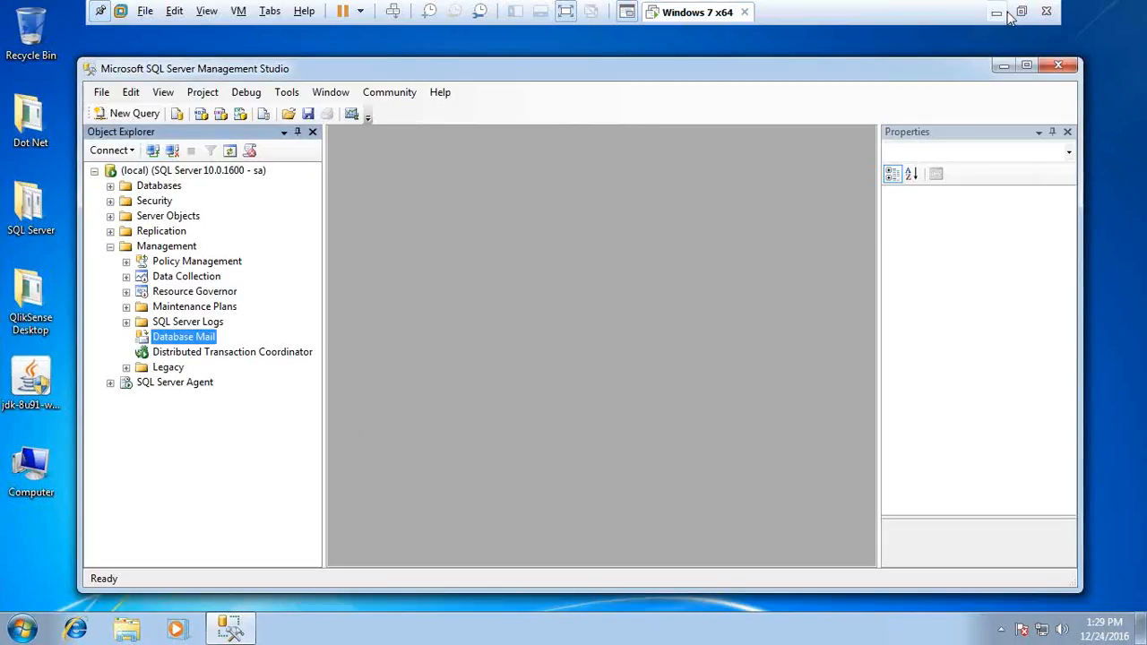
# Minimize the virtual machine to show the PowerPoint title slide
pyautogui.click(16, 627)
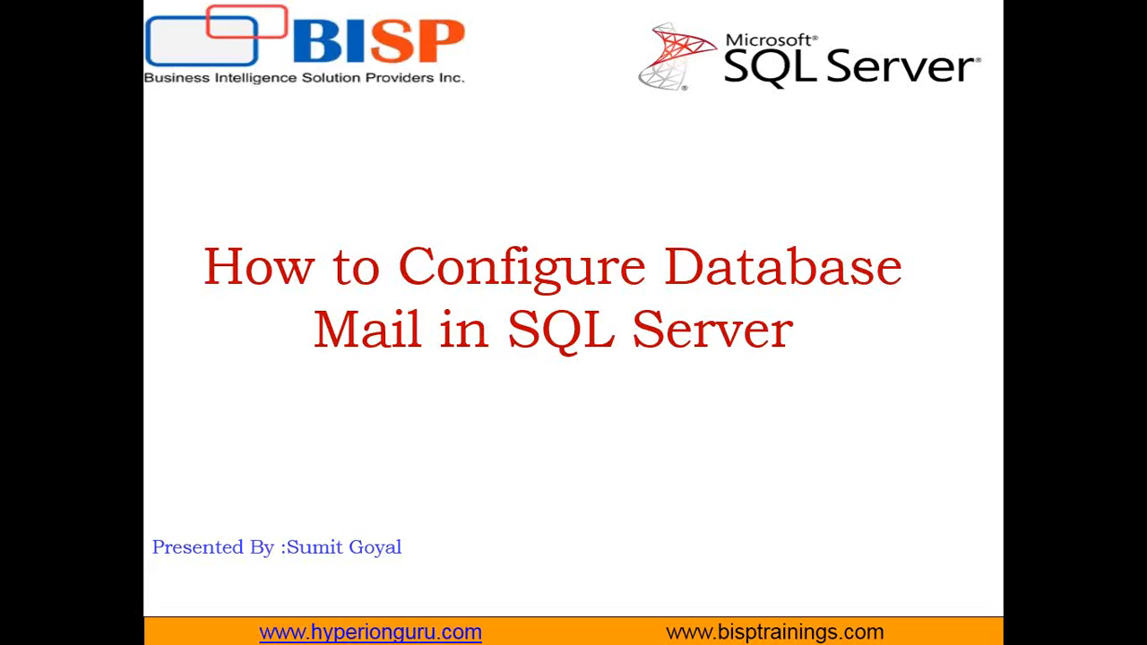
pyautogui.moveTo(1010, 237)
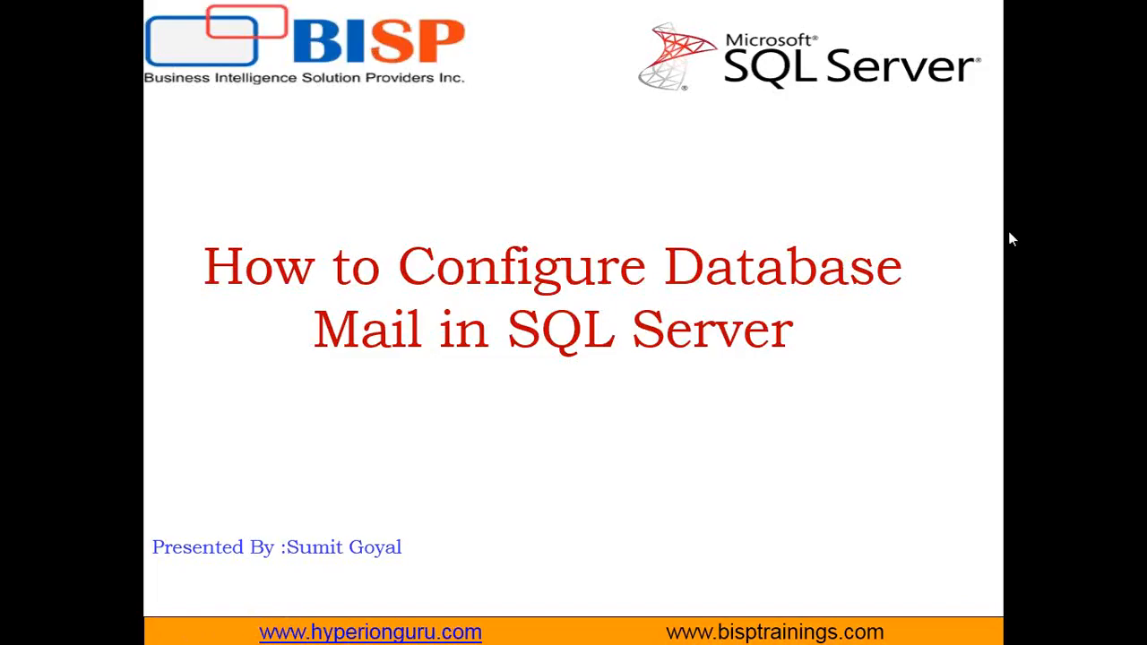
pyautogui.moveTo(990, 267)
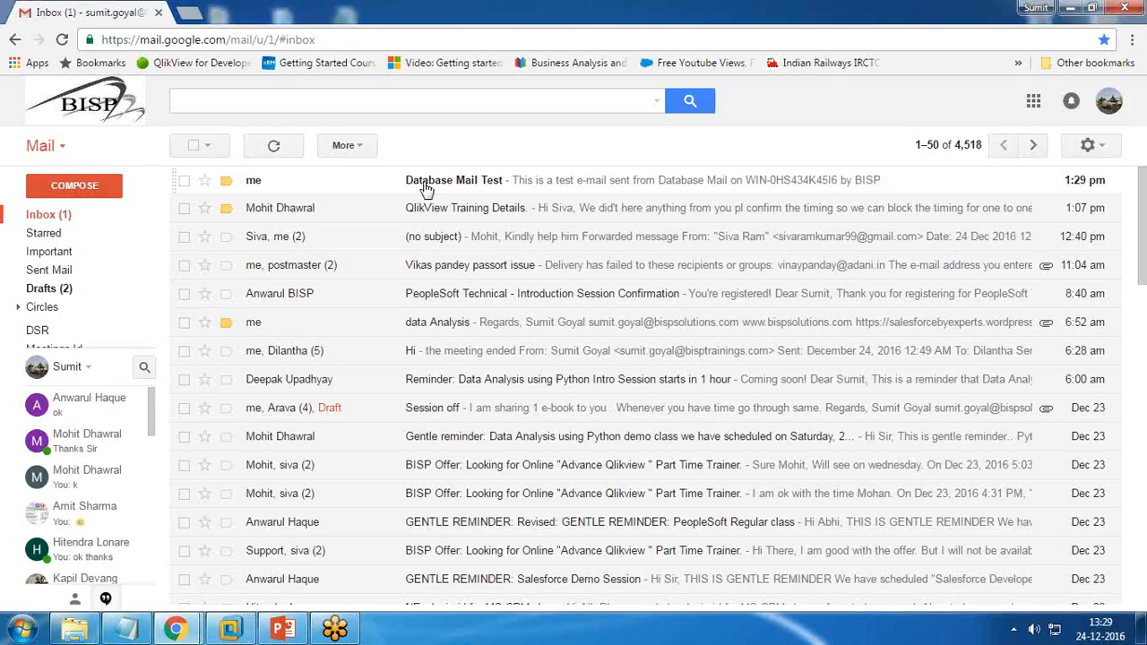
# Open the 'Database Mail Test' message in Gmail and select the sender's address
pyautogui.click(454, 179)
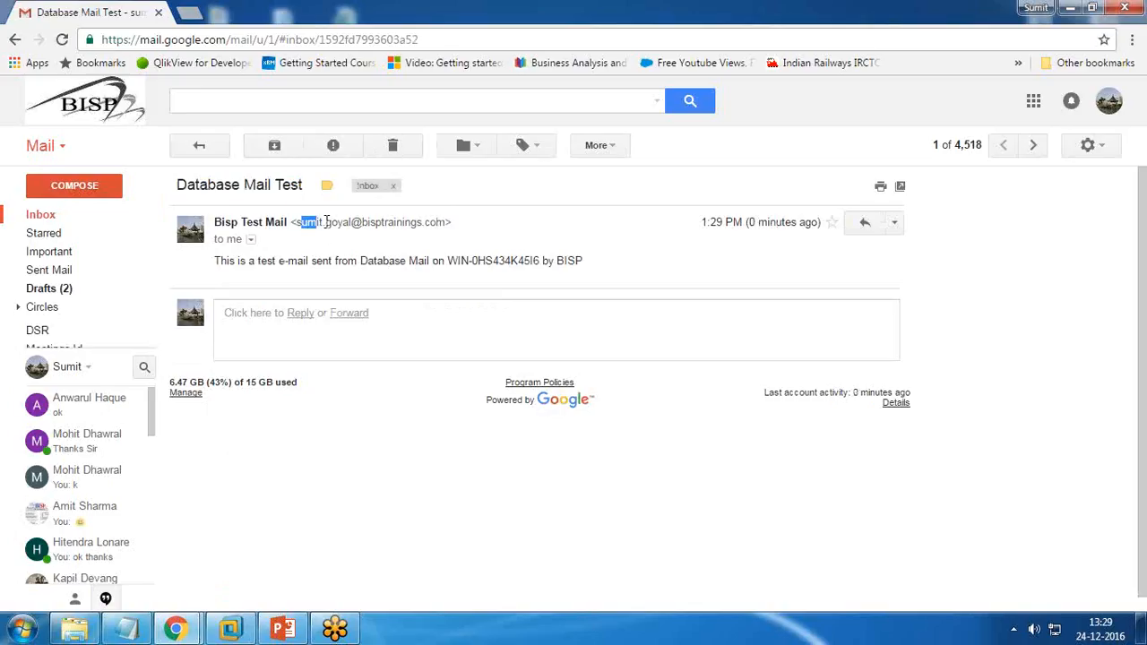
pyautogui.click(347, 238)
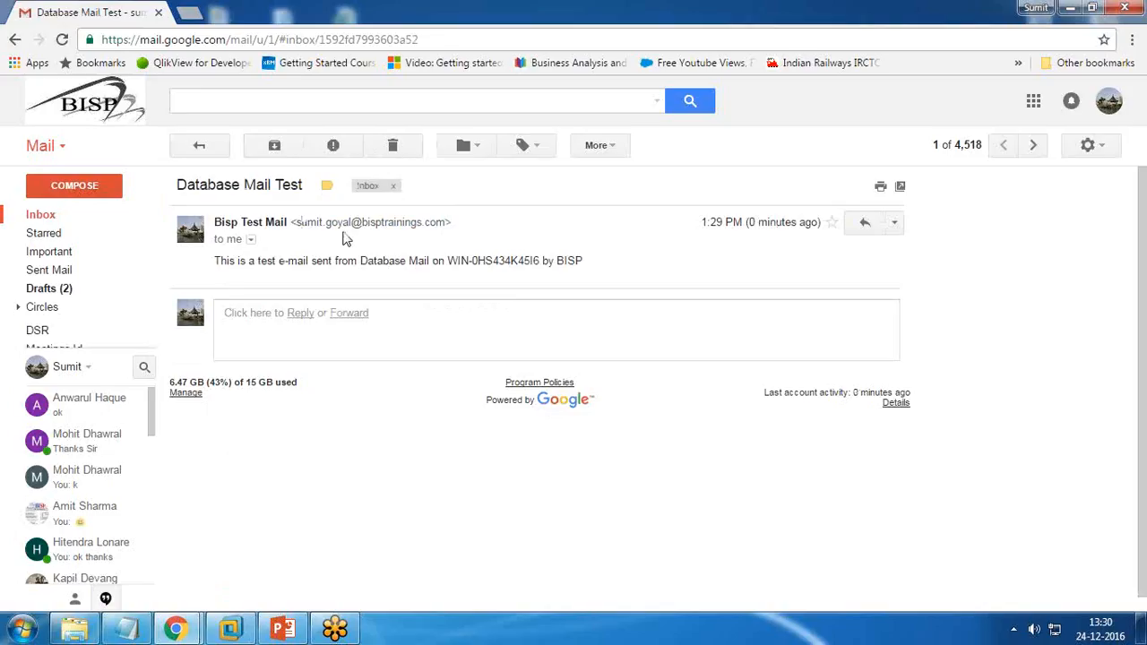
pyautogui.doubleClick(370, 221)
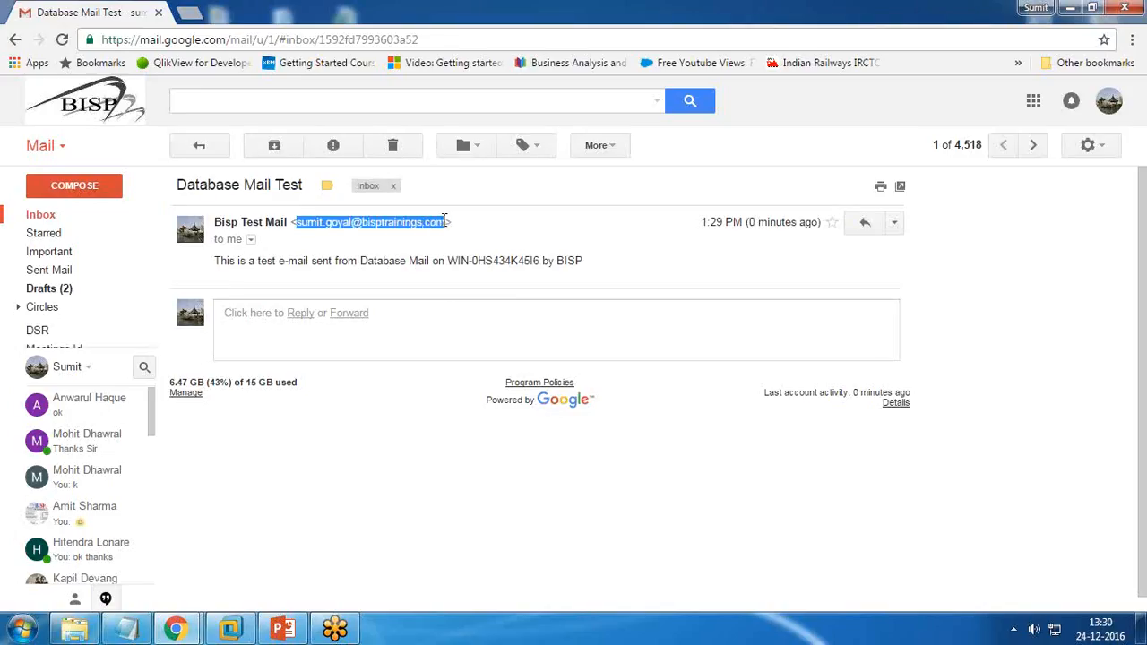
pyautogui.moveTo(287, 392)
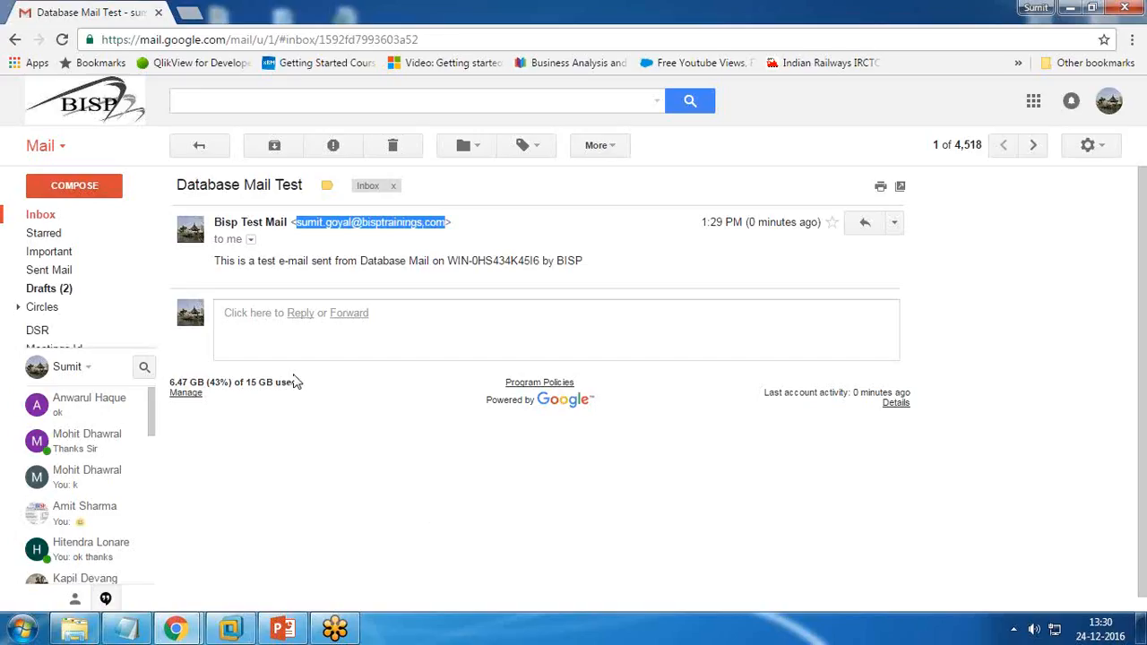
pyautogui.moveTo(286, 381)
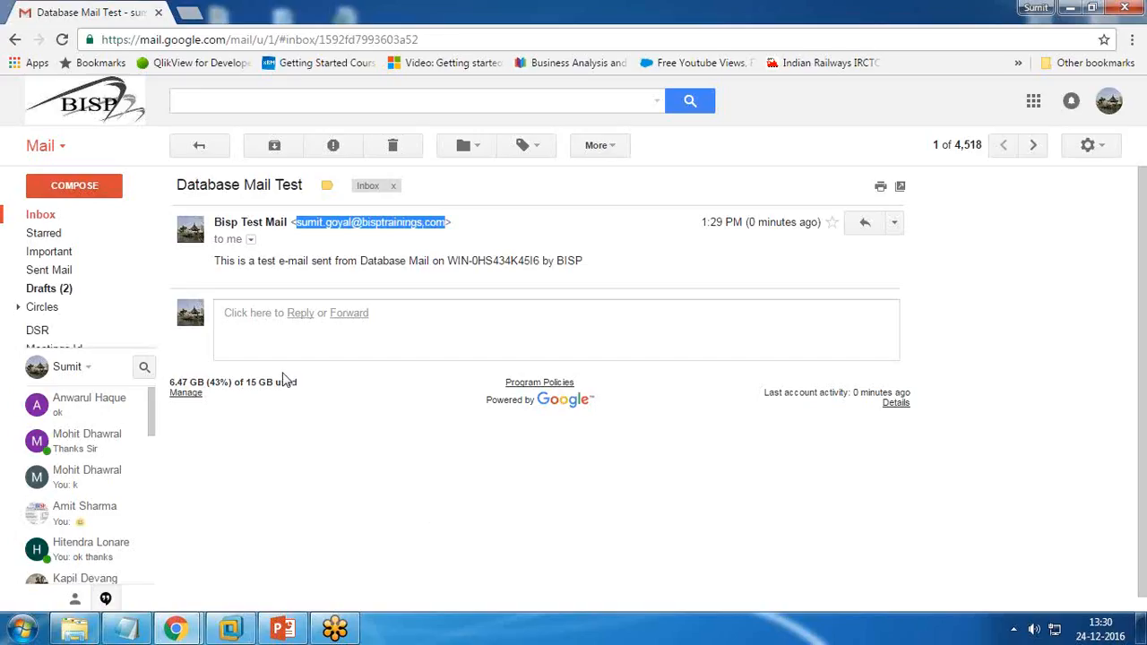
pyautogui.moveTo(1002, 520)
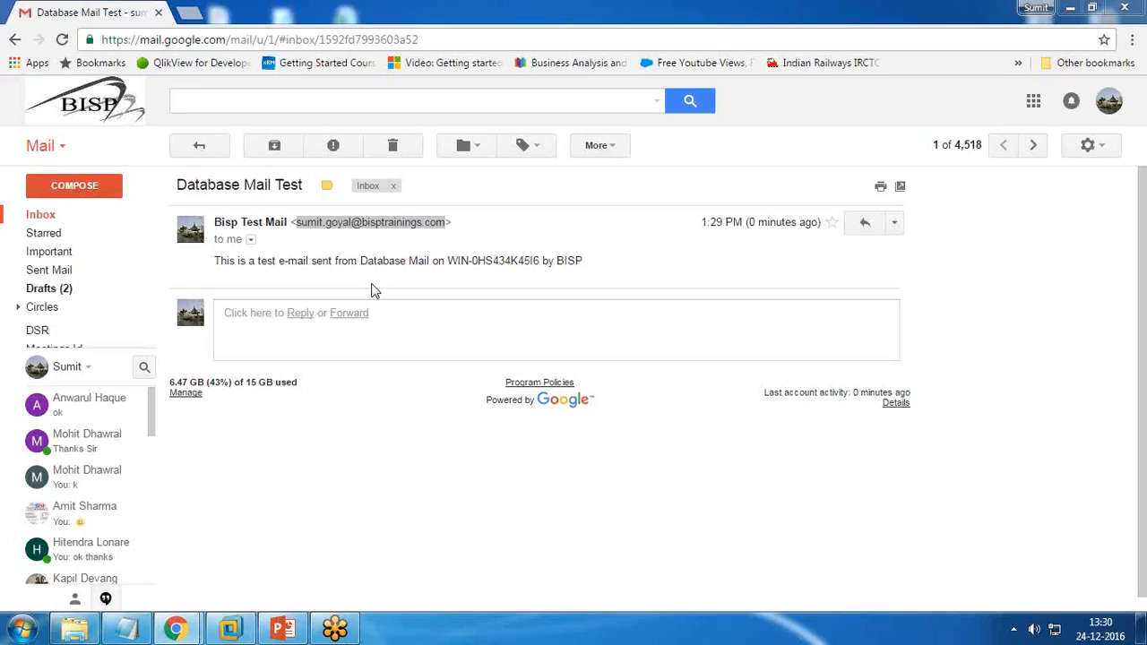
pyautogui.moveTo(353, 312)
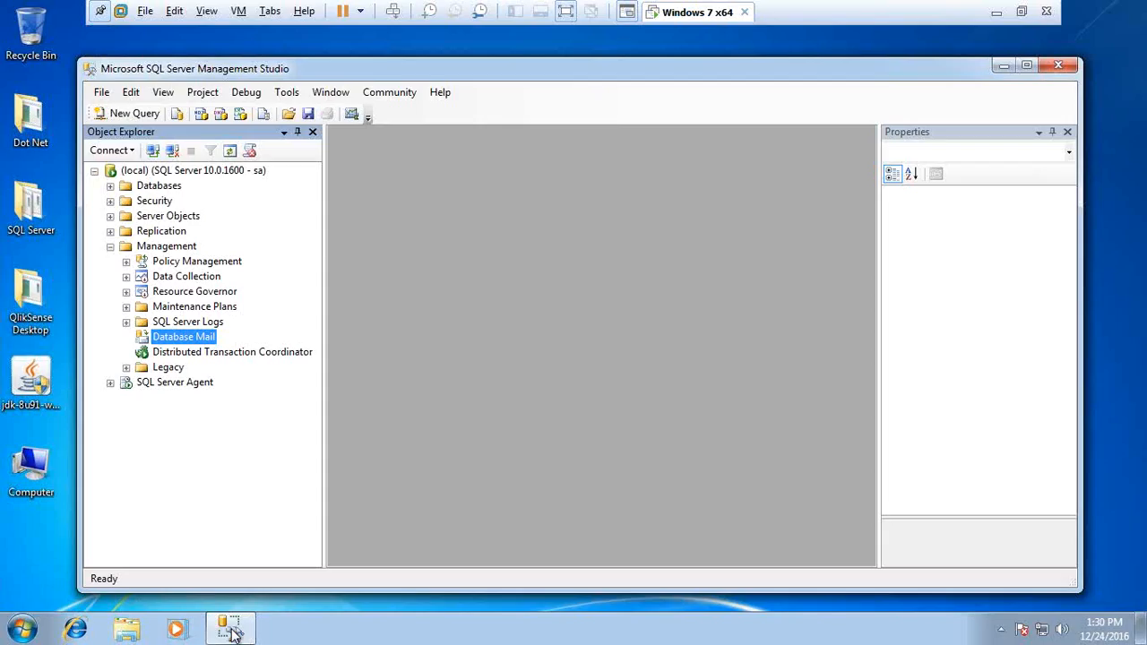
# Run sp_helptext sp_send_dbmail in a new query, getting the Msg 15009 error
pyautogui.click(127, 113)
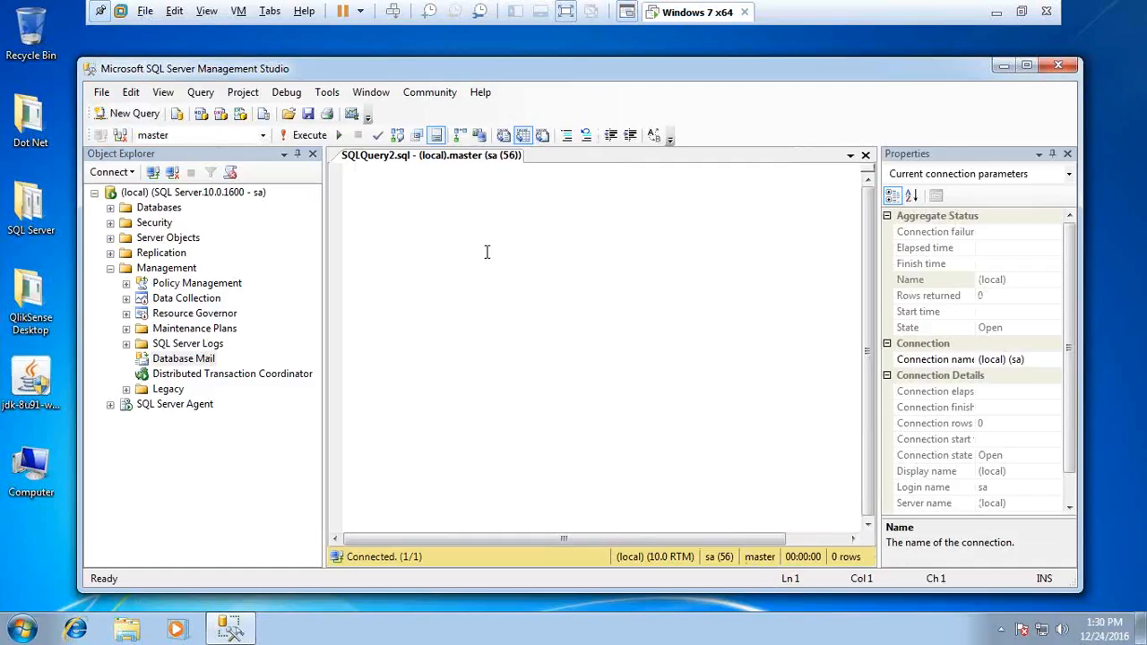
pyautogui.write('sp_help')
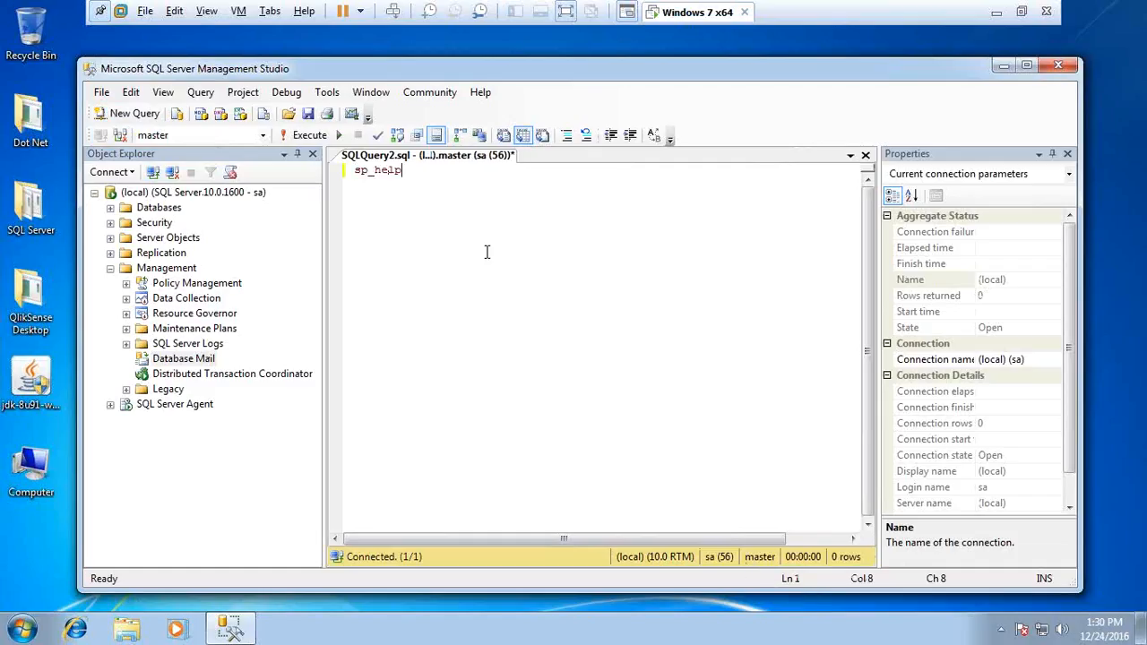
pyautogui.write('texp')
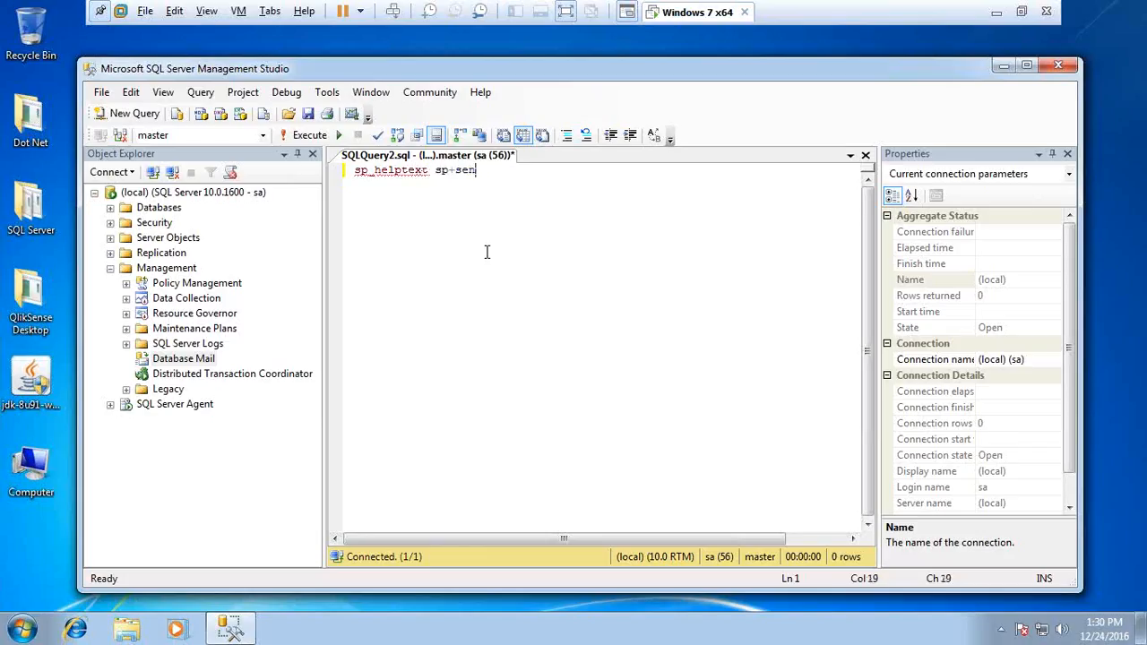
pyautogui.press('BackSpace')
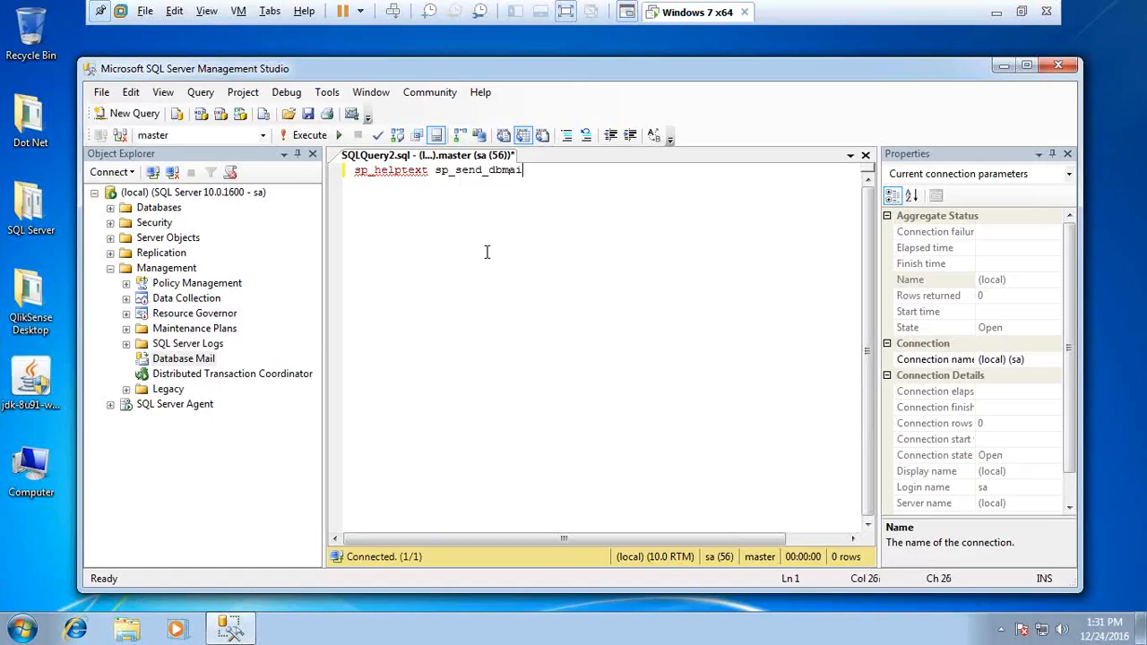
pyautogui.click(309, 134)
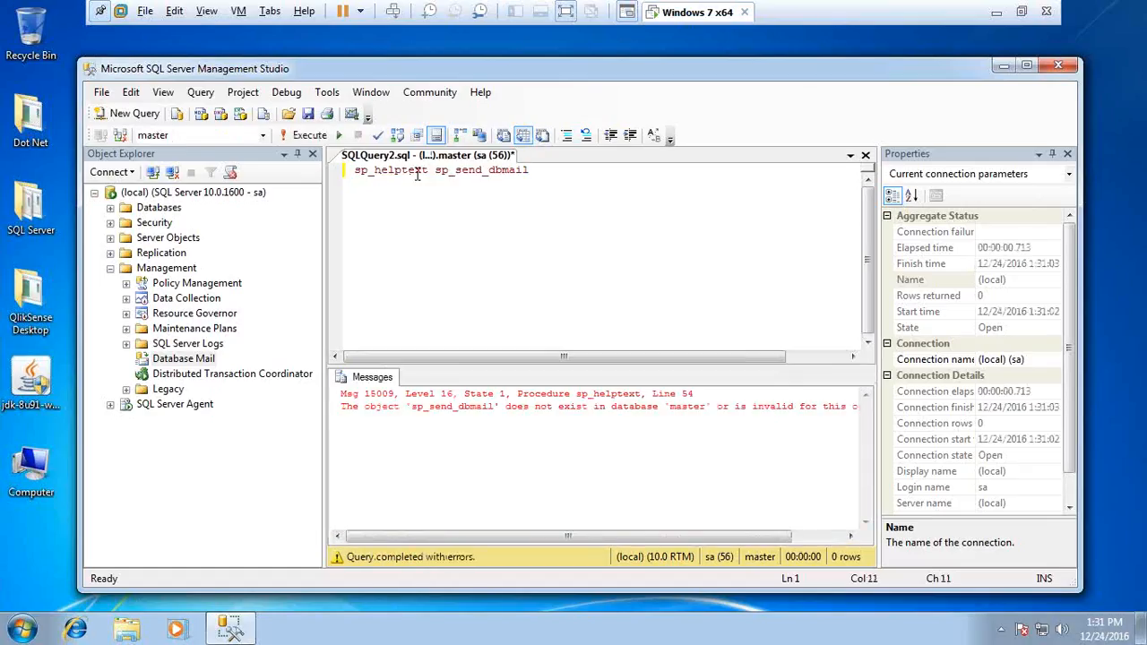
pyautogui.moveTo(488, 175)
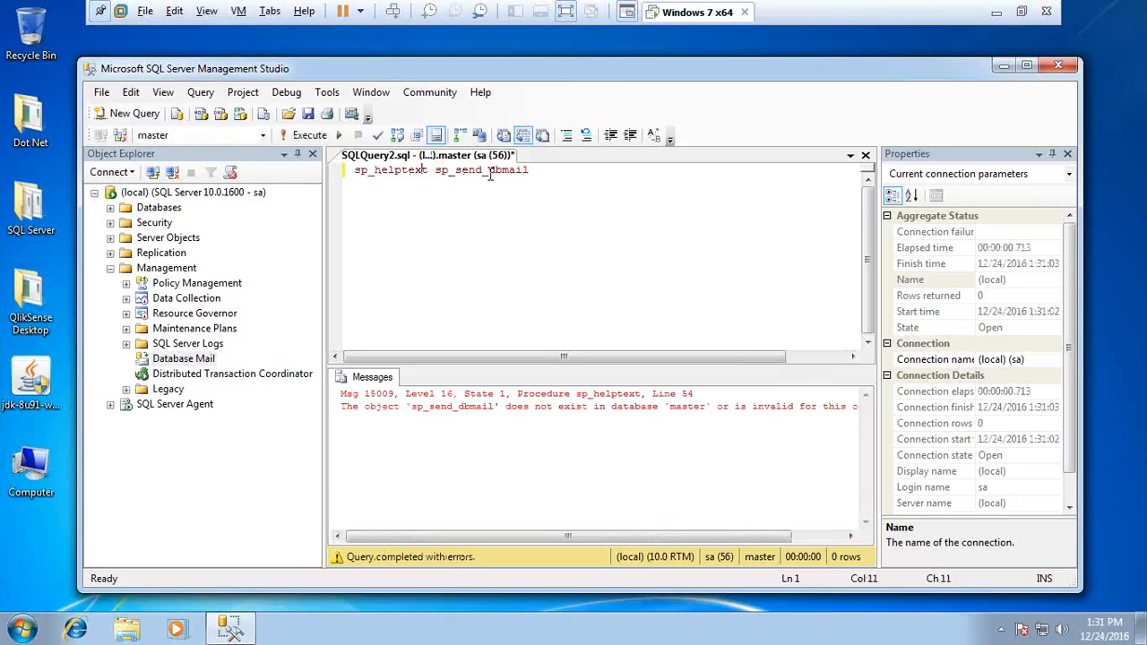
pyautogui.moveTo(530, 218)
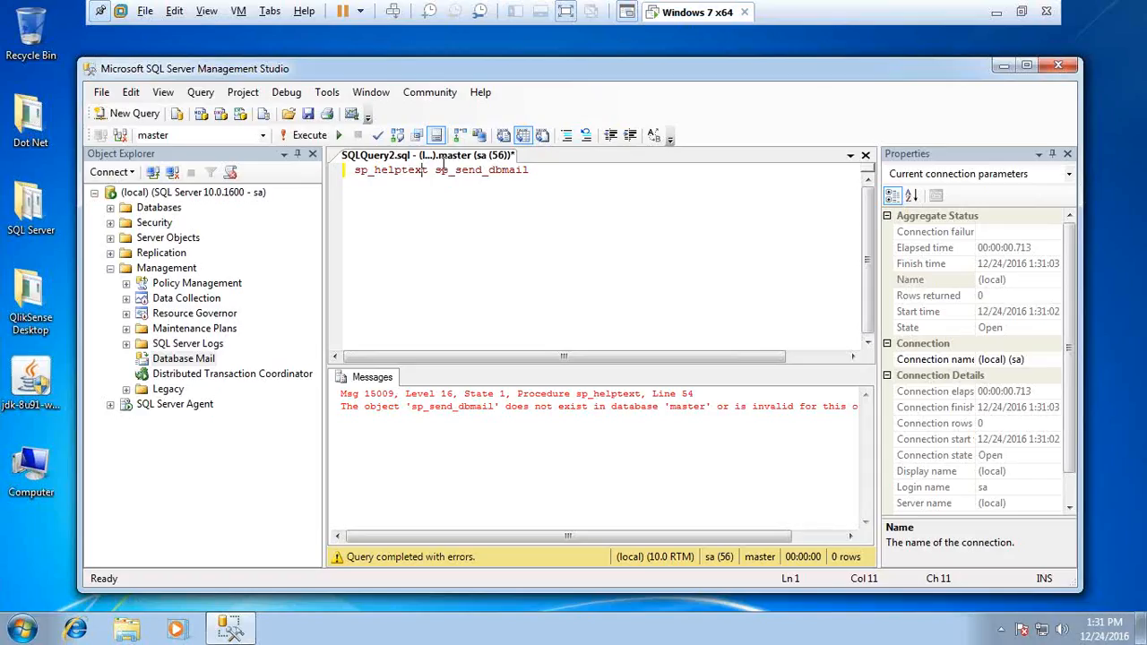
pyautogui.moveTo(363, 430)
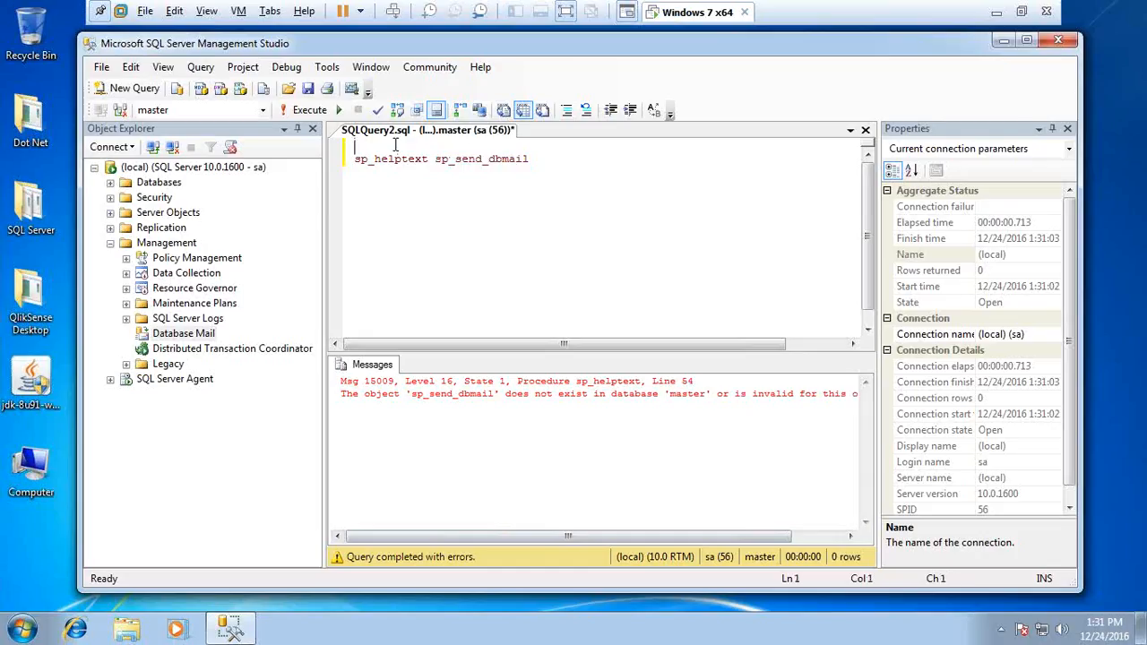
# Switch the query to msdb and run sp_helptext to list sp_send_dbmail's 509-row definition
pyautogui.write('use ms')
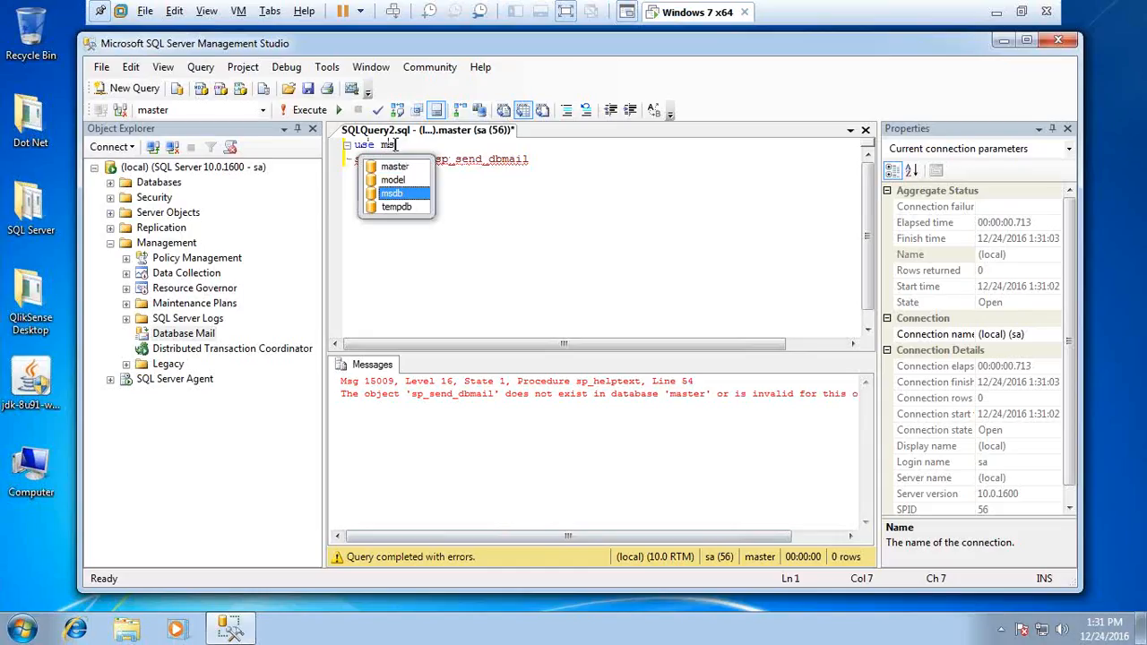
pyautogui.click(392, 194)
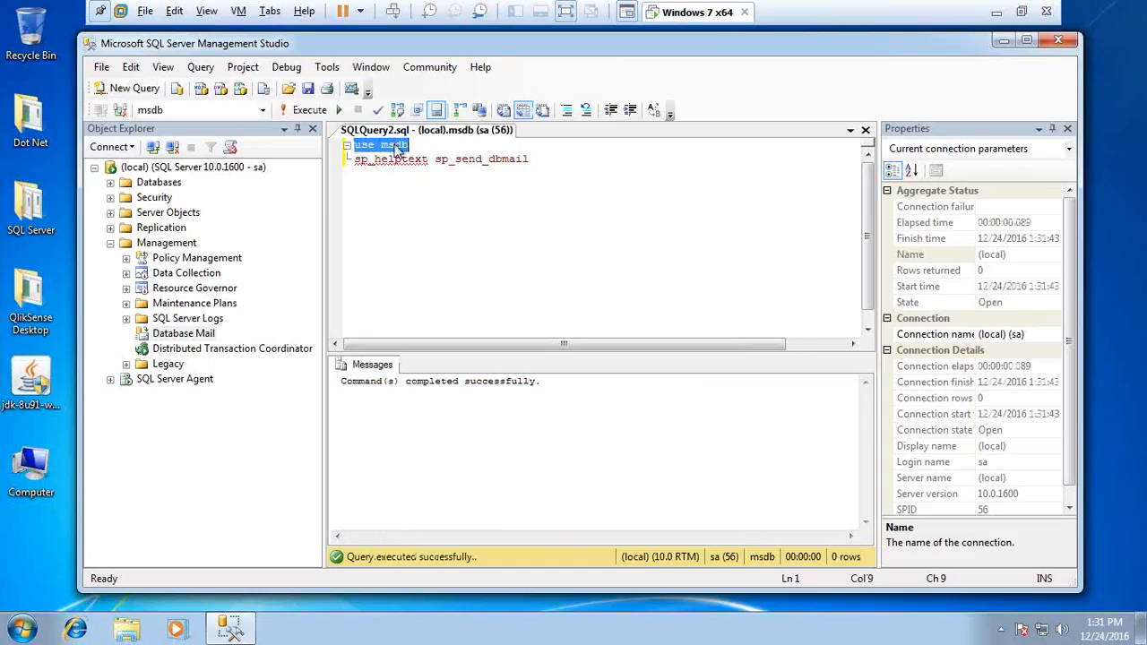
pyautogui.click(309, 109)
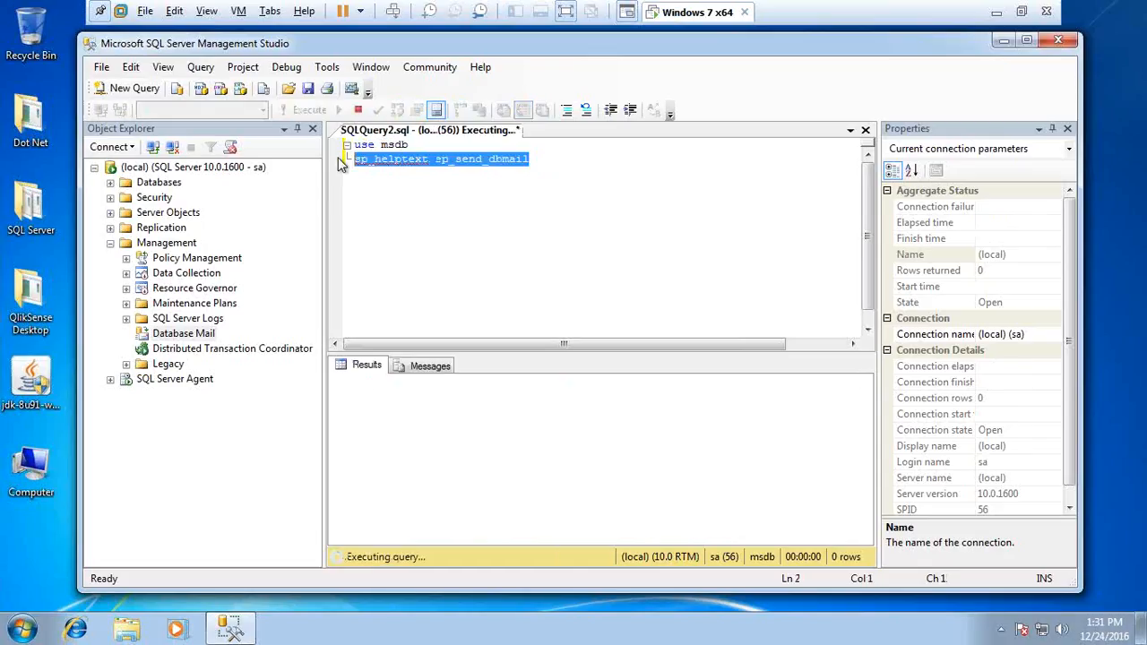
pyautogui.click(309, 109)
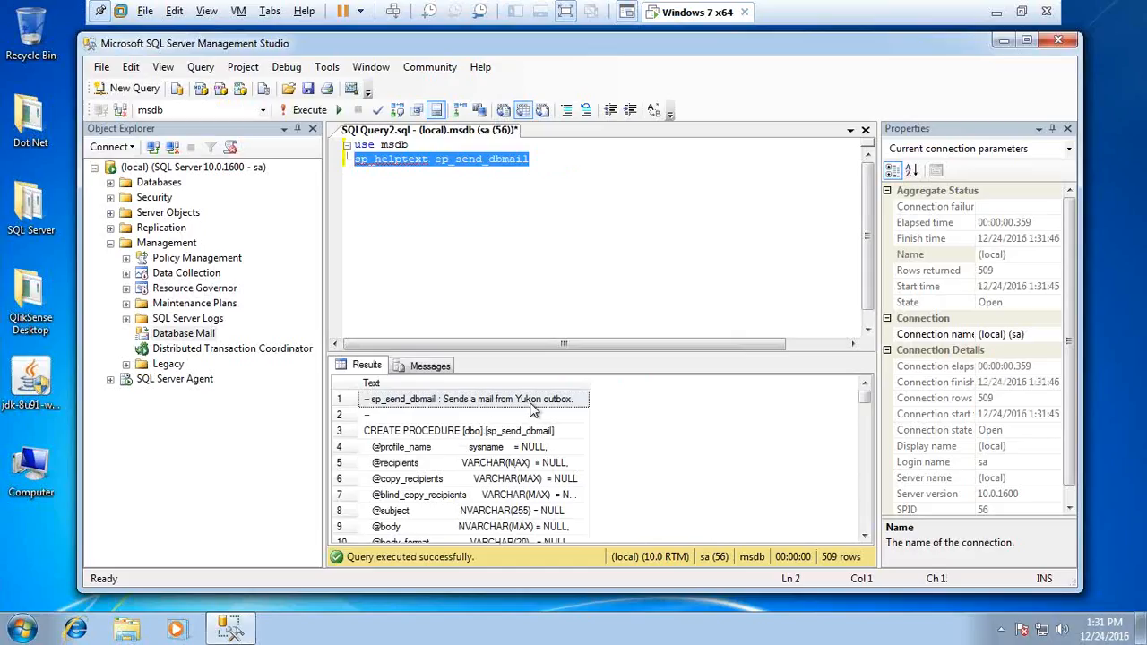
pyautogui.moveTo(490, 350)
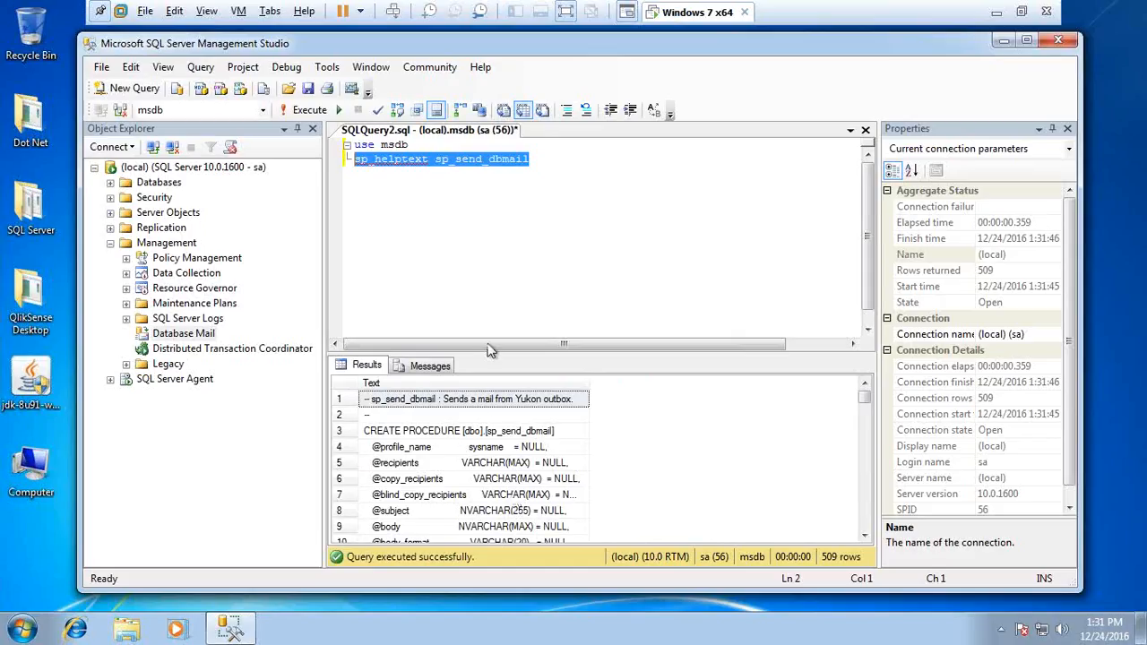
pyautogui.scroll(-3)
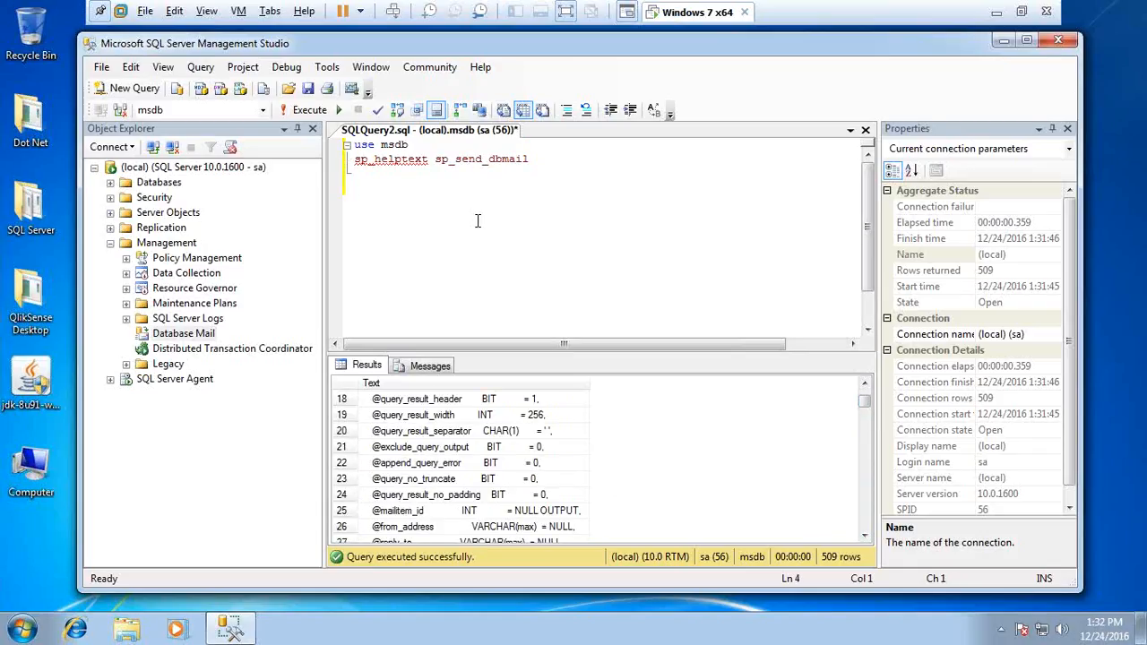
pyautogui.write('Exec')
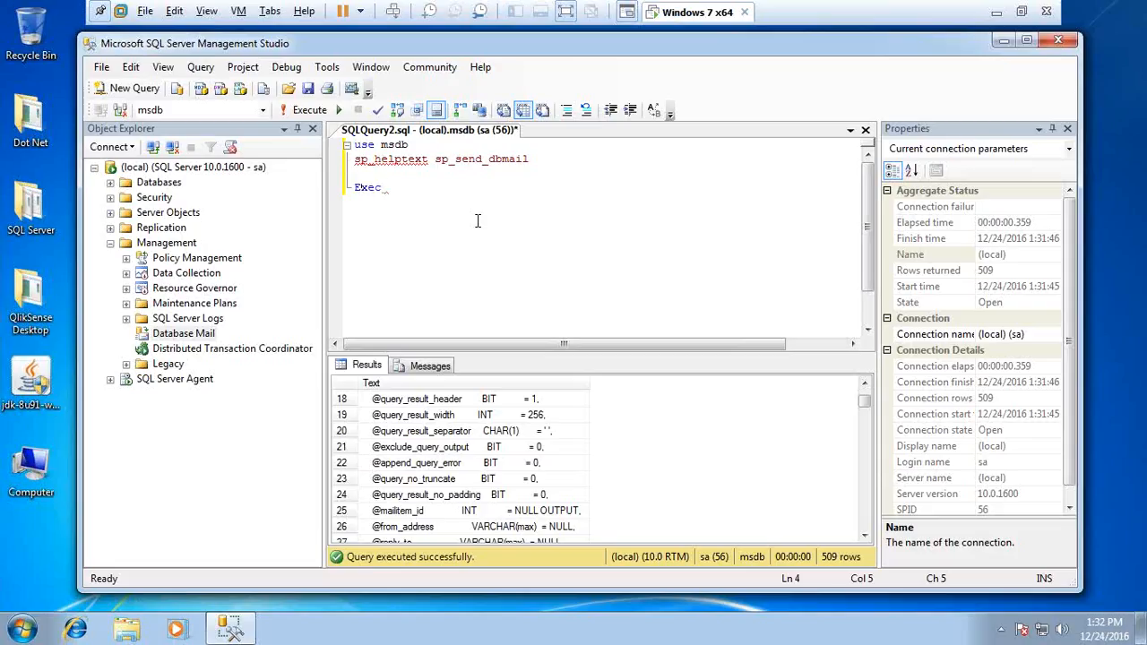
pyautogui.write('msdb.')
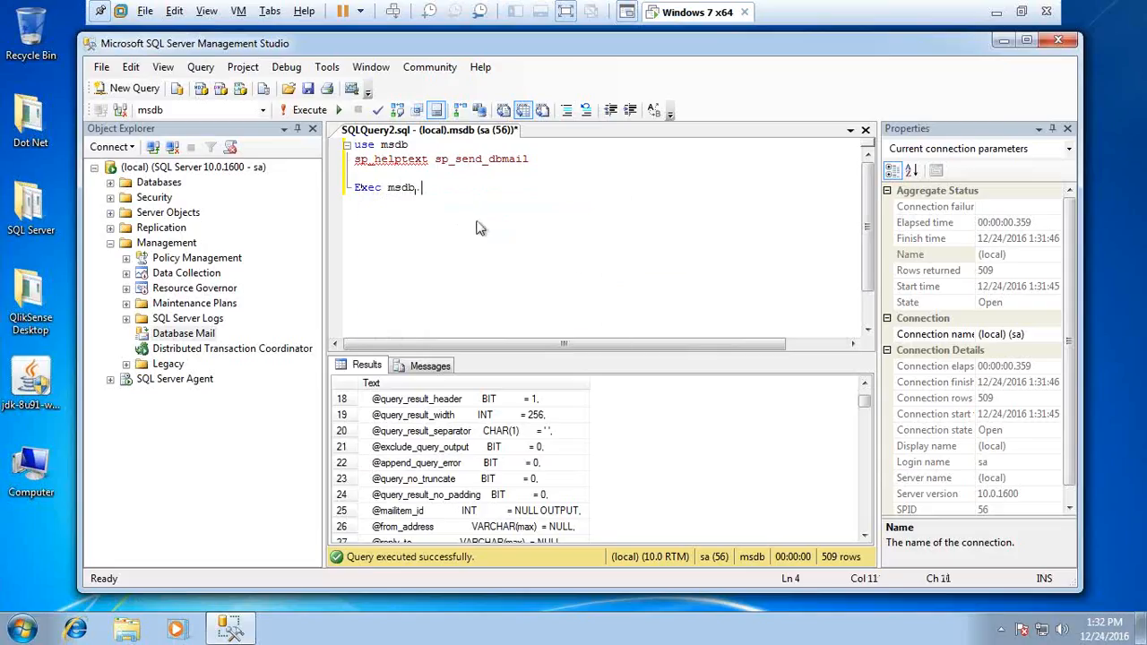
pyautogui.write('.dbo')
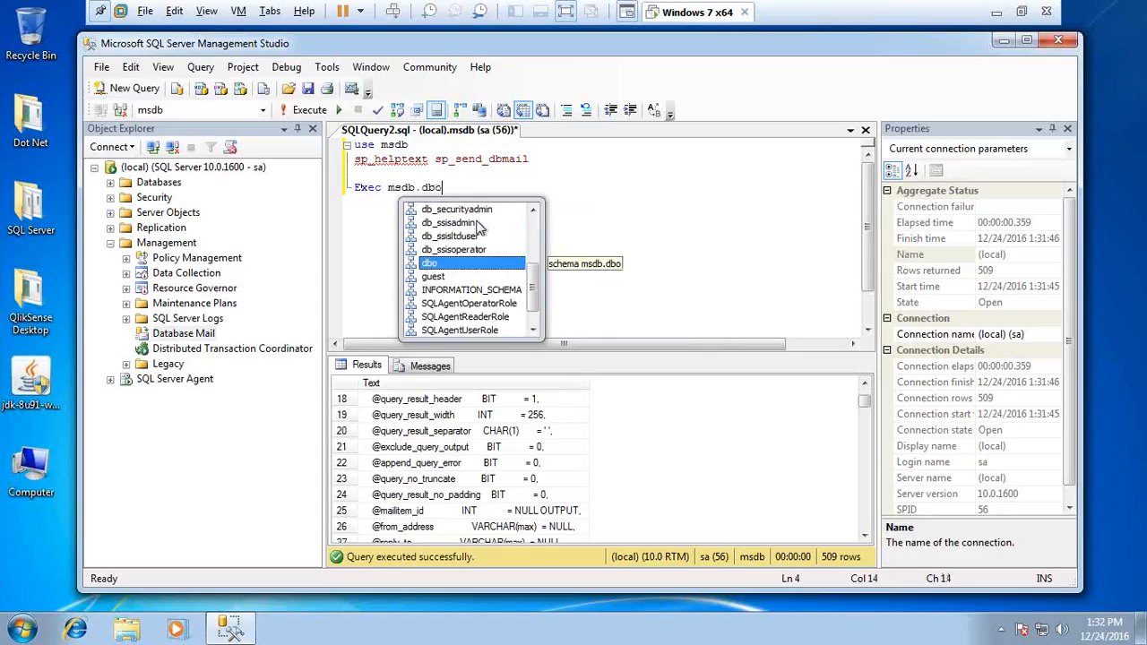
pyautogui.write('.sp_send_dbmail')
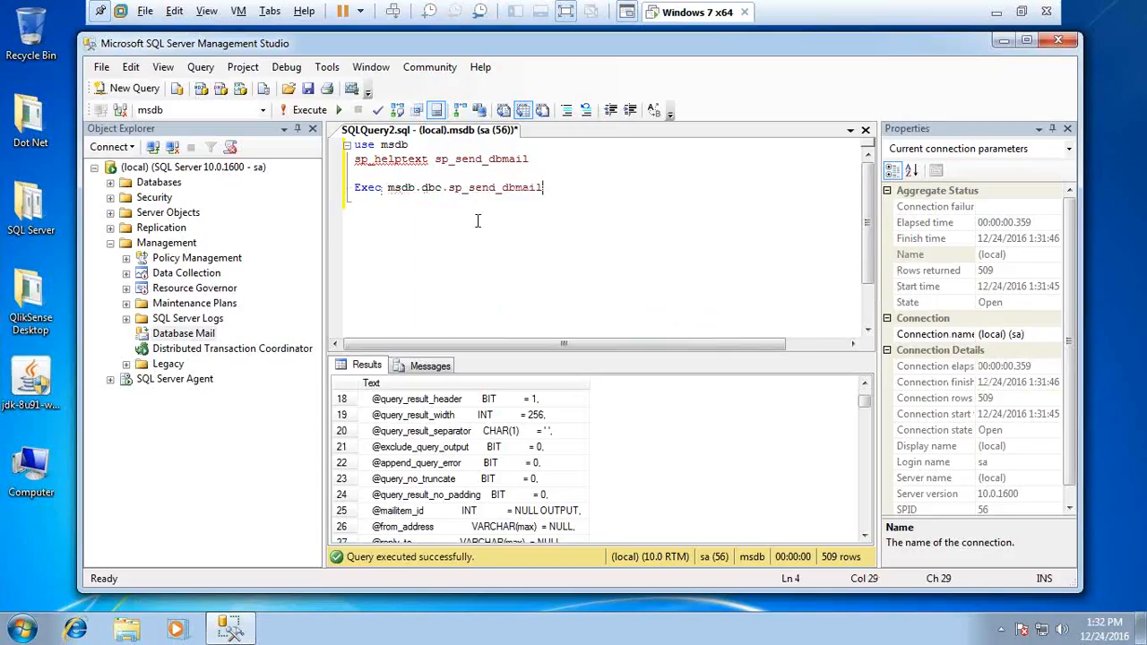
pyautogui.write('@')
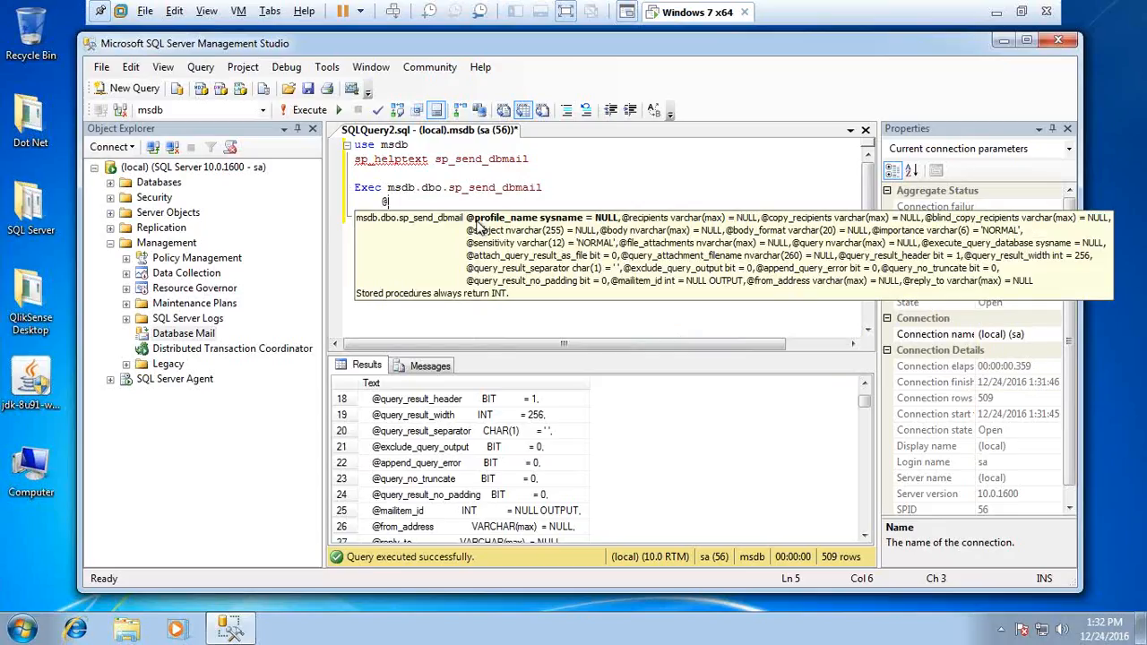
pyautogui.moveTo(533, 226)
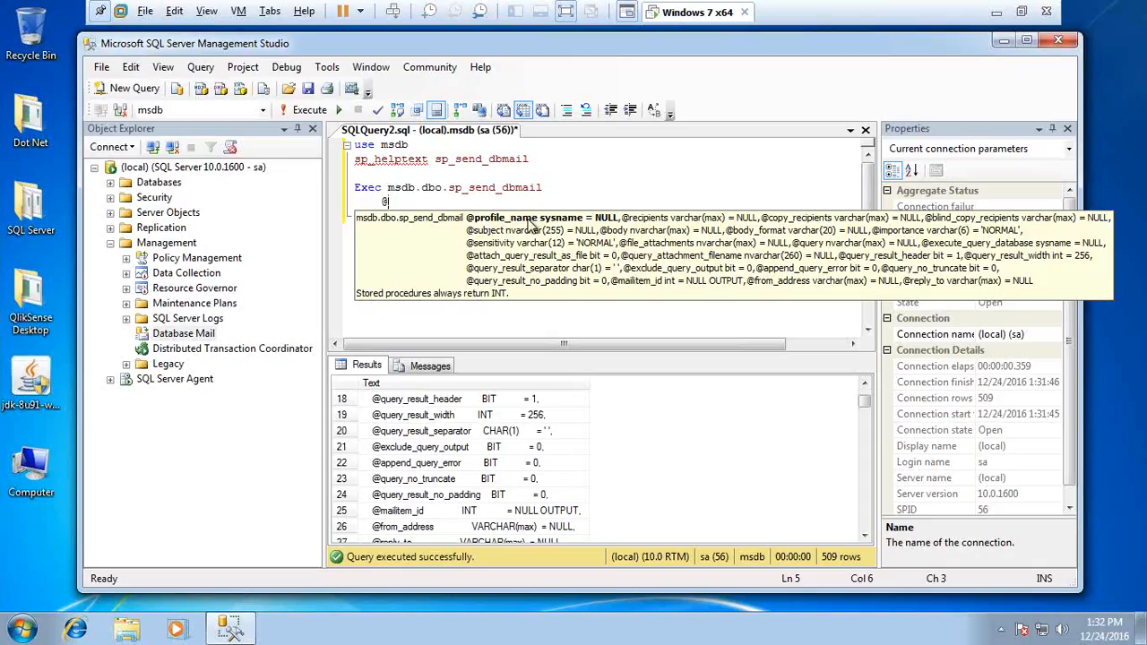
pyautogui.moveTo(811, 229)
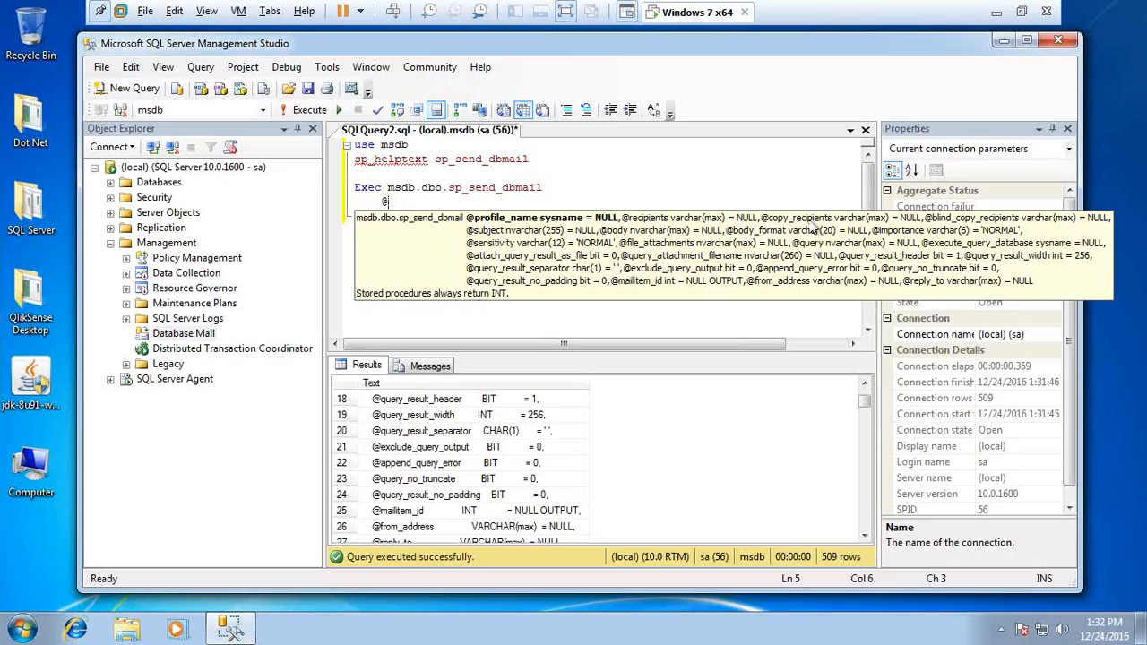
pyautogui.moveTo(1012, 231)
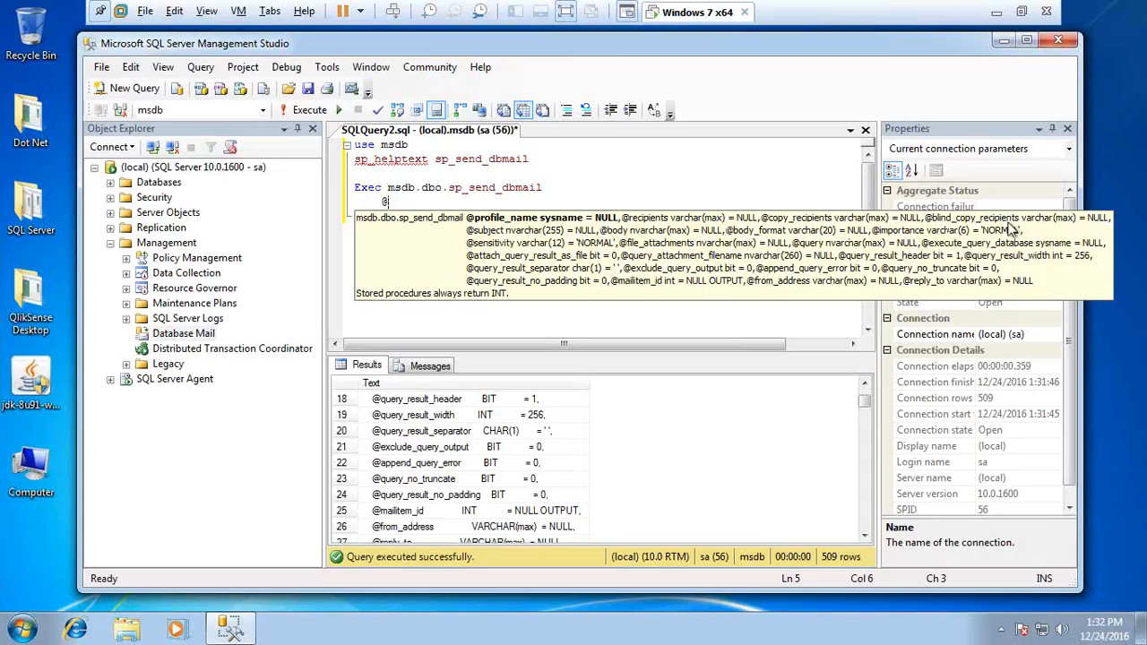
pyautogui.moveTo(631, 235)
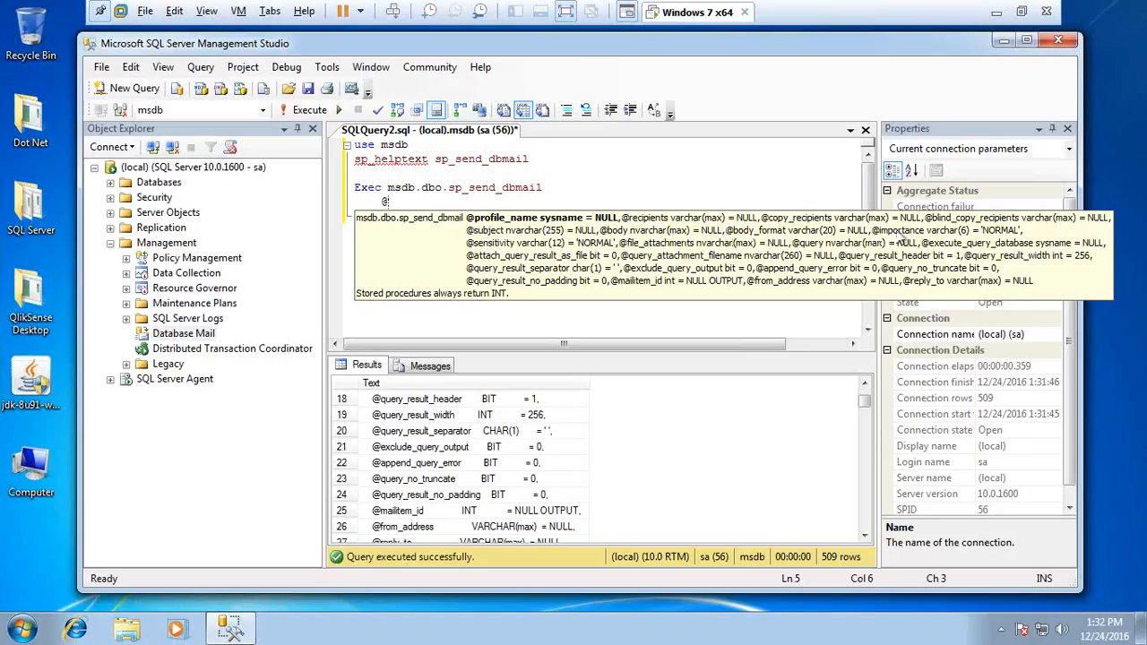
pyautogui.moveTo(572, 260)
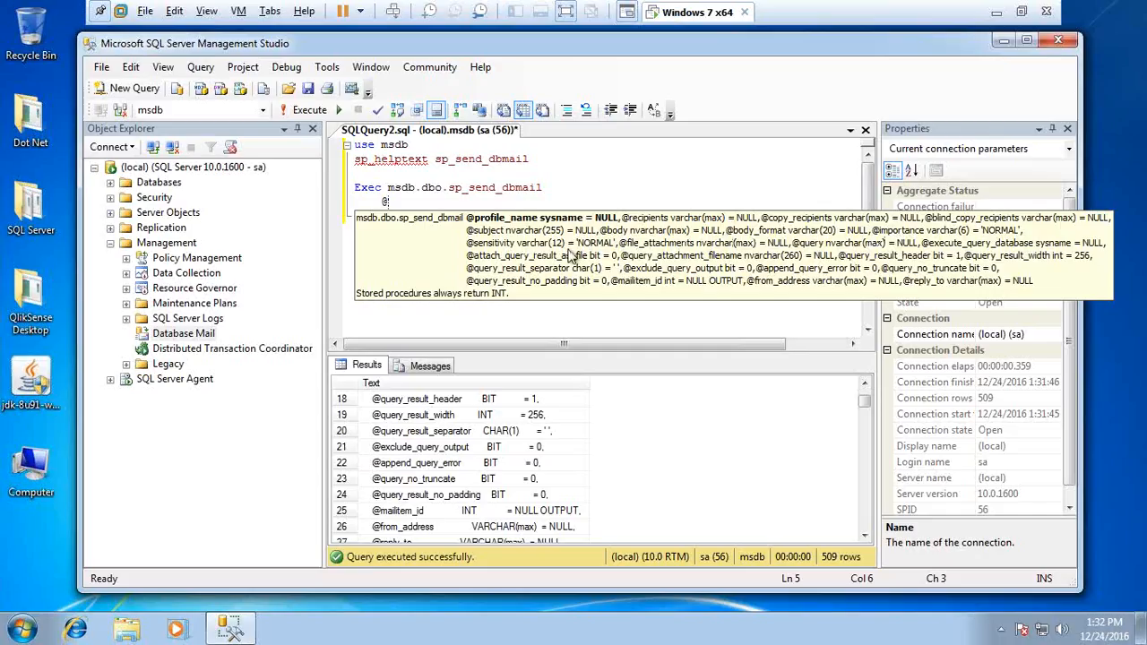
pyautogui.moveTo(945, 256)
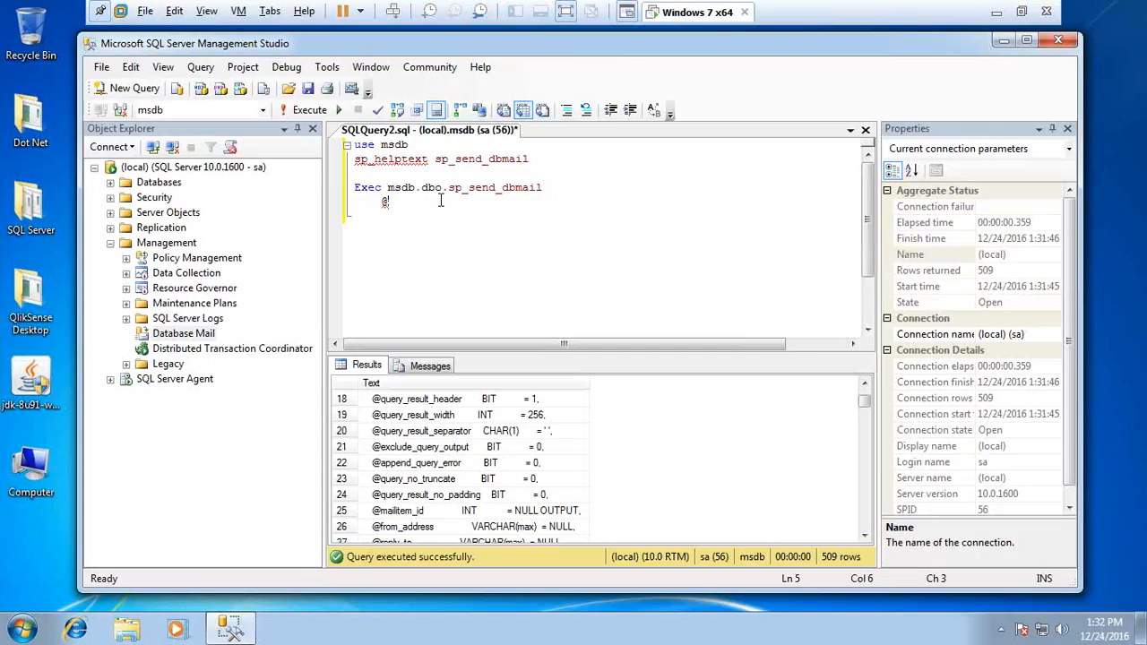
pyautogui.write('pro')
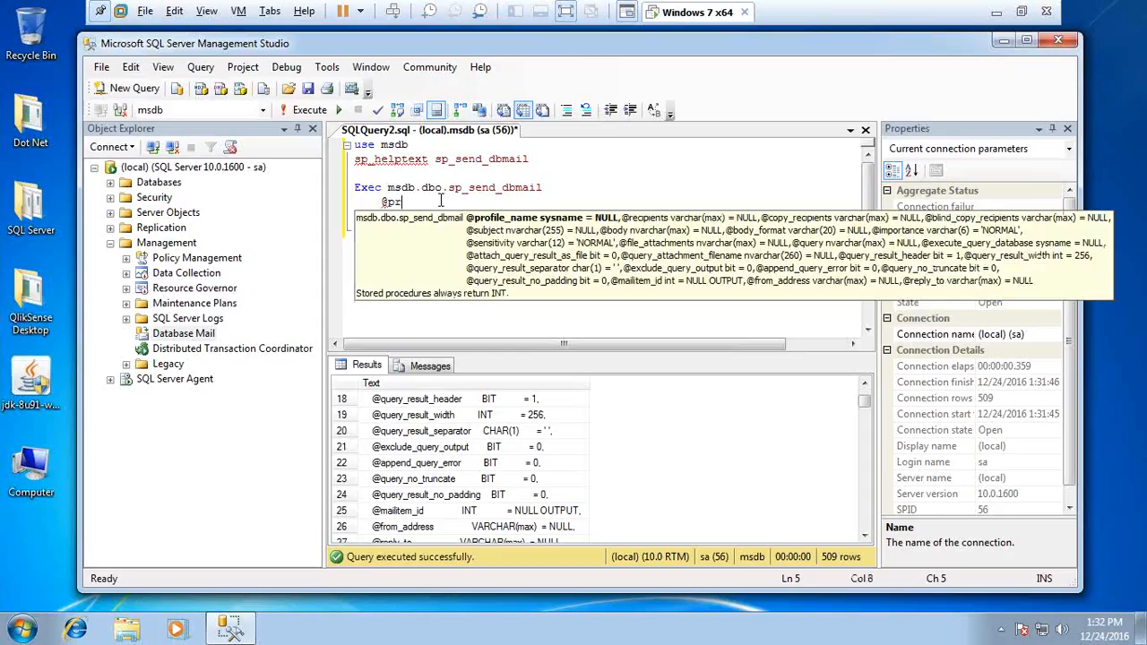
pyautogui.write('ofile')
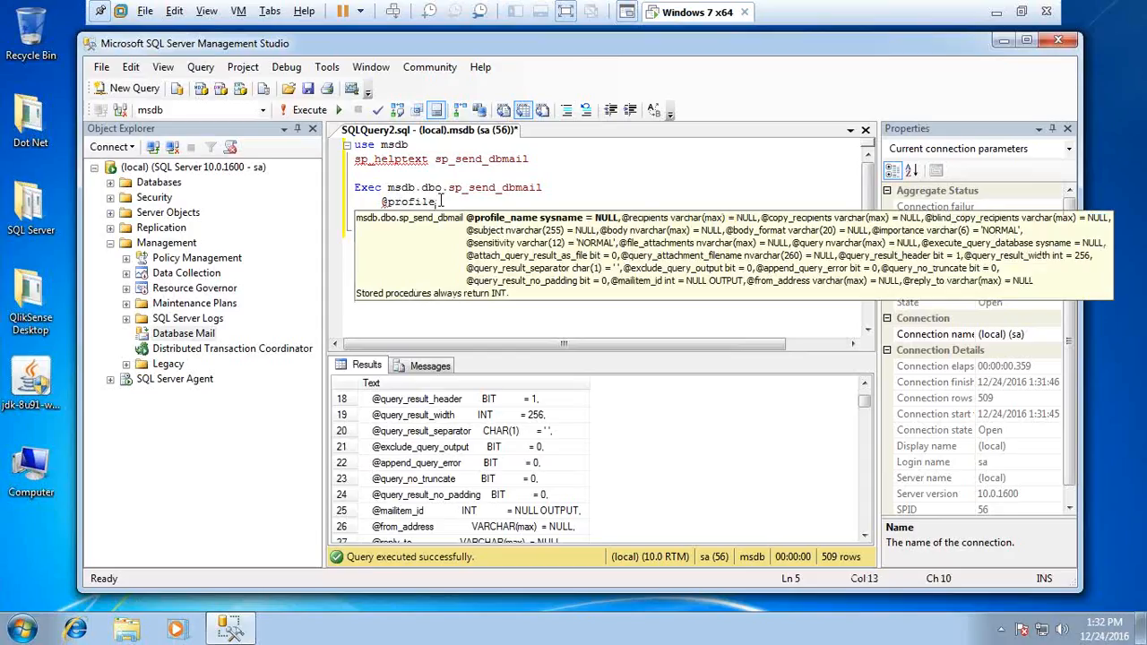
pyautogui.write('_name')
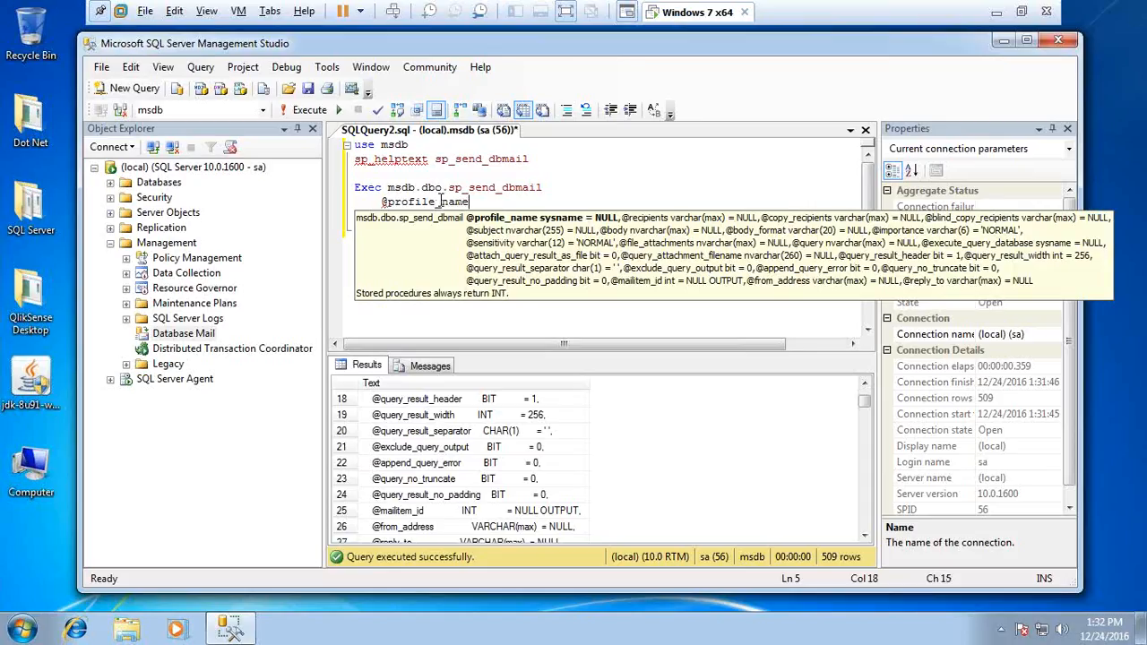
pyautogui.write(',')
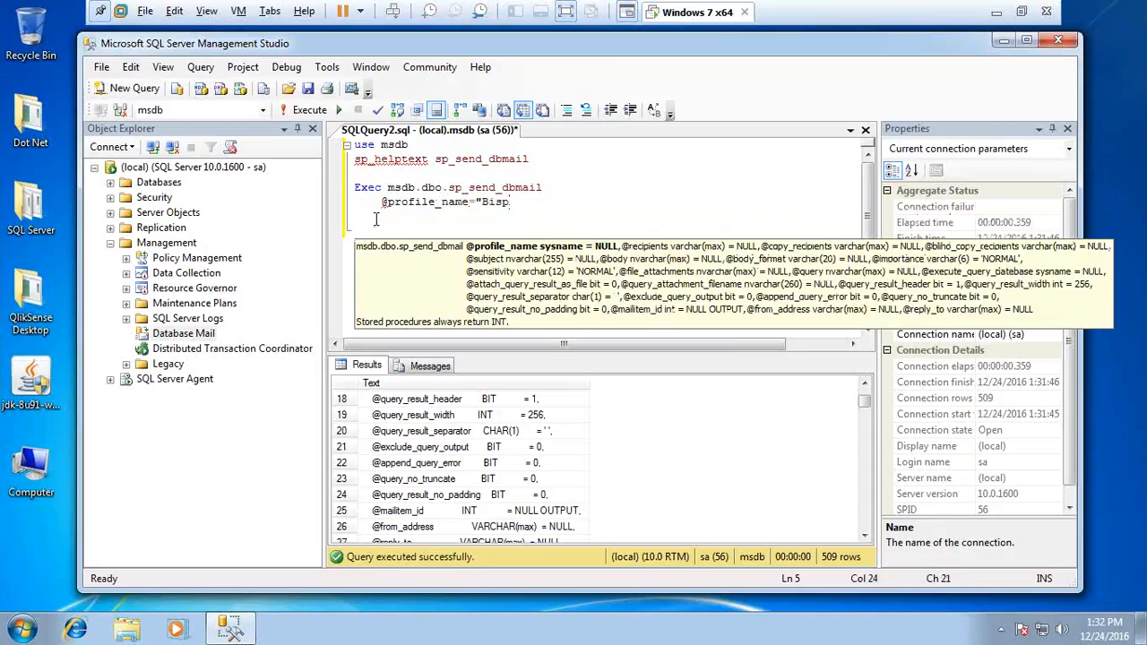
pyautogui.moveTo(469, 229)
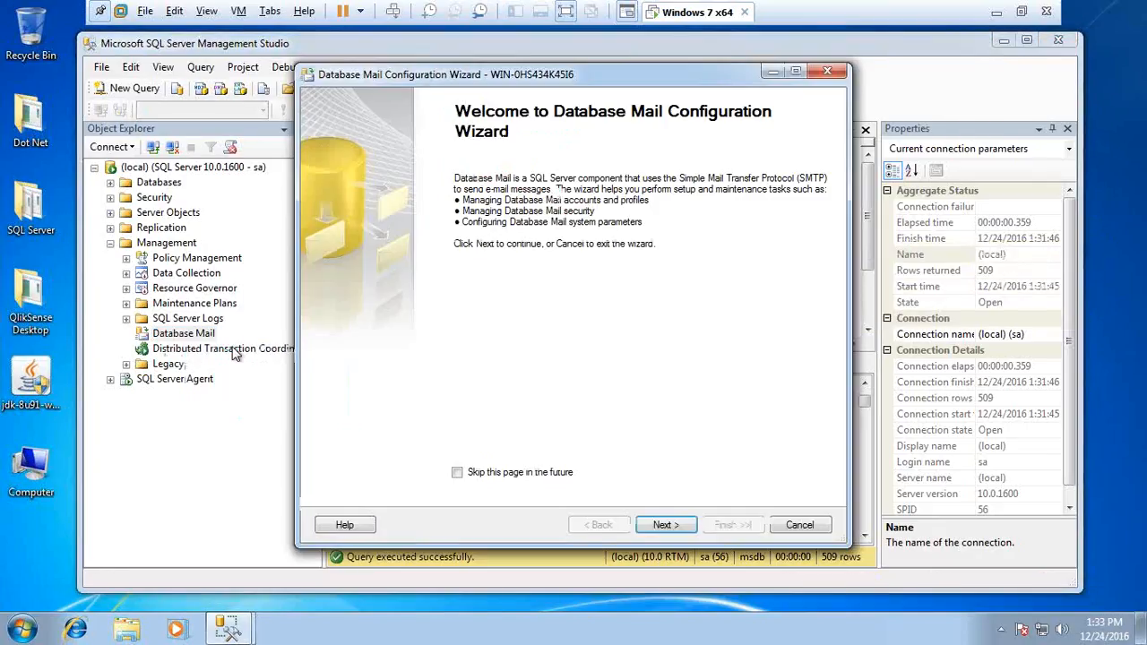
# In the Database Mail wizard, view the existing BispTestMail profile and its BispMail account
pyautogui.click(664, 524)
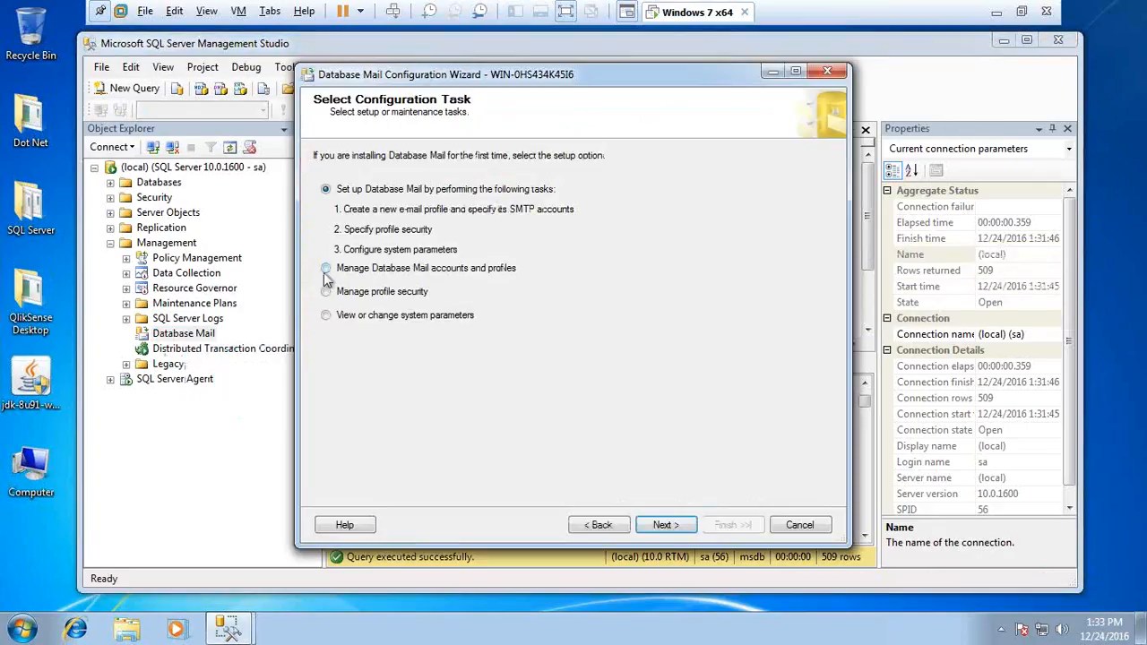
pyautogui.click(326, 268)
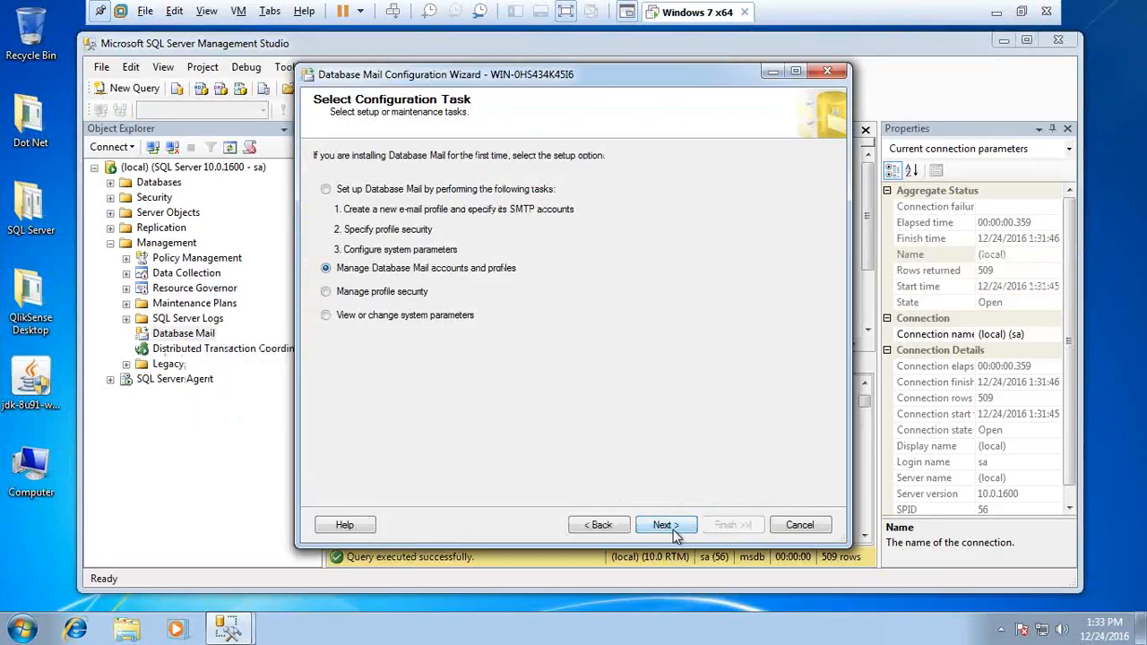
pyautogui.click(664, 524)
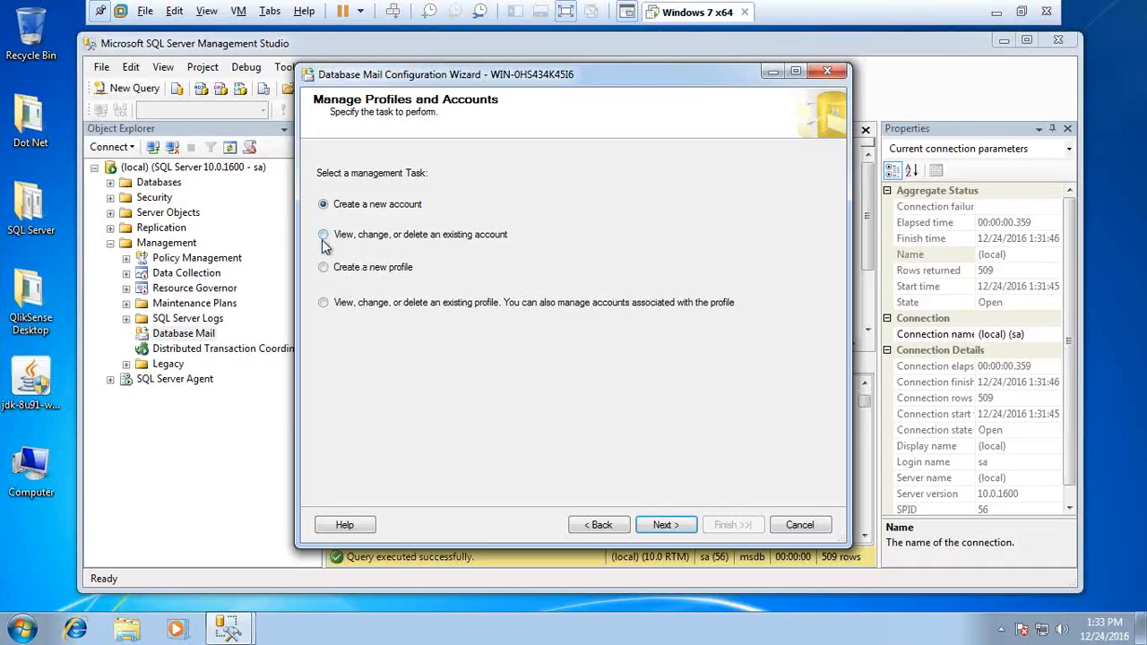
pyautogui.click(323, 234)
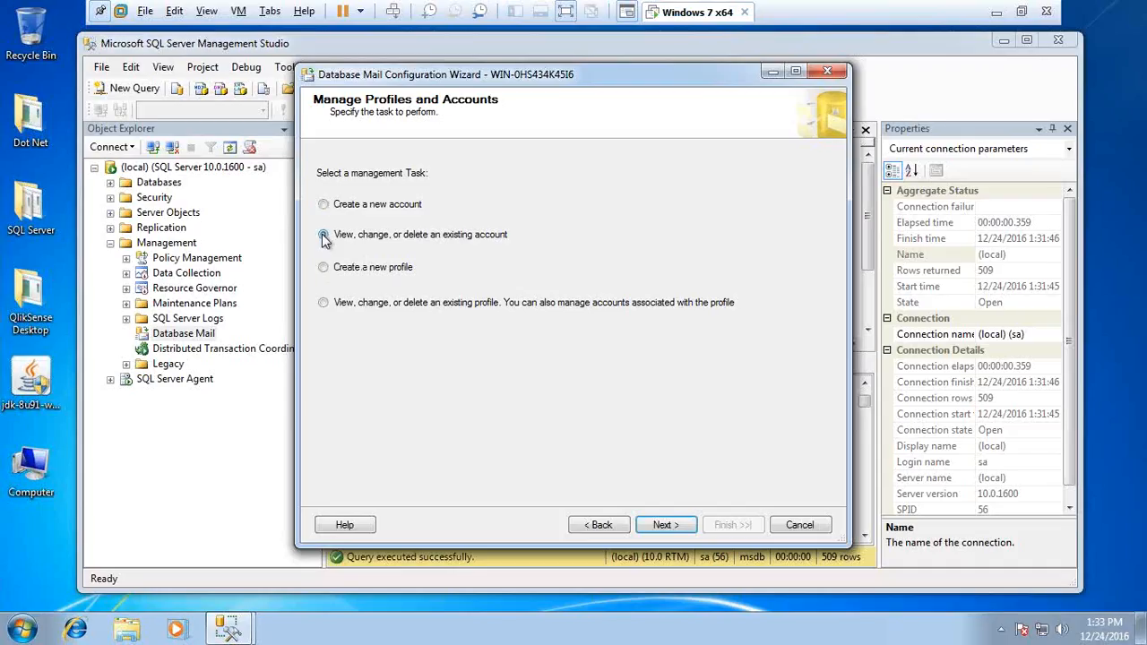
pyautogui.click(324, 234)
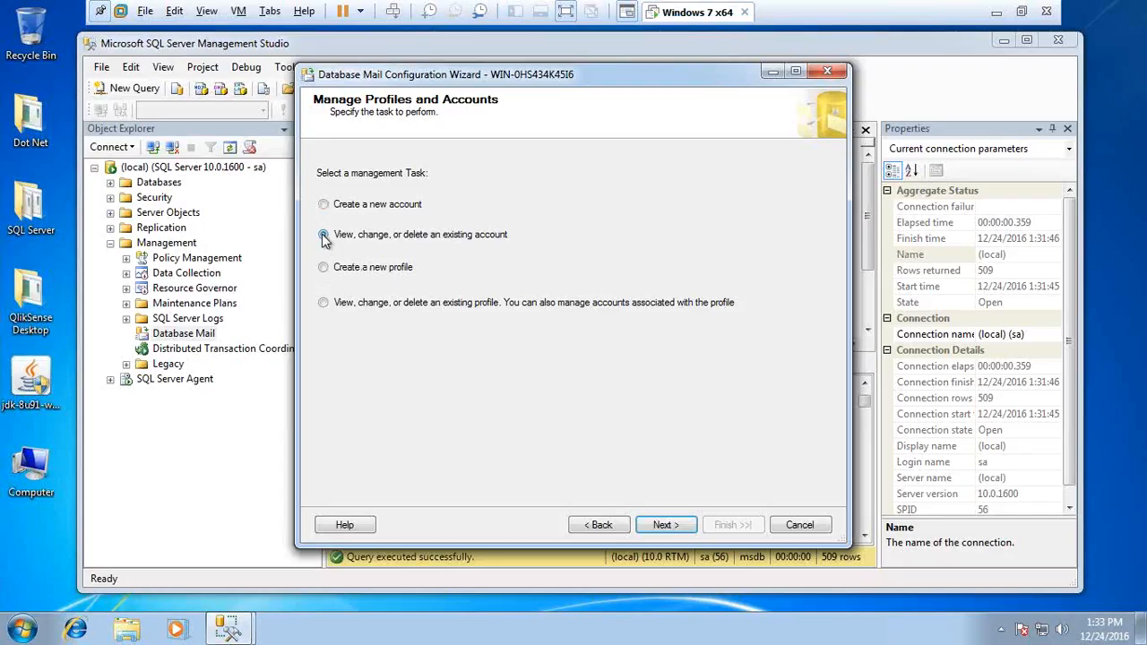
pyautogui.click(324, 234)
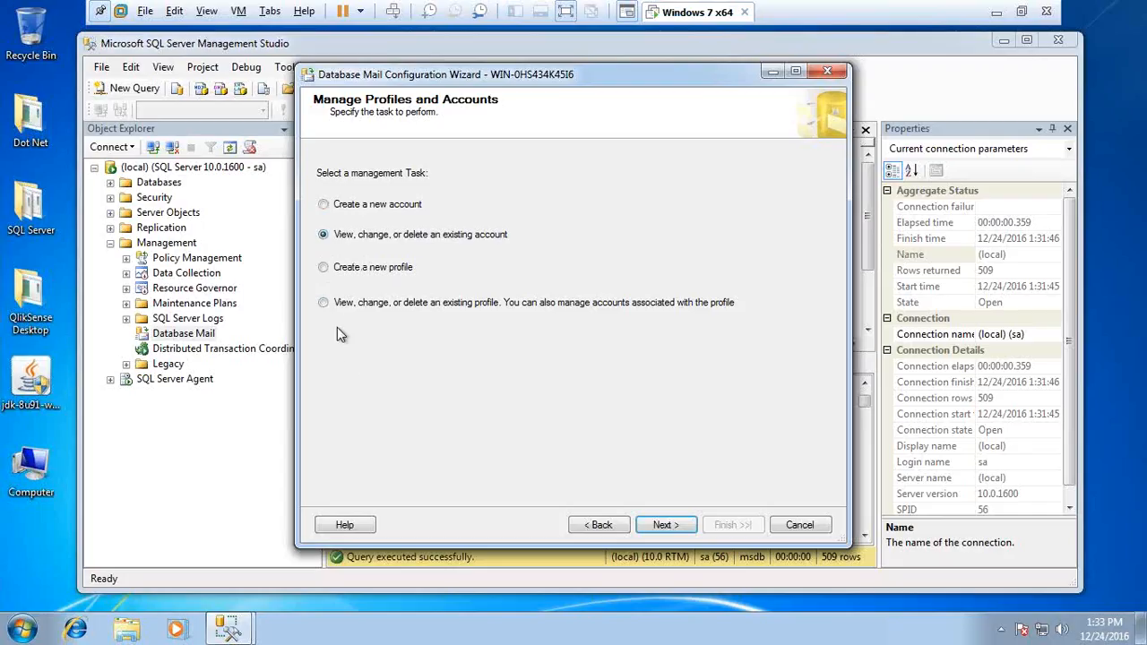
pyautogui.click(666, 524)
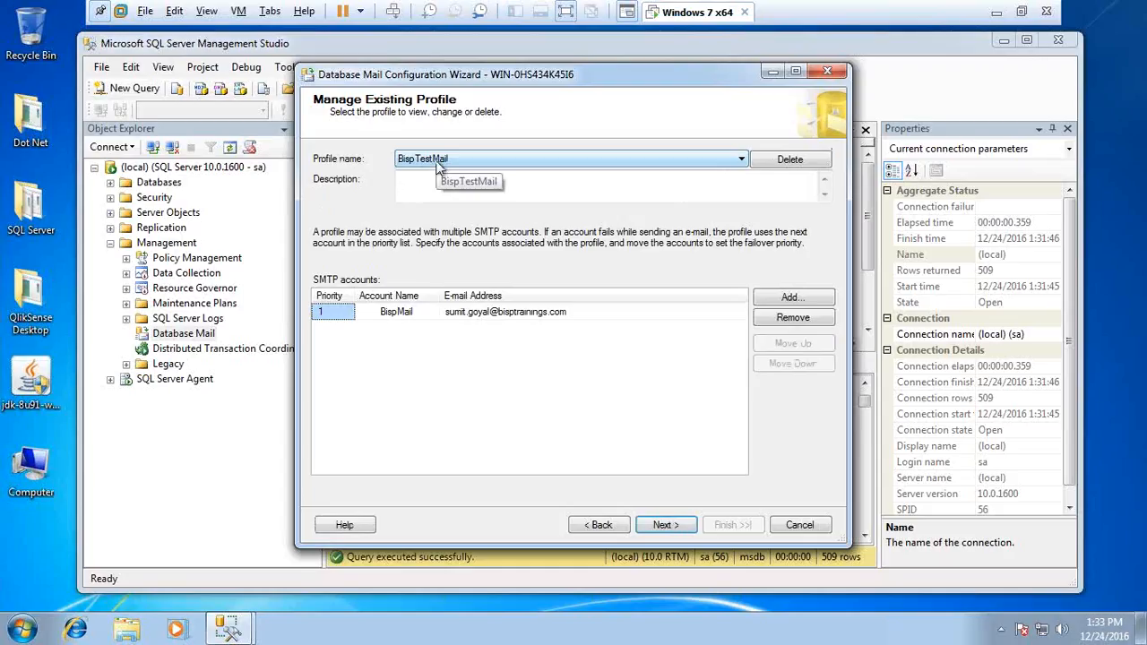
pyautogui.moveTo(452, 168)
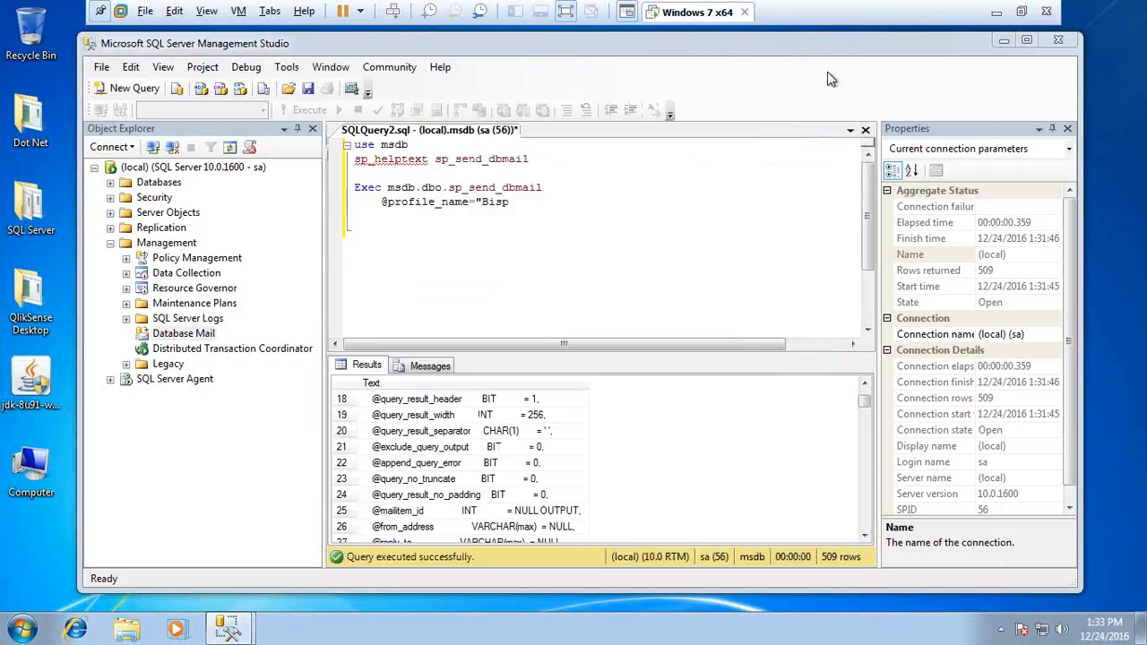
pyautogui.write('TestMail"')
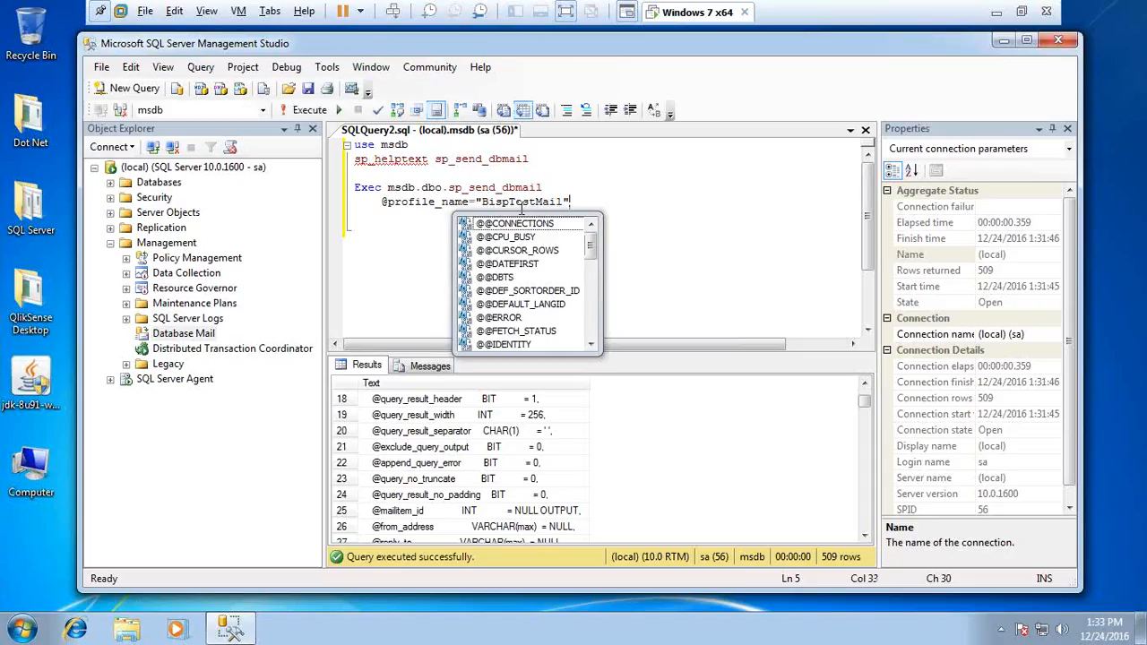
pyautogui.write(',')
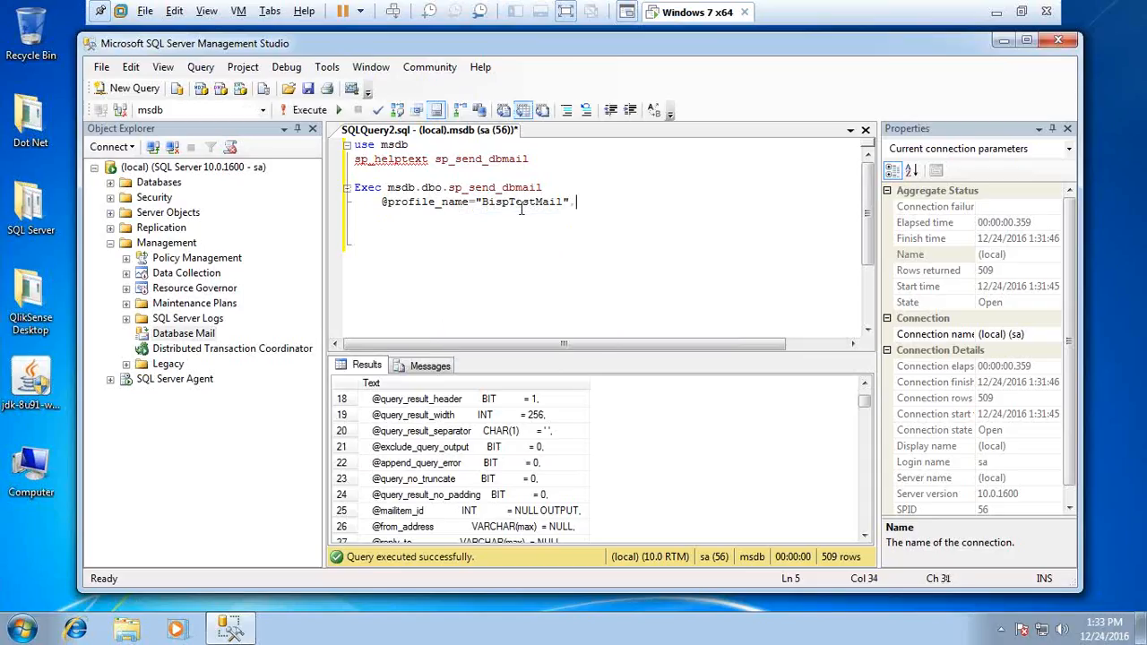
pyautogui.write('@')
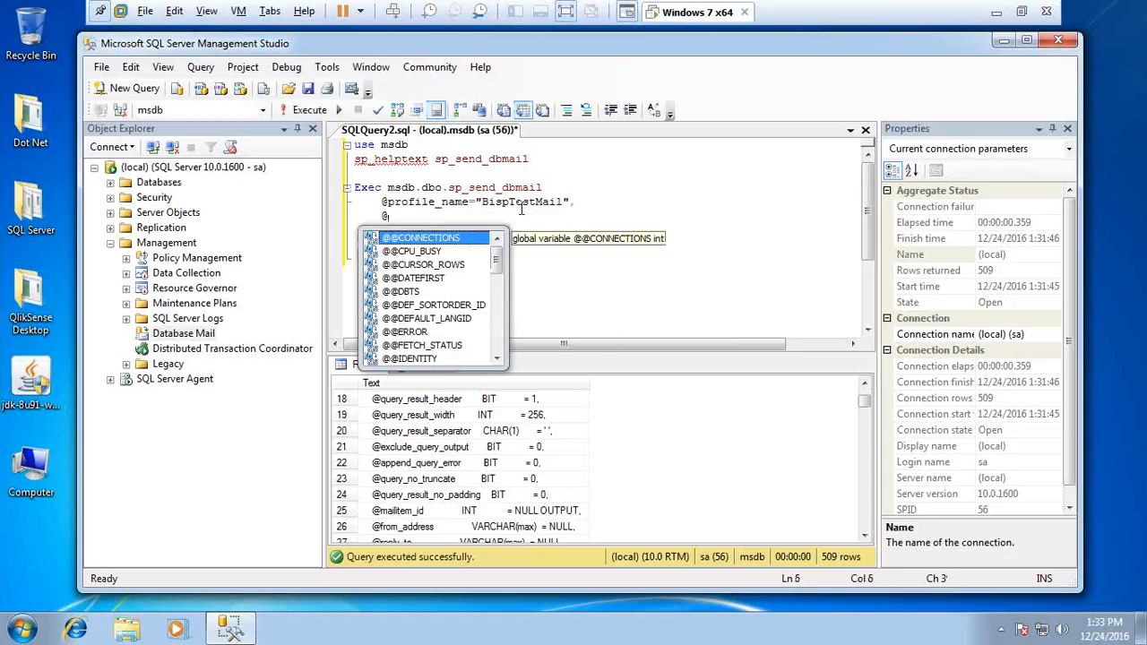
pyautogui.write('recipients')
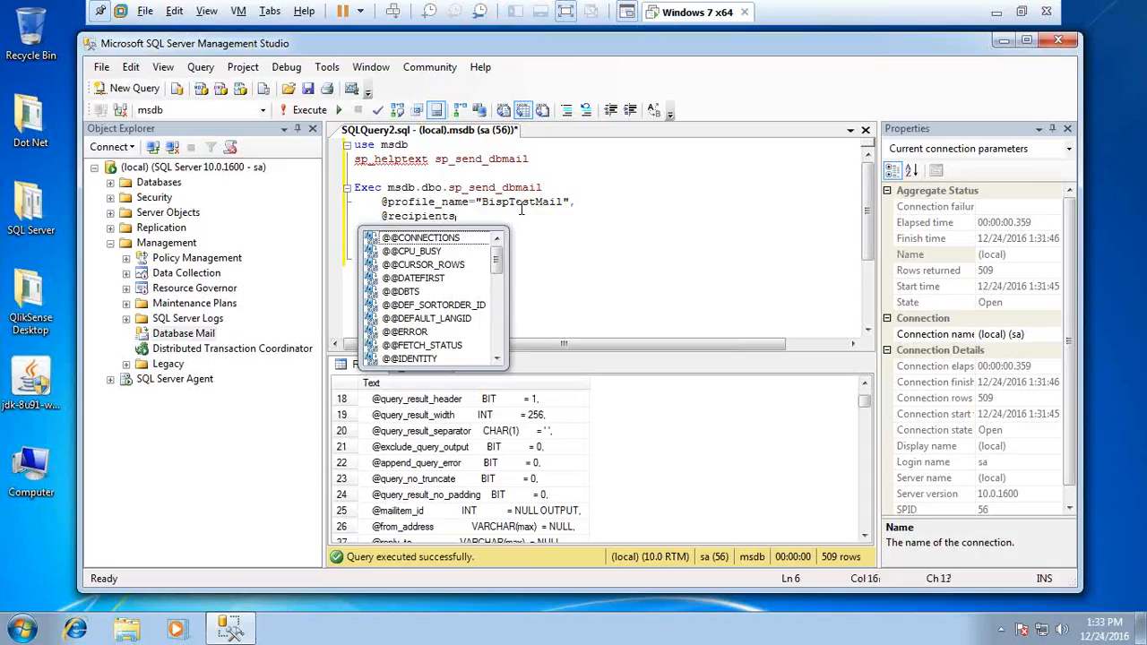
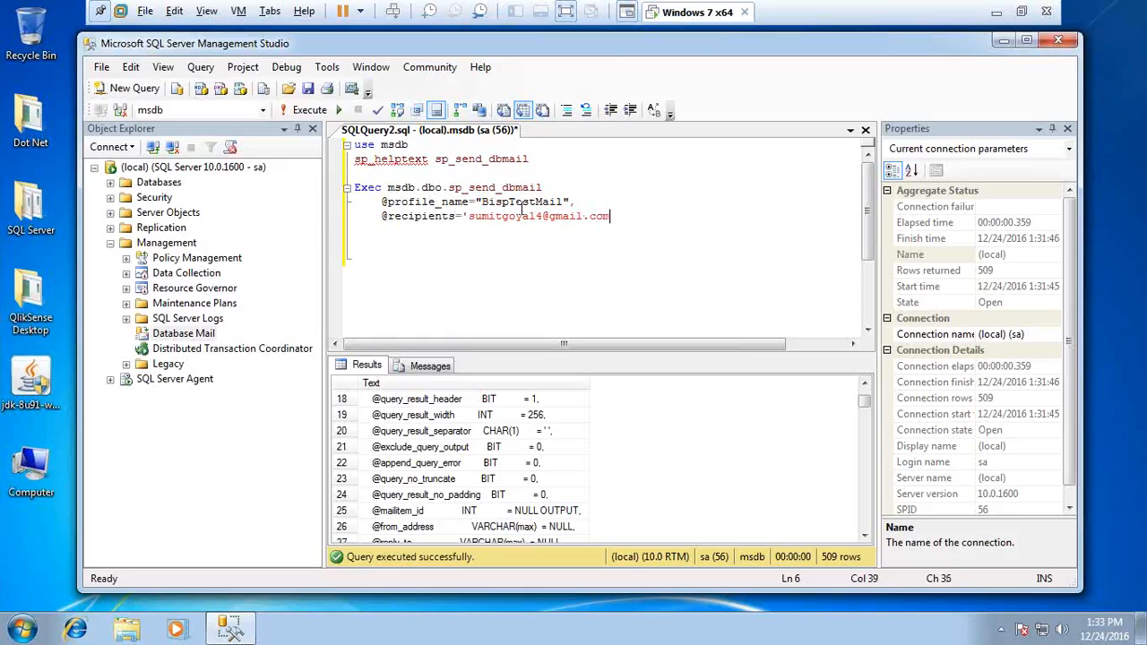
pyautogui.write("',")
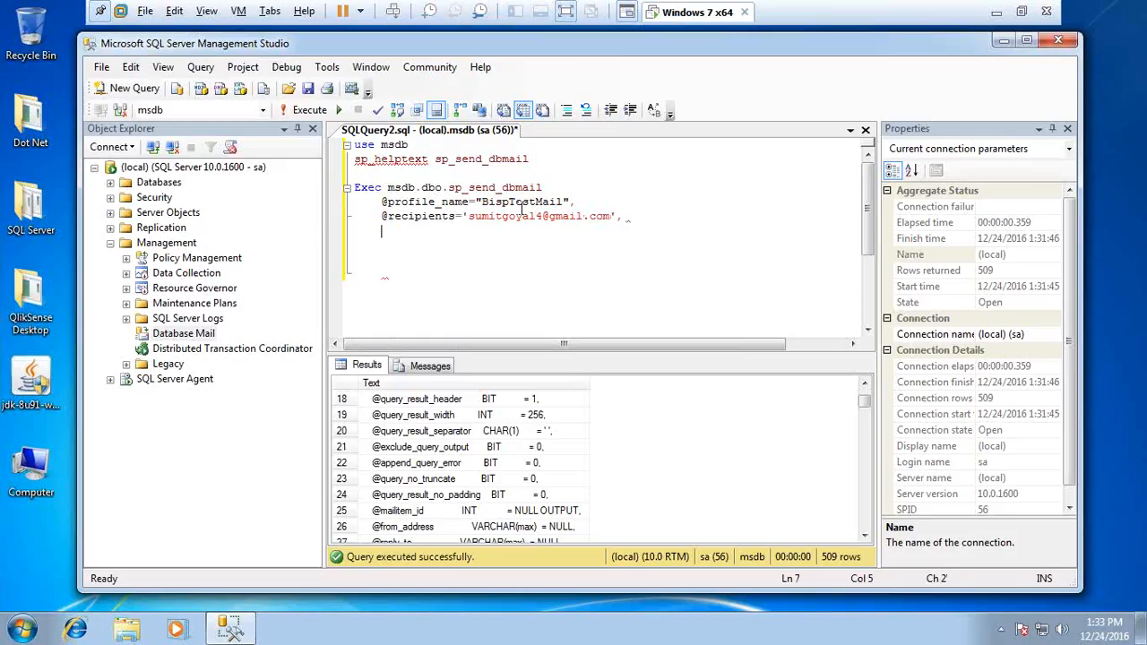
pyautogui.write('@copy')
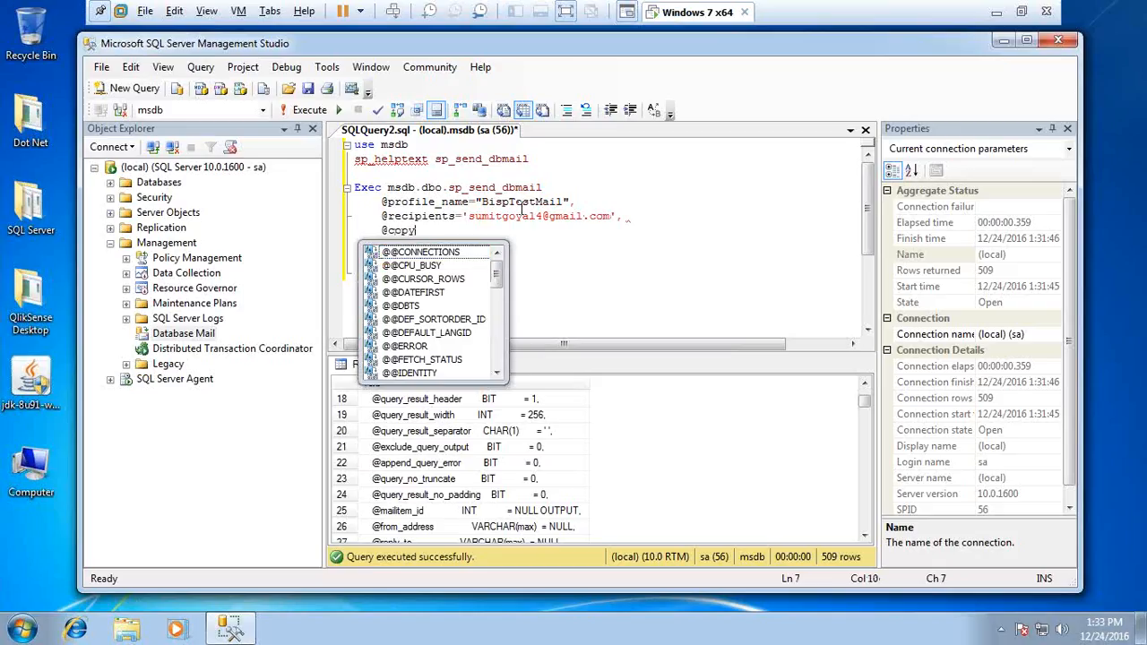
pyautogui.write('_')
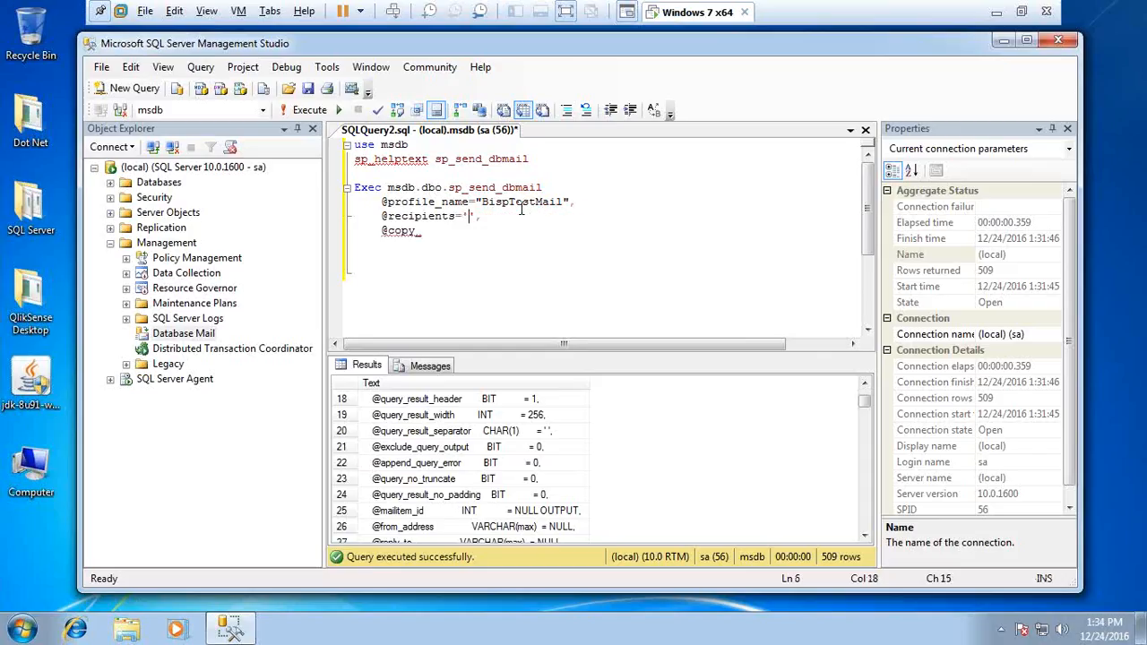
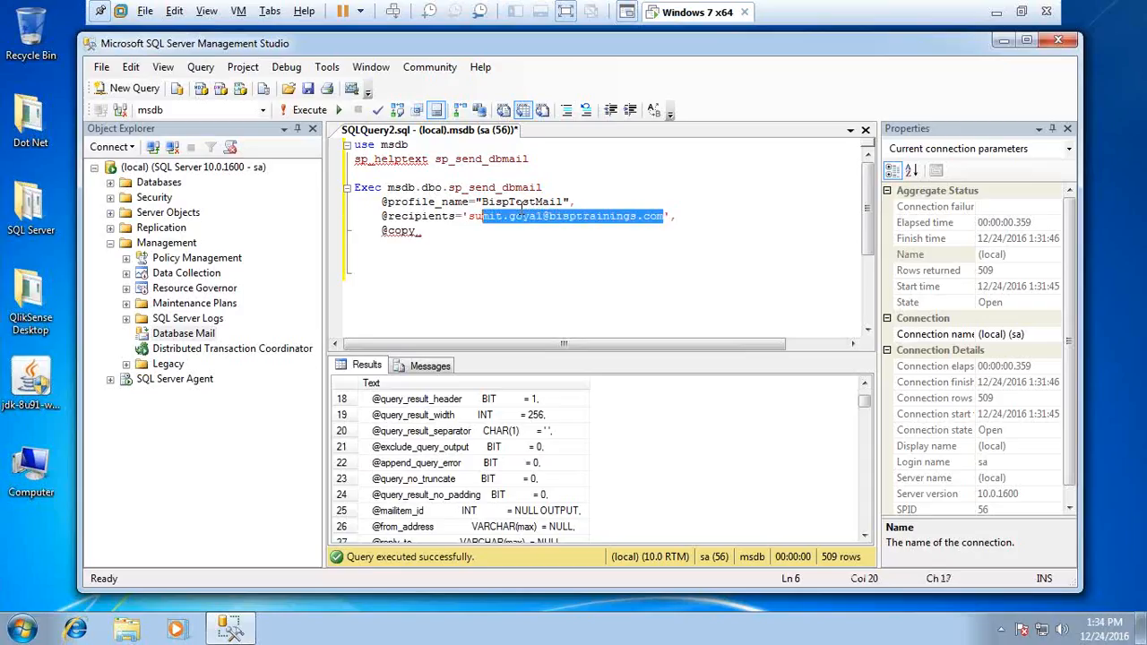
pyautogui.click(573, 216)
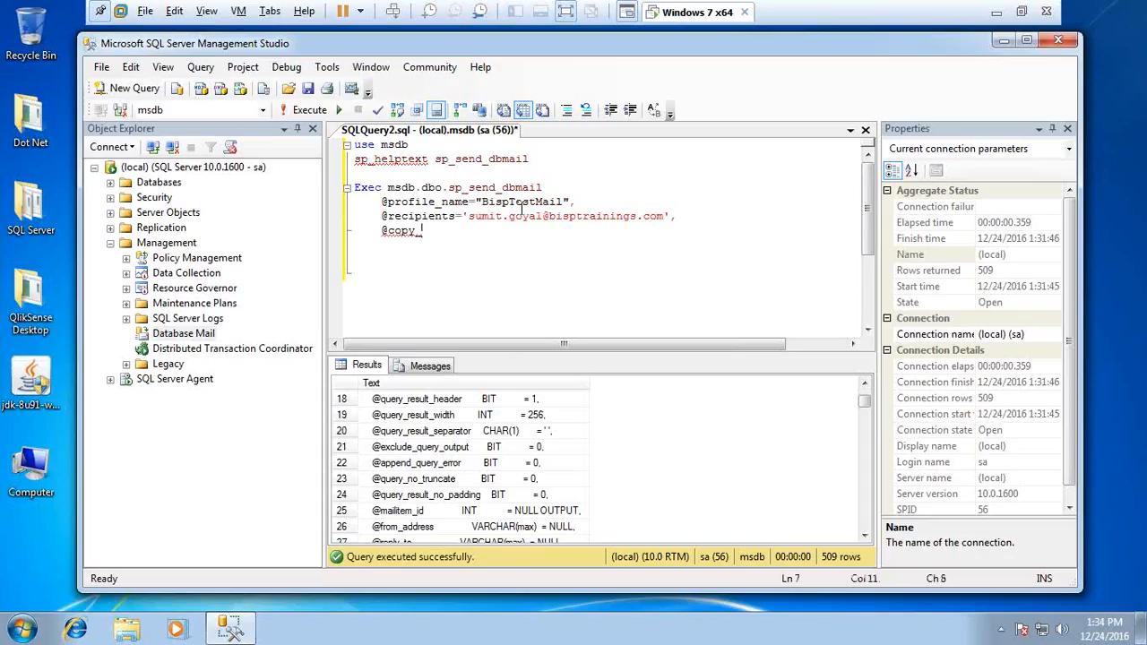
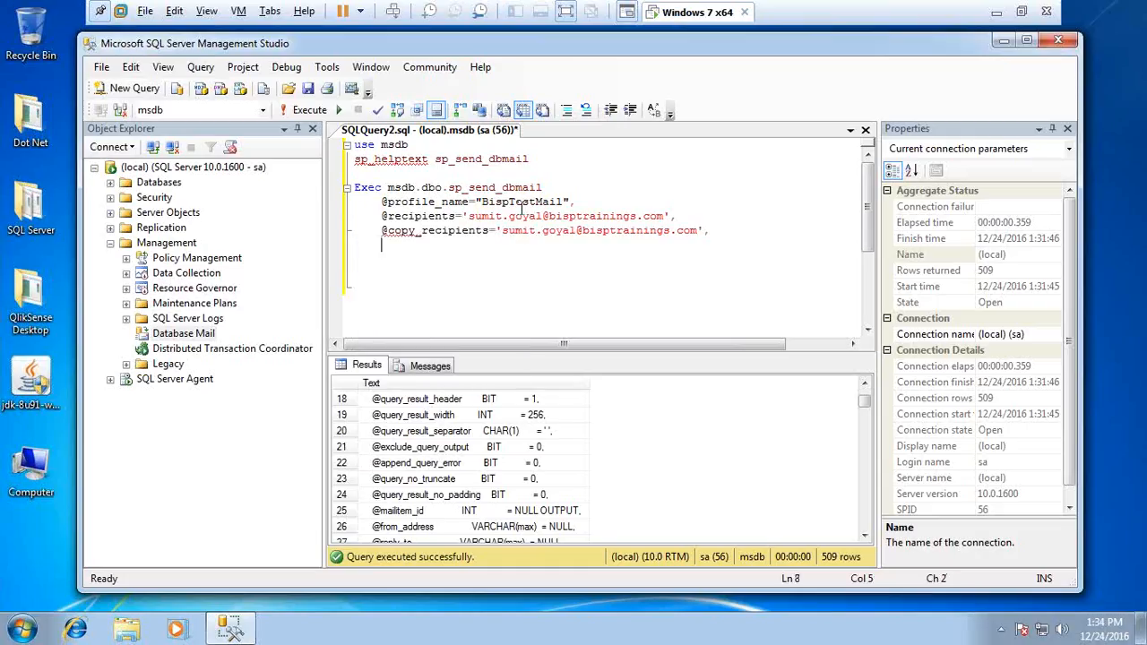
pyautogui.write('@')
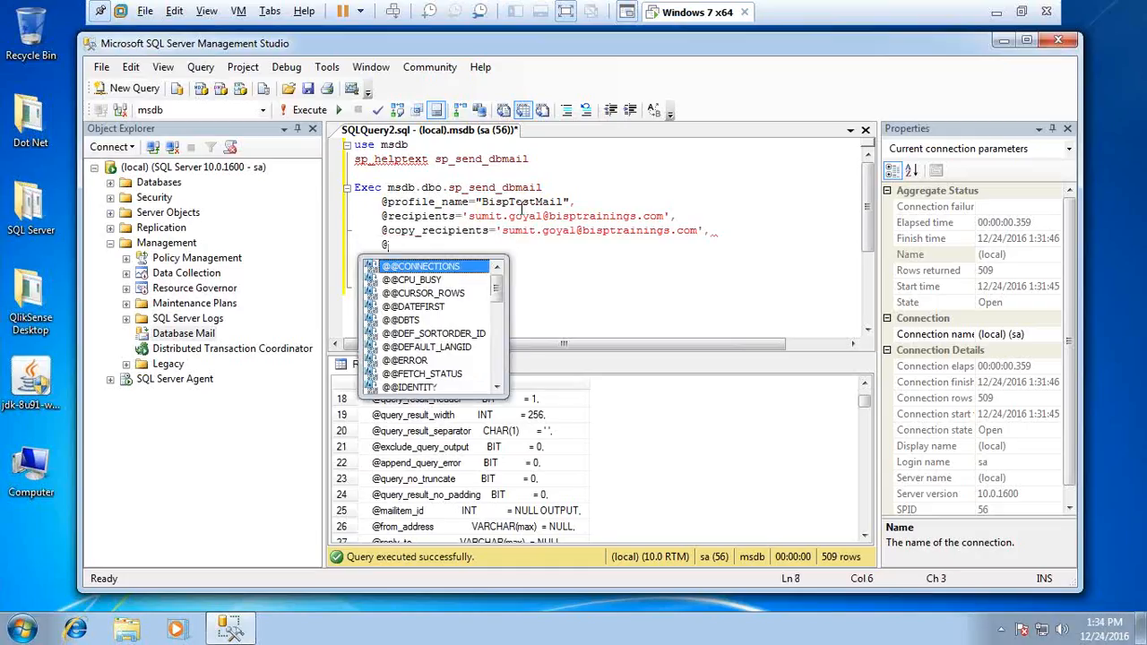
pyautogui.write('@body=')
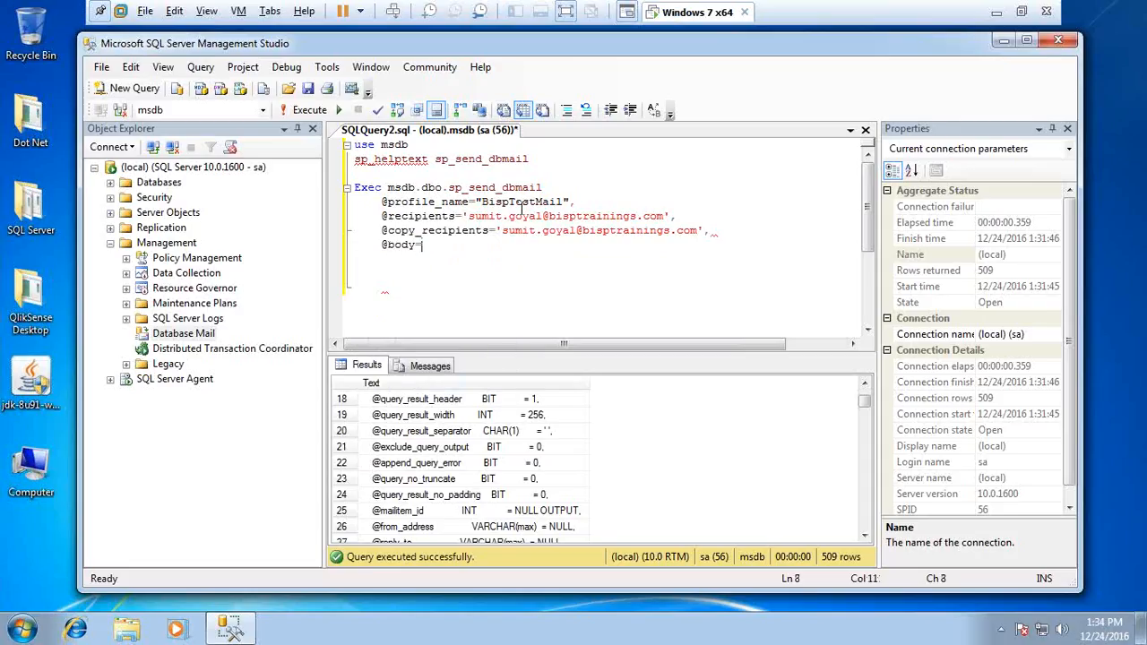
pyautogui.write("'This is test")
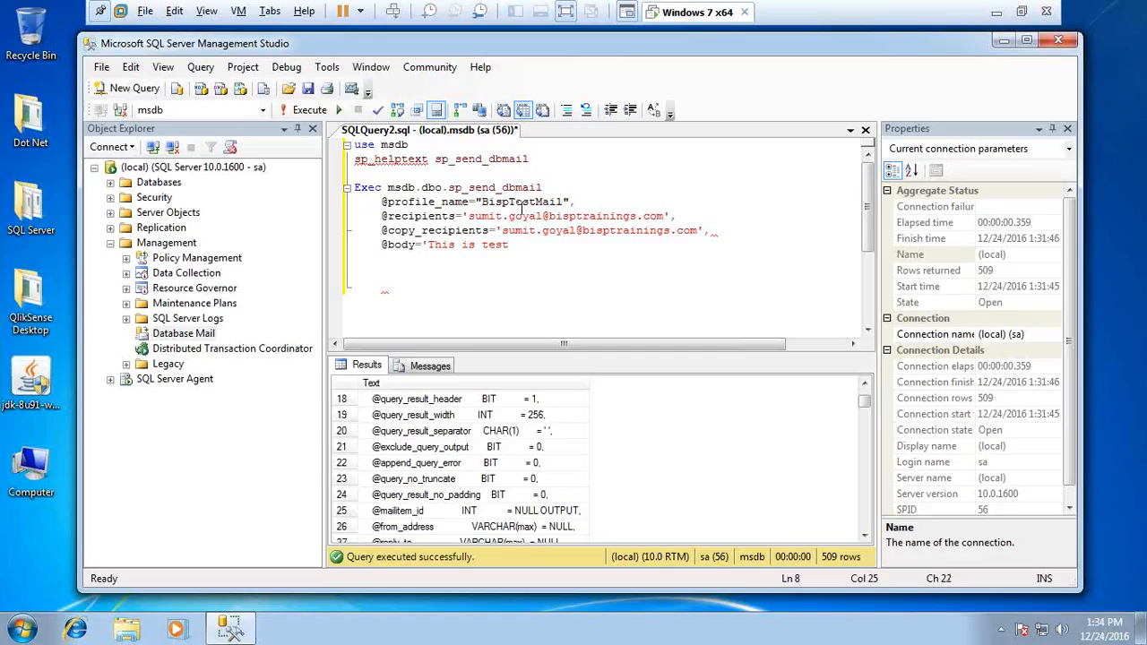
pyautogui.write('mail by BISP')
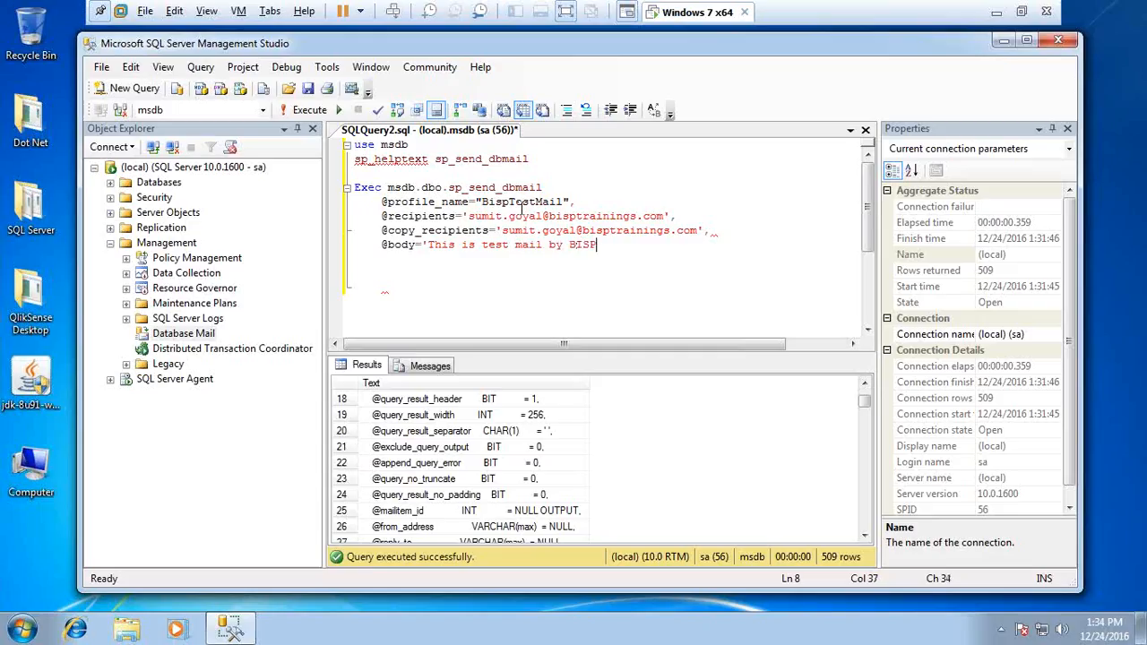
pyautogui.write("',")
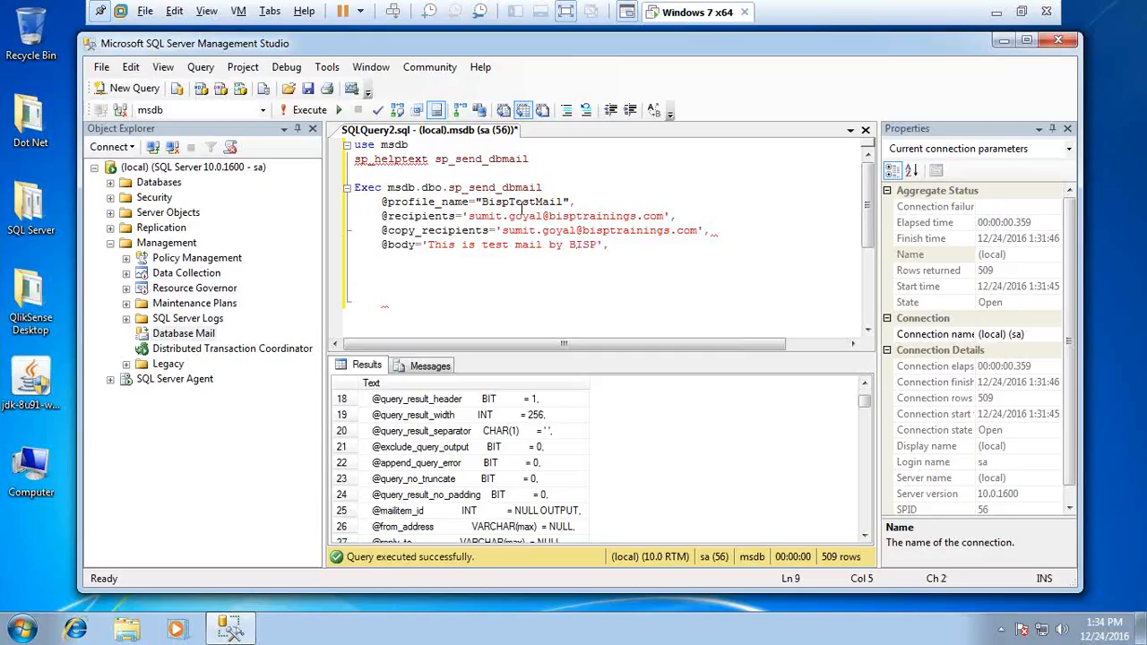
pyautogui.write("@subject='test Mail")
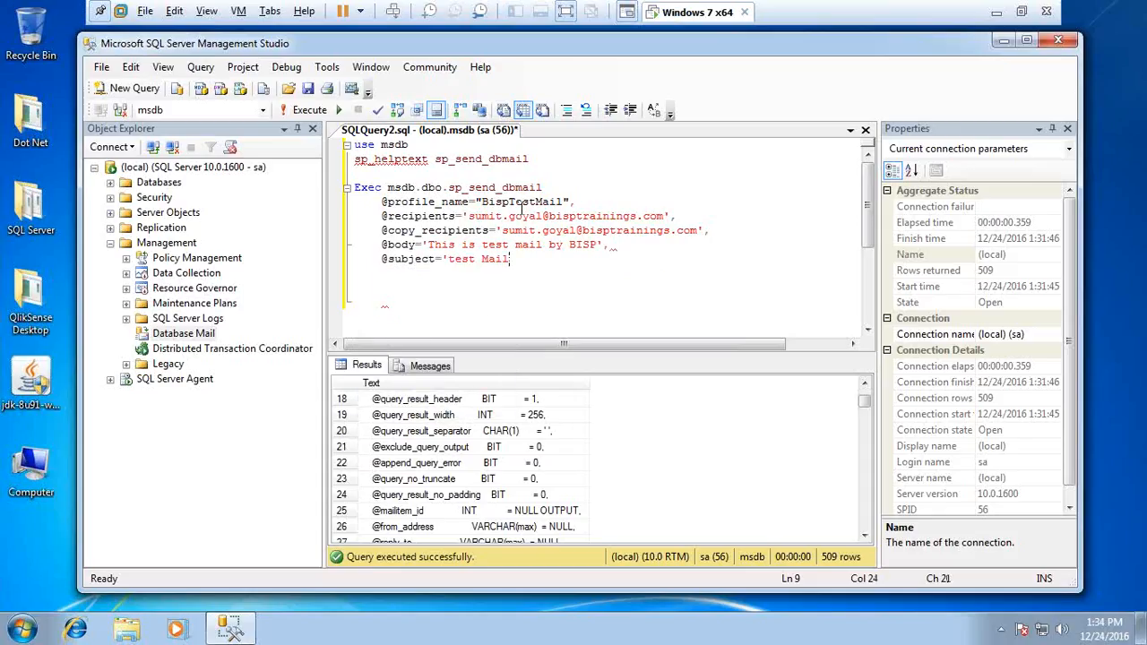
pyautogui.write('@importrance')
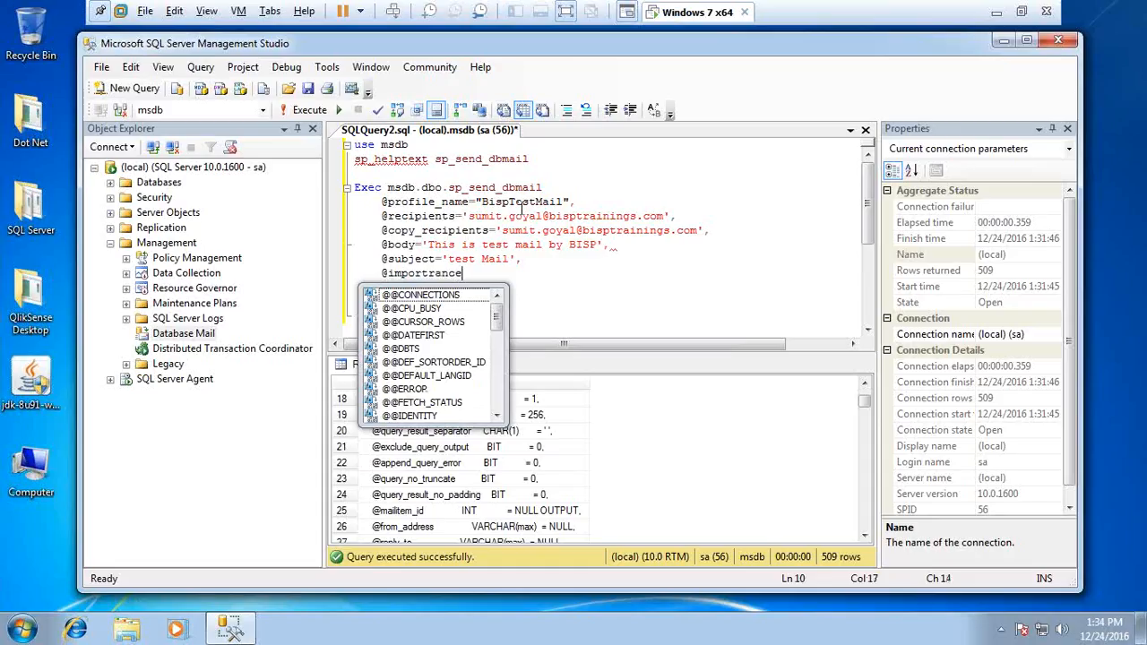
pyautogui.write("='")
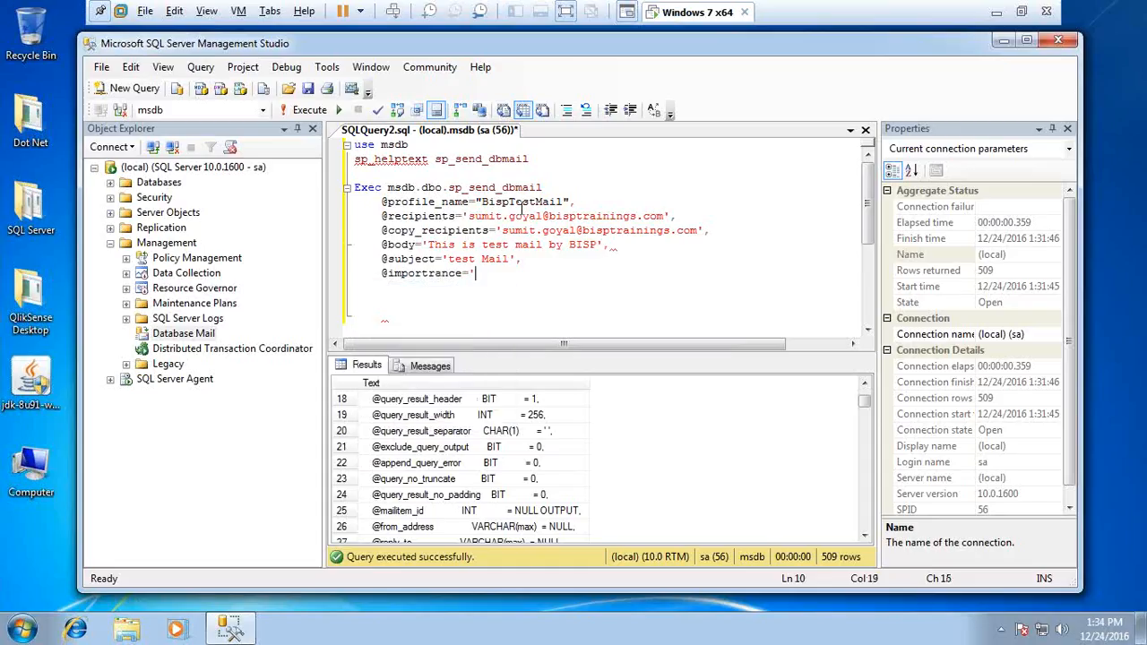
pyautogui.write('High')
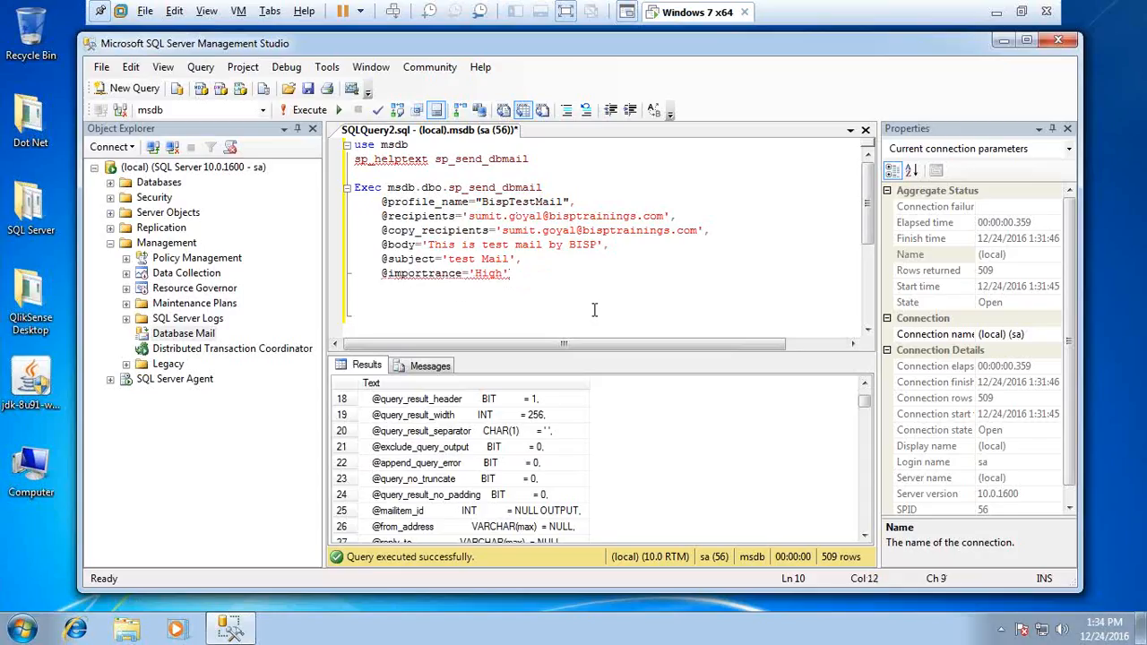
pyautogui.moveTo(381, 202); pyautogui.dragTo(511, 274)
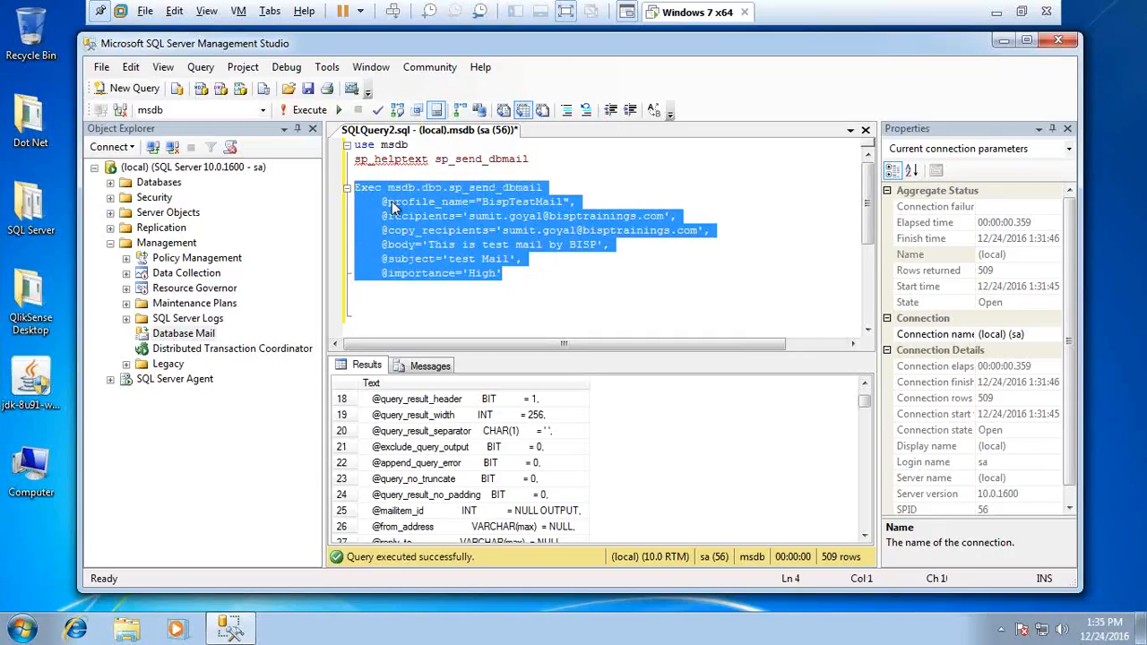
pyautogui.click(309, 109)
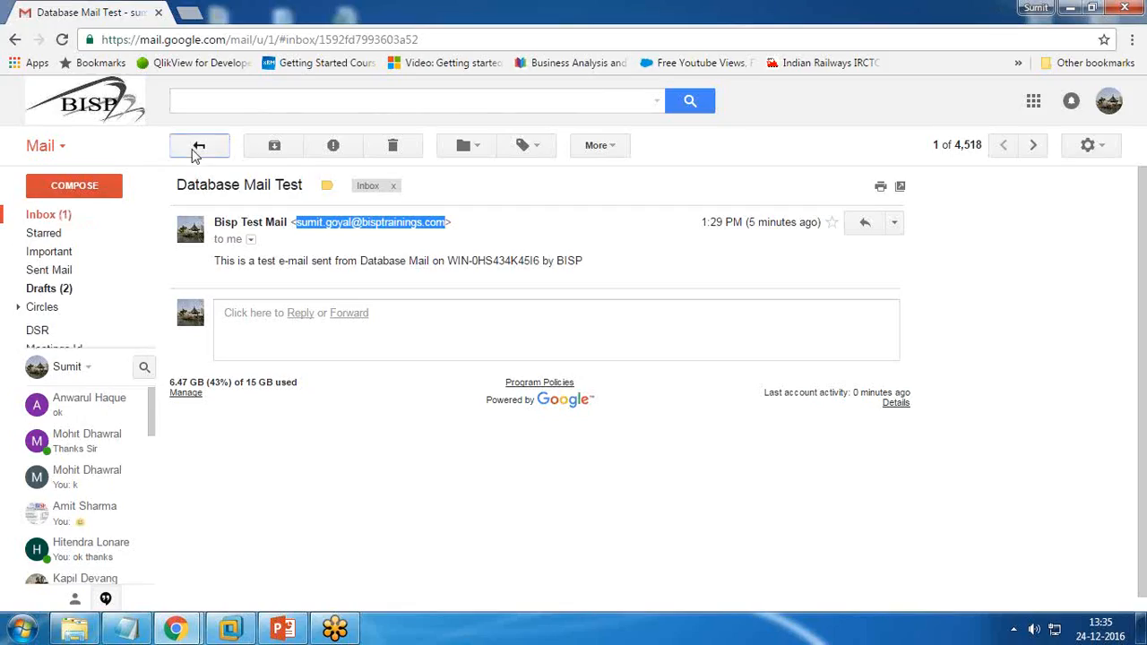
# Open the new 'test Mail' message in the Gmail inbox, then return to Management Studio
pyautogui.click(199, 145)
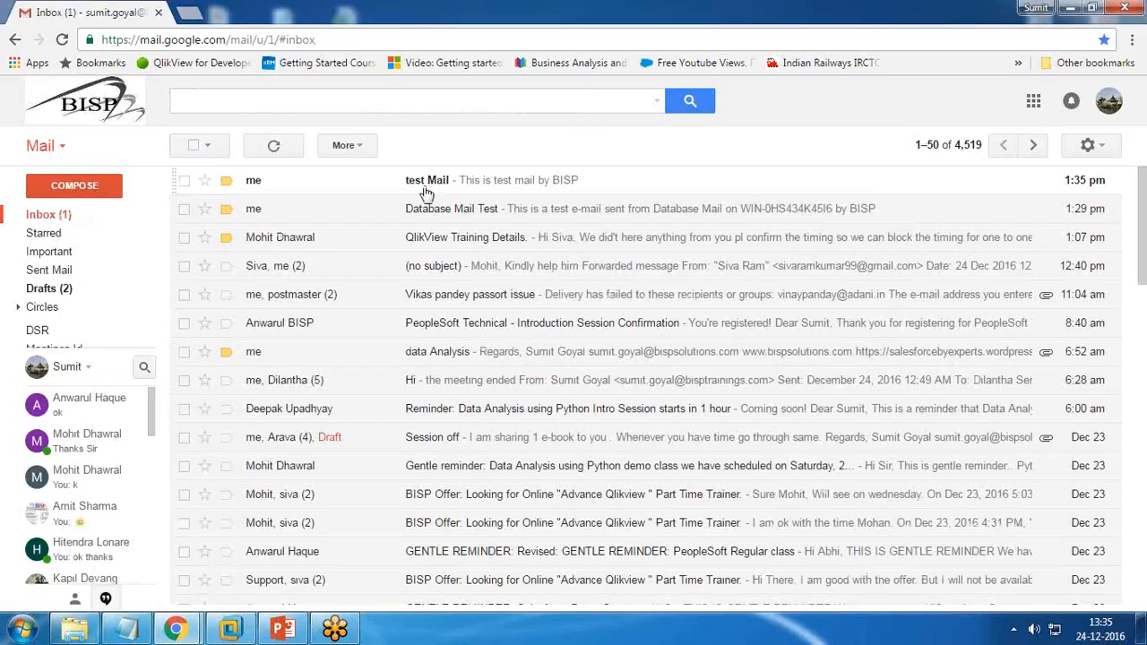
pyautogui.click(427, 180)
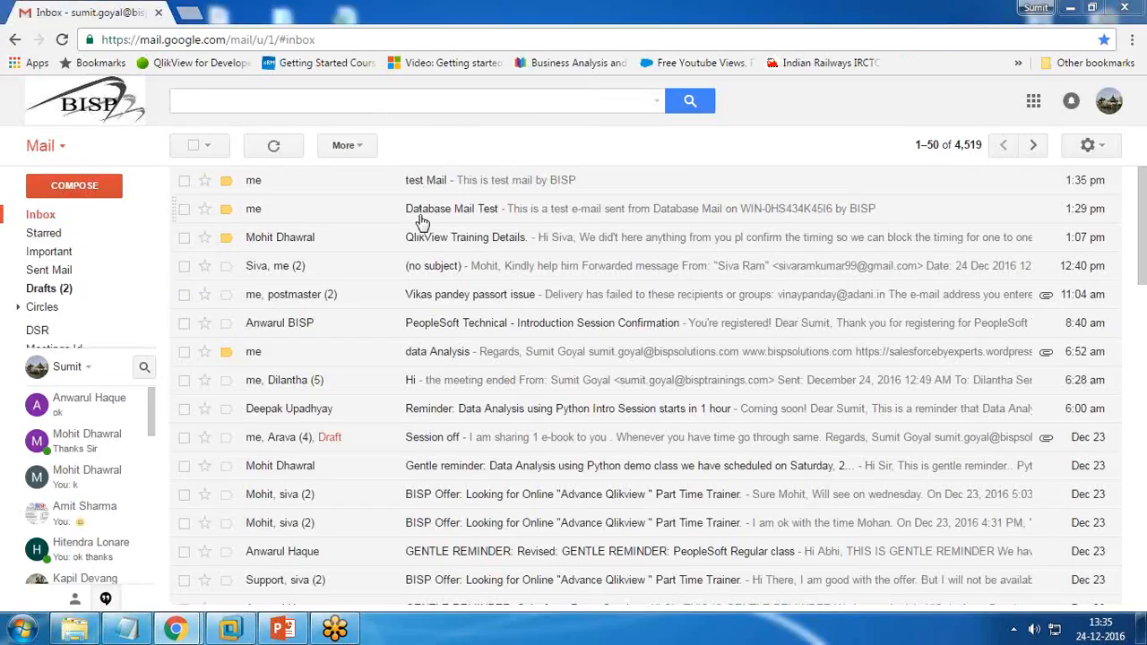
pyautogui.click(425, 180)
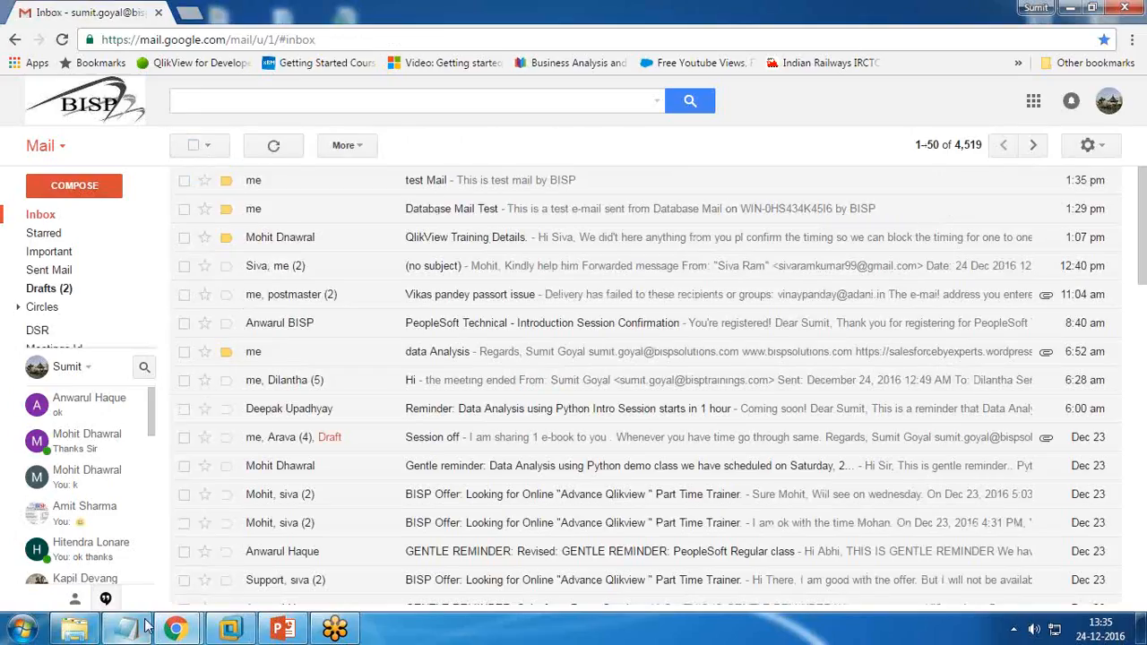
pyautogui.click(229, 627)
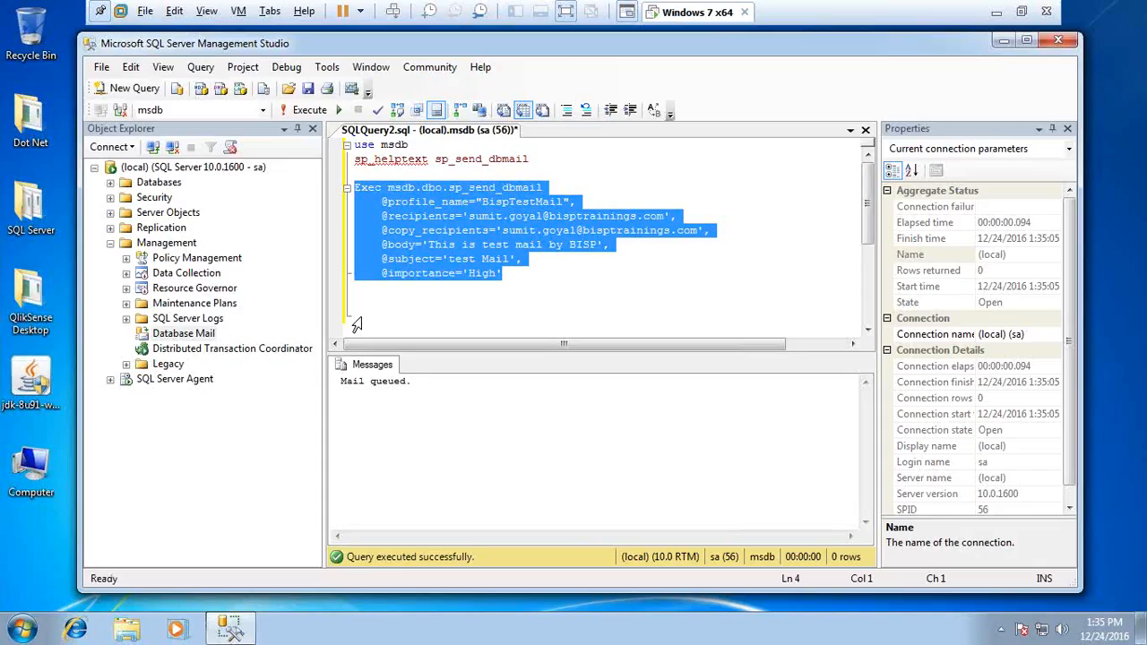
pyautogui.moveTo(445, 296)
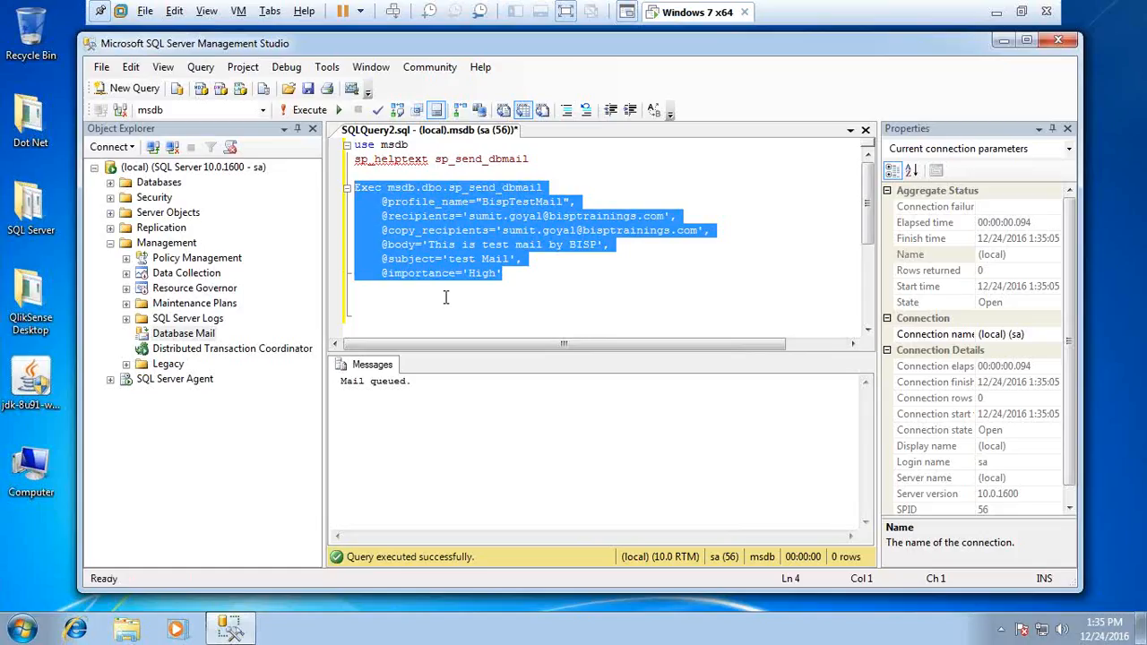
# Highlight the dbmail and msdb parts of the executed sp_send_dbmail call
pyautogui.doubleClick(519, 187)
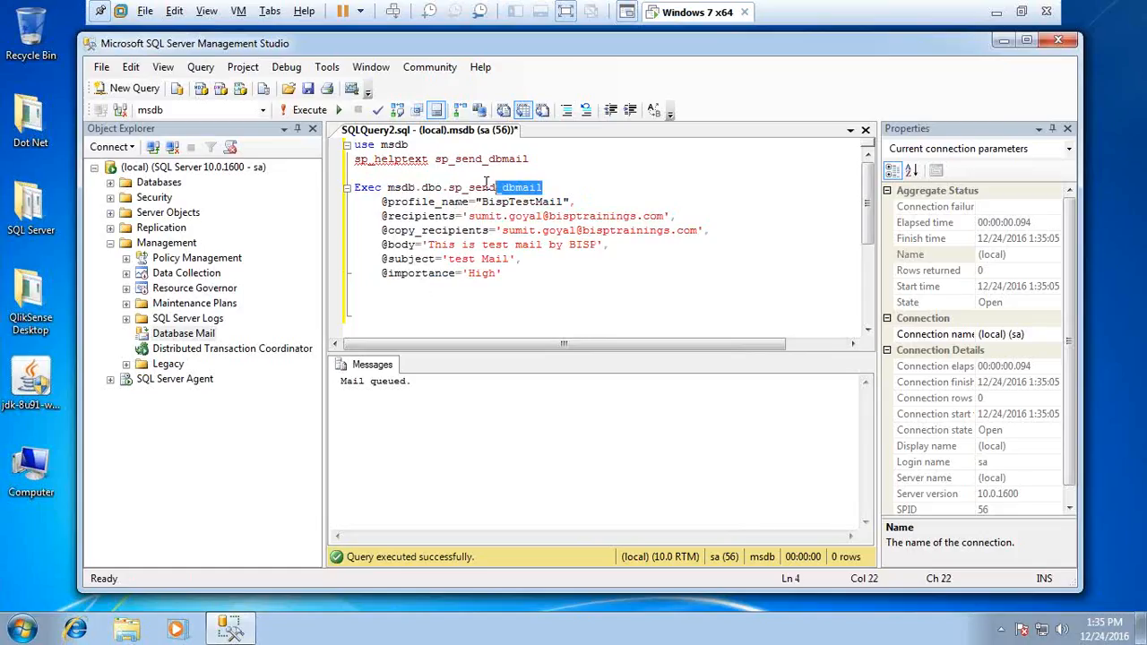
pyautogui.click(392, 187)
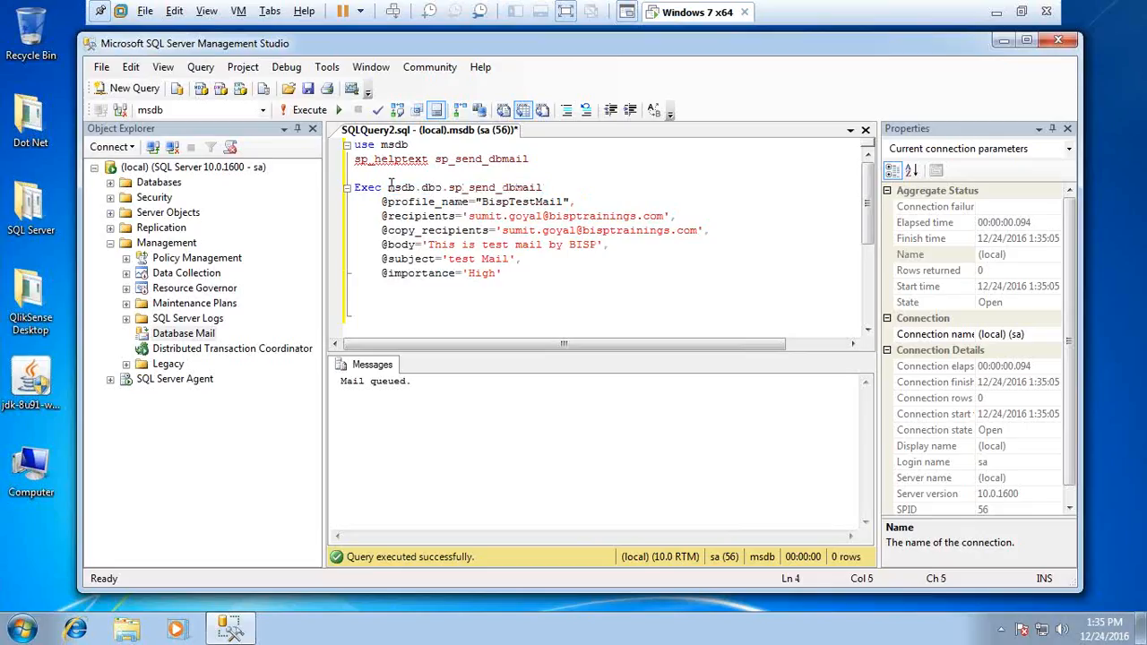
pyautogui.doubleClick(494, 187)
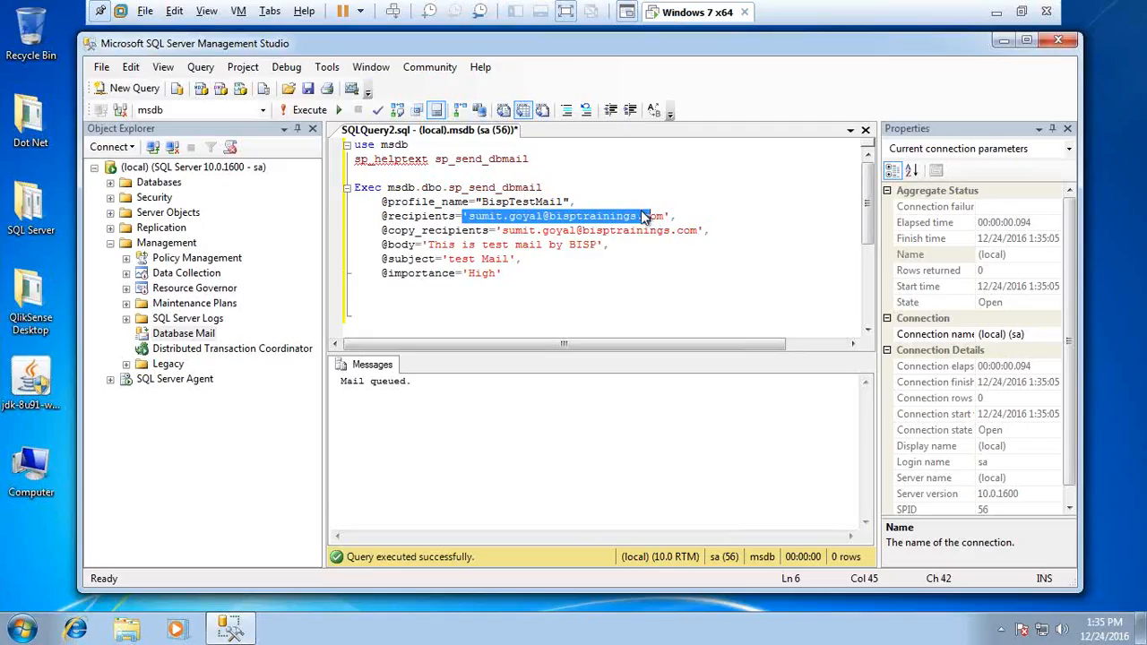
pyautogui.moveTo(669, 454)
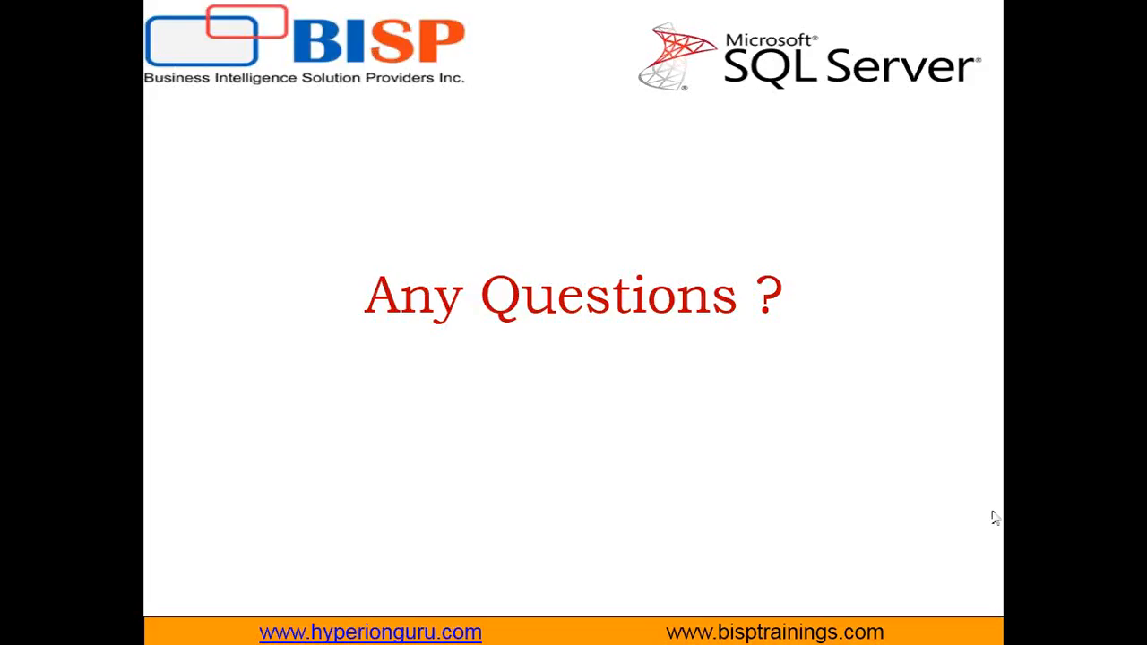
pyautogui.moveTo(976, 495)
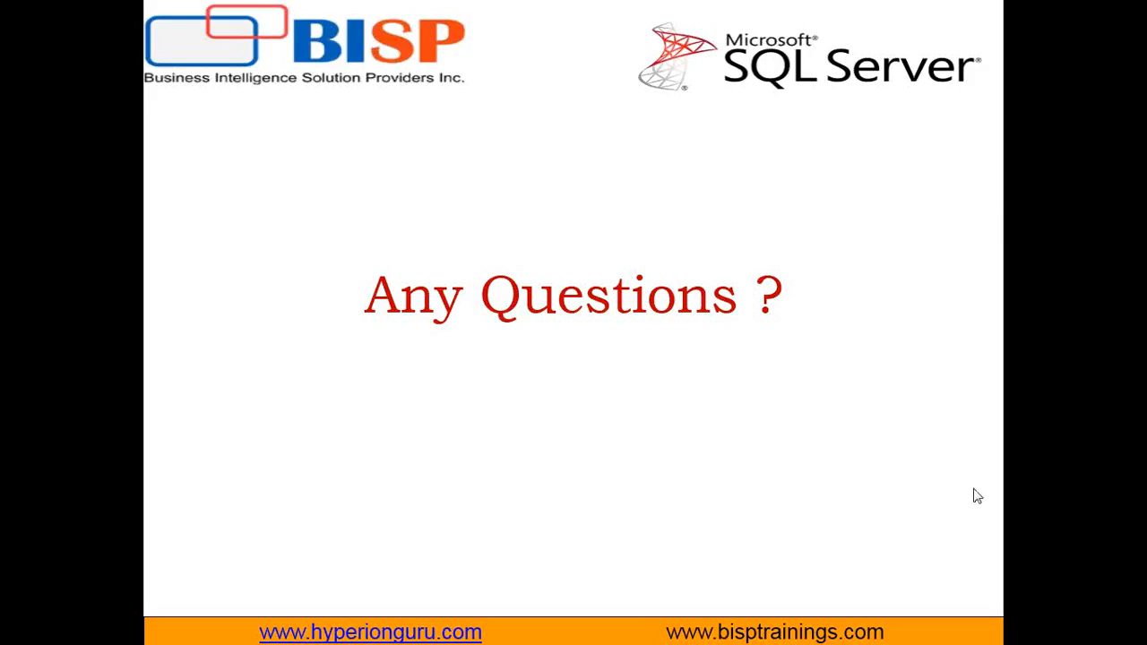